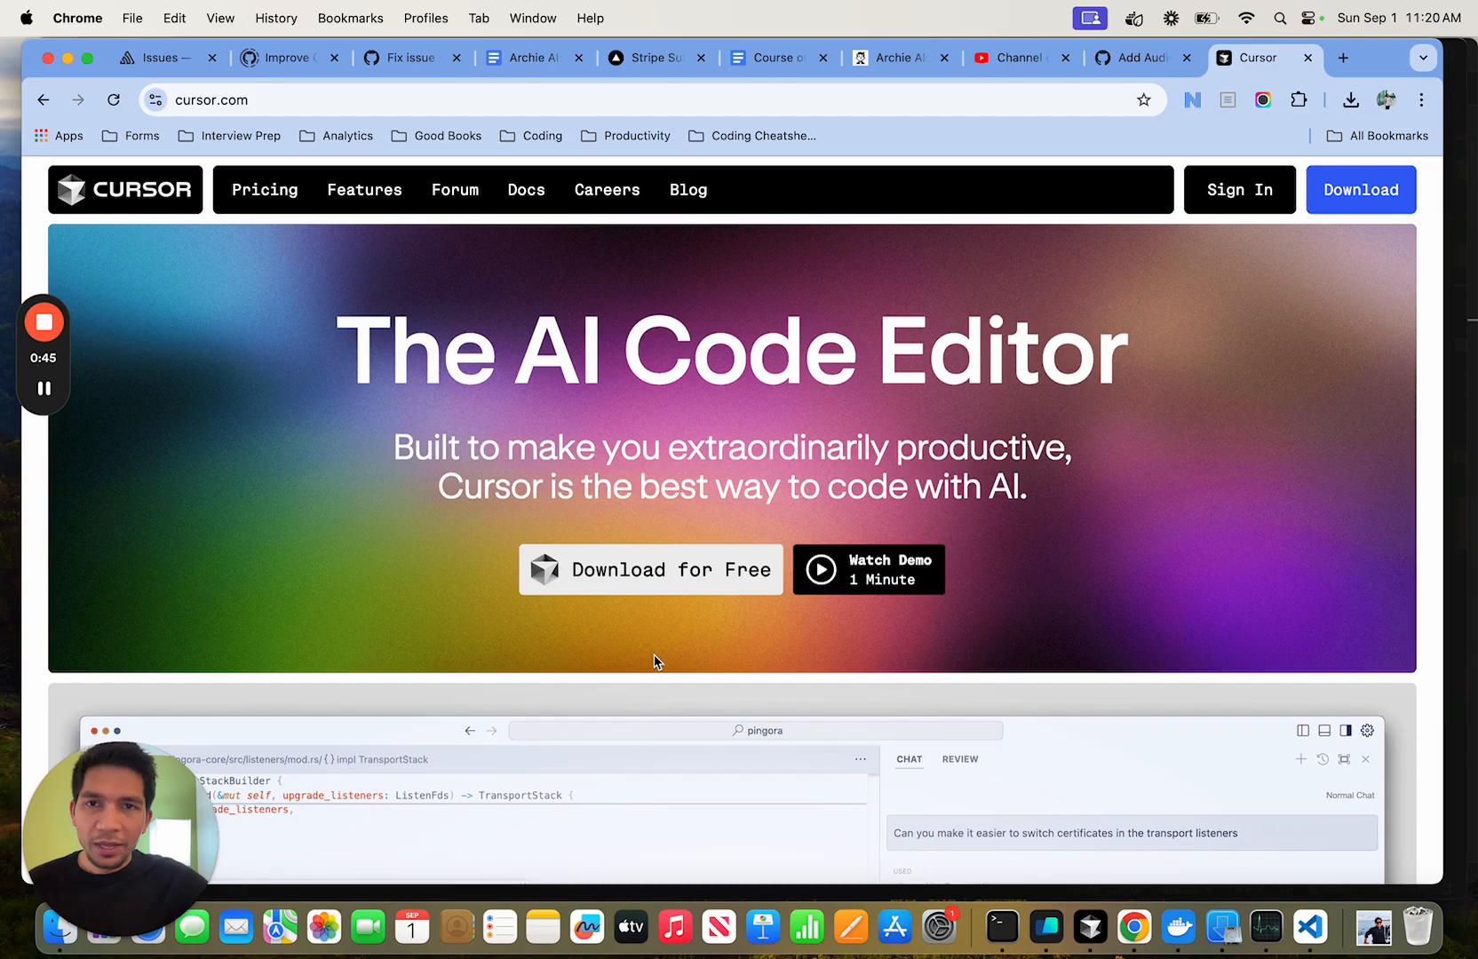
pyautogui.moveTo(683, 595)
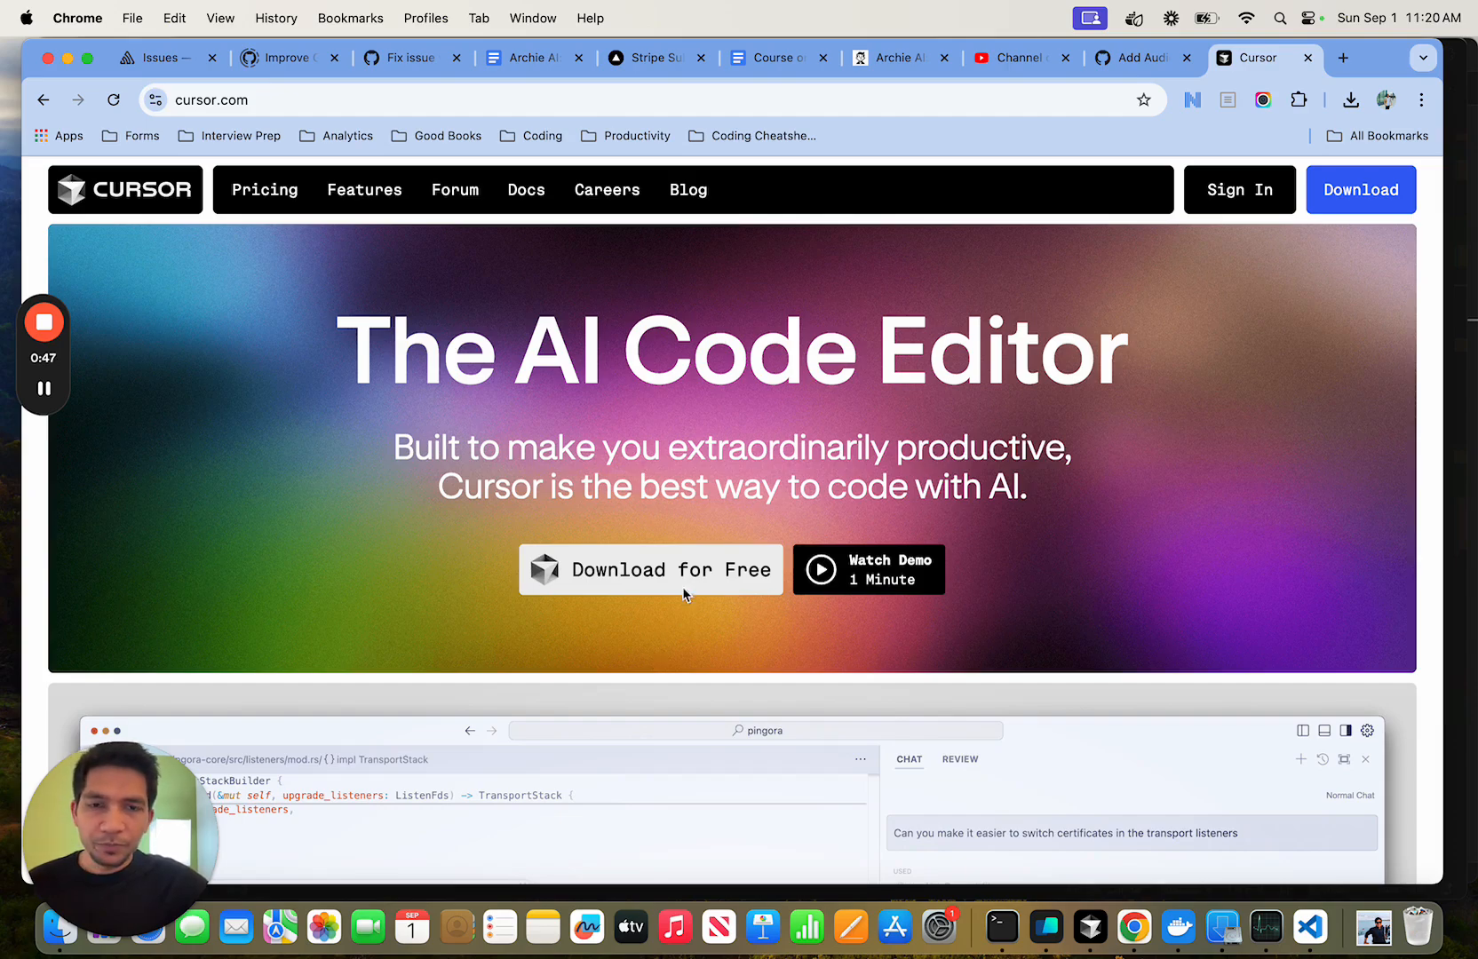
# Switch from the cursor.com homepage to the Cursor editor showing the Perf-Review-AI FastAPI file
pyautogui.press('mission_control')
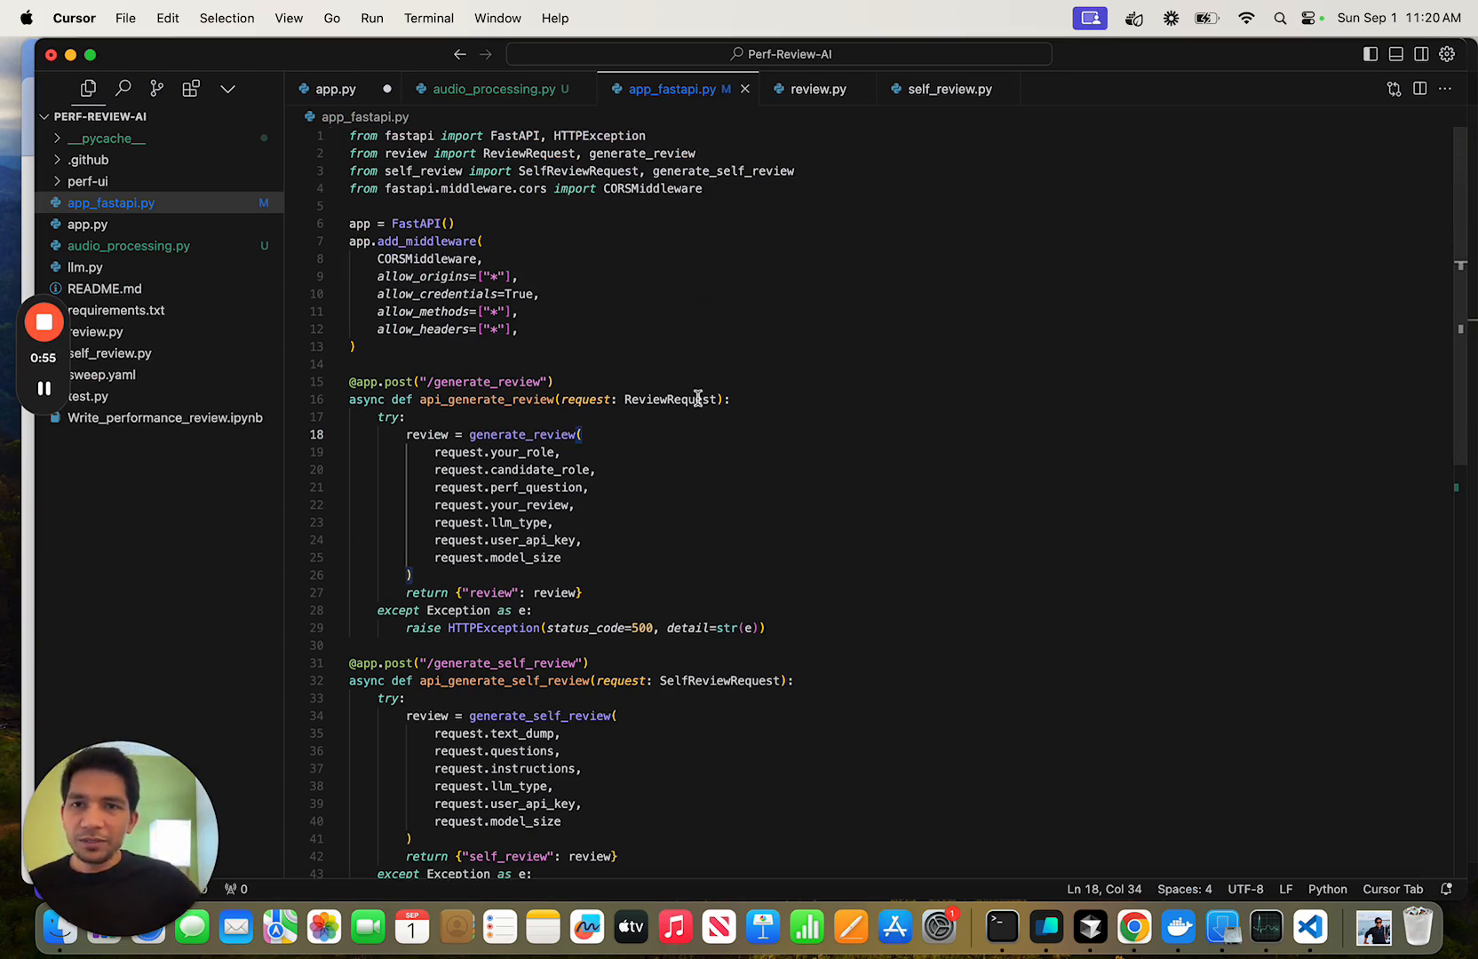
pyautogui.moveTo(888, 491)
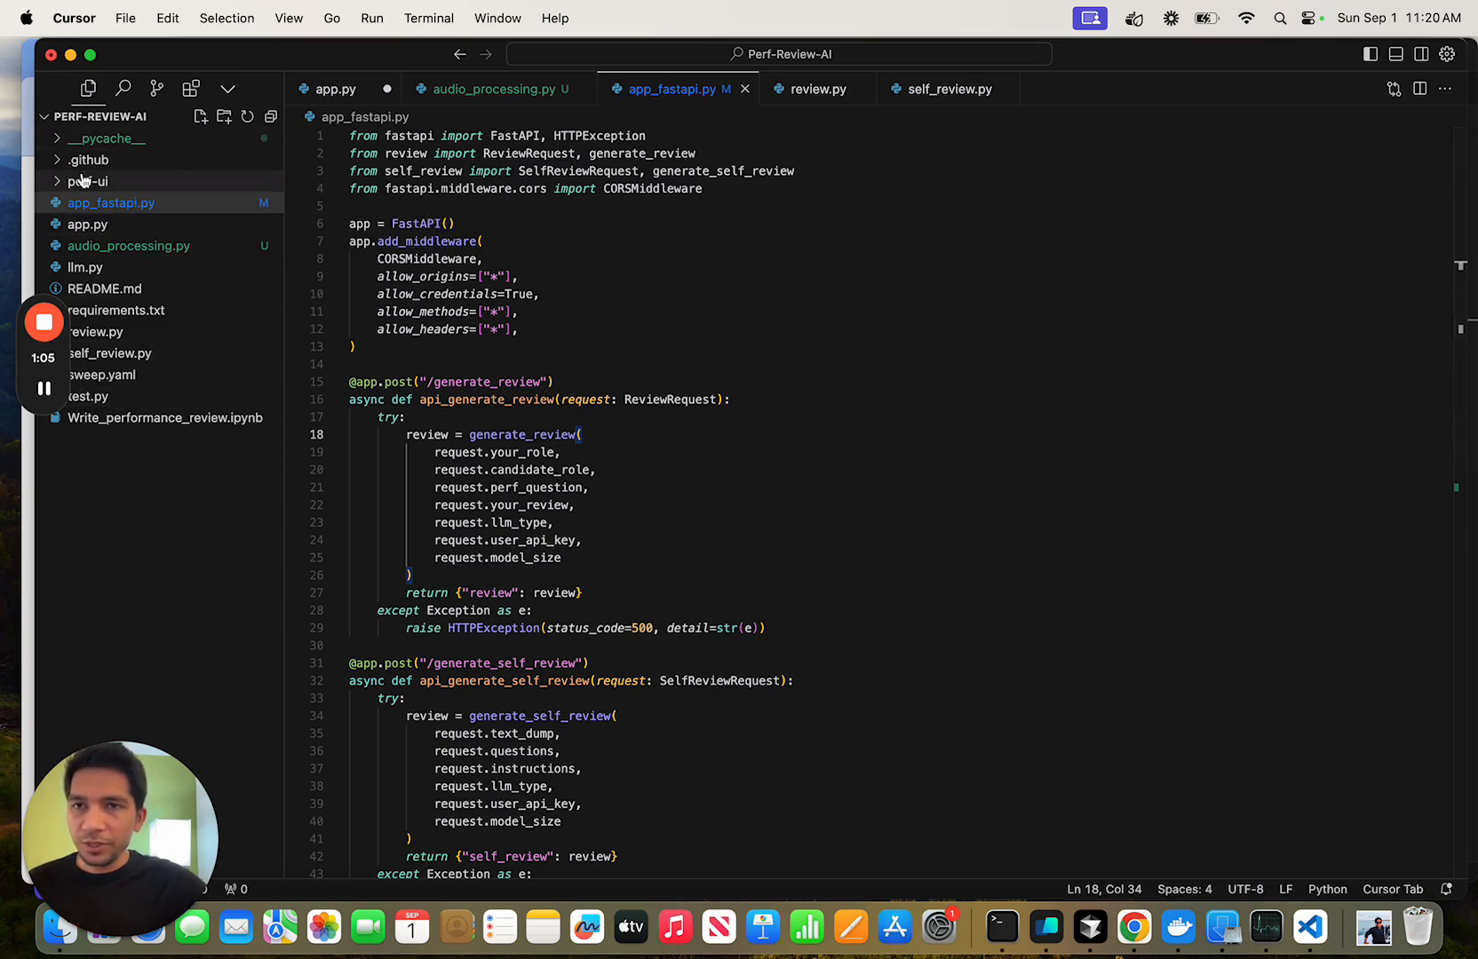
pyautogui.click(123, 89)
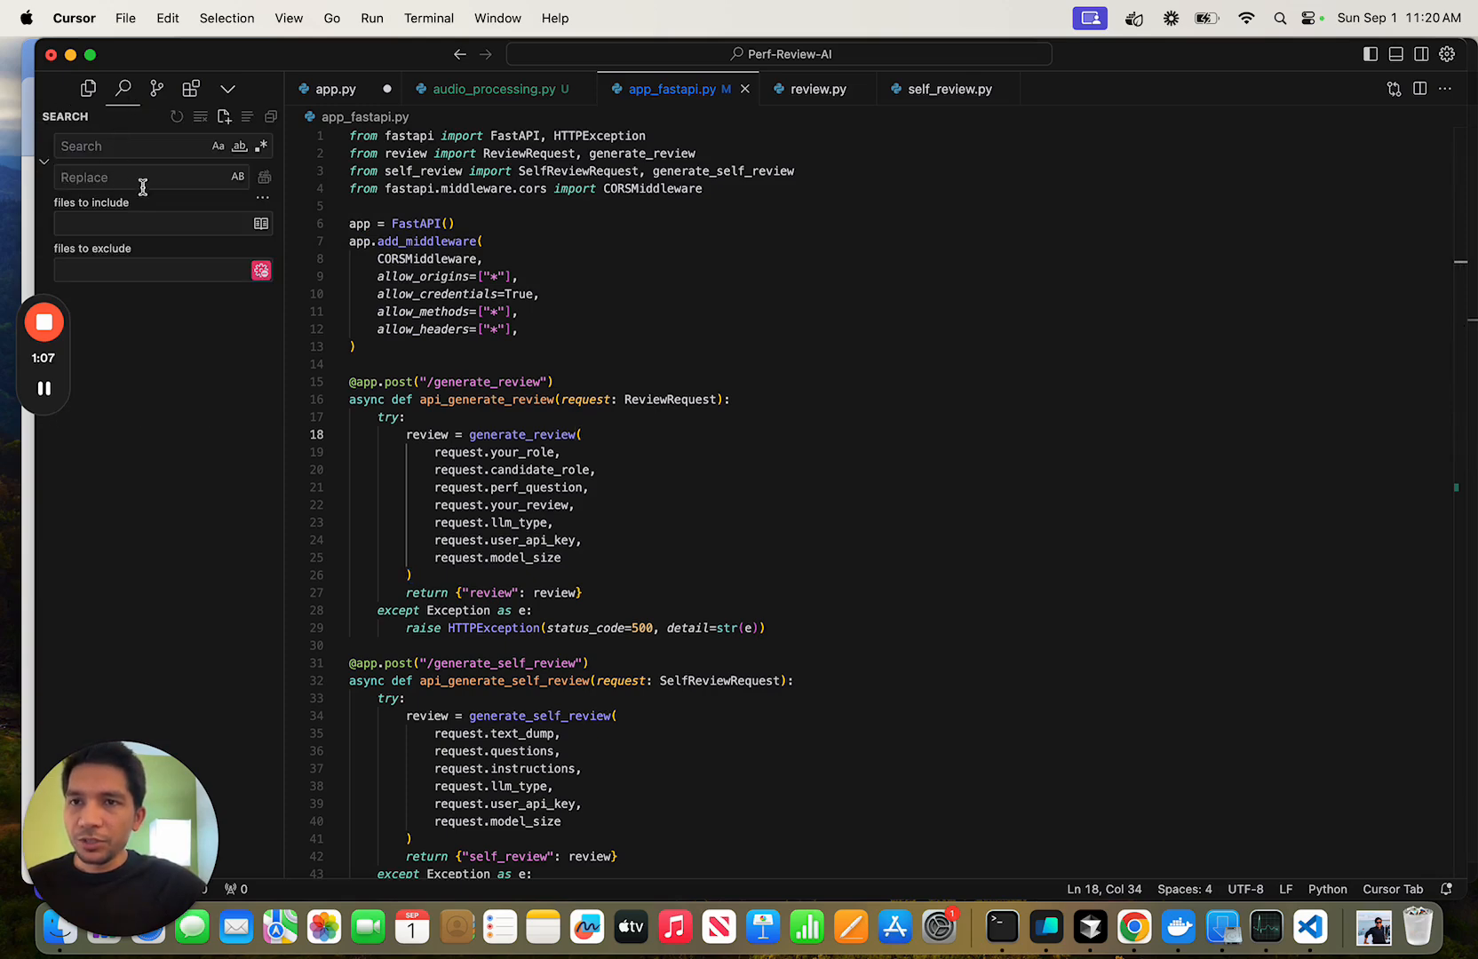
pyautogui.click(156, 88)
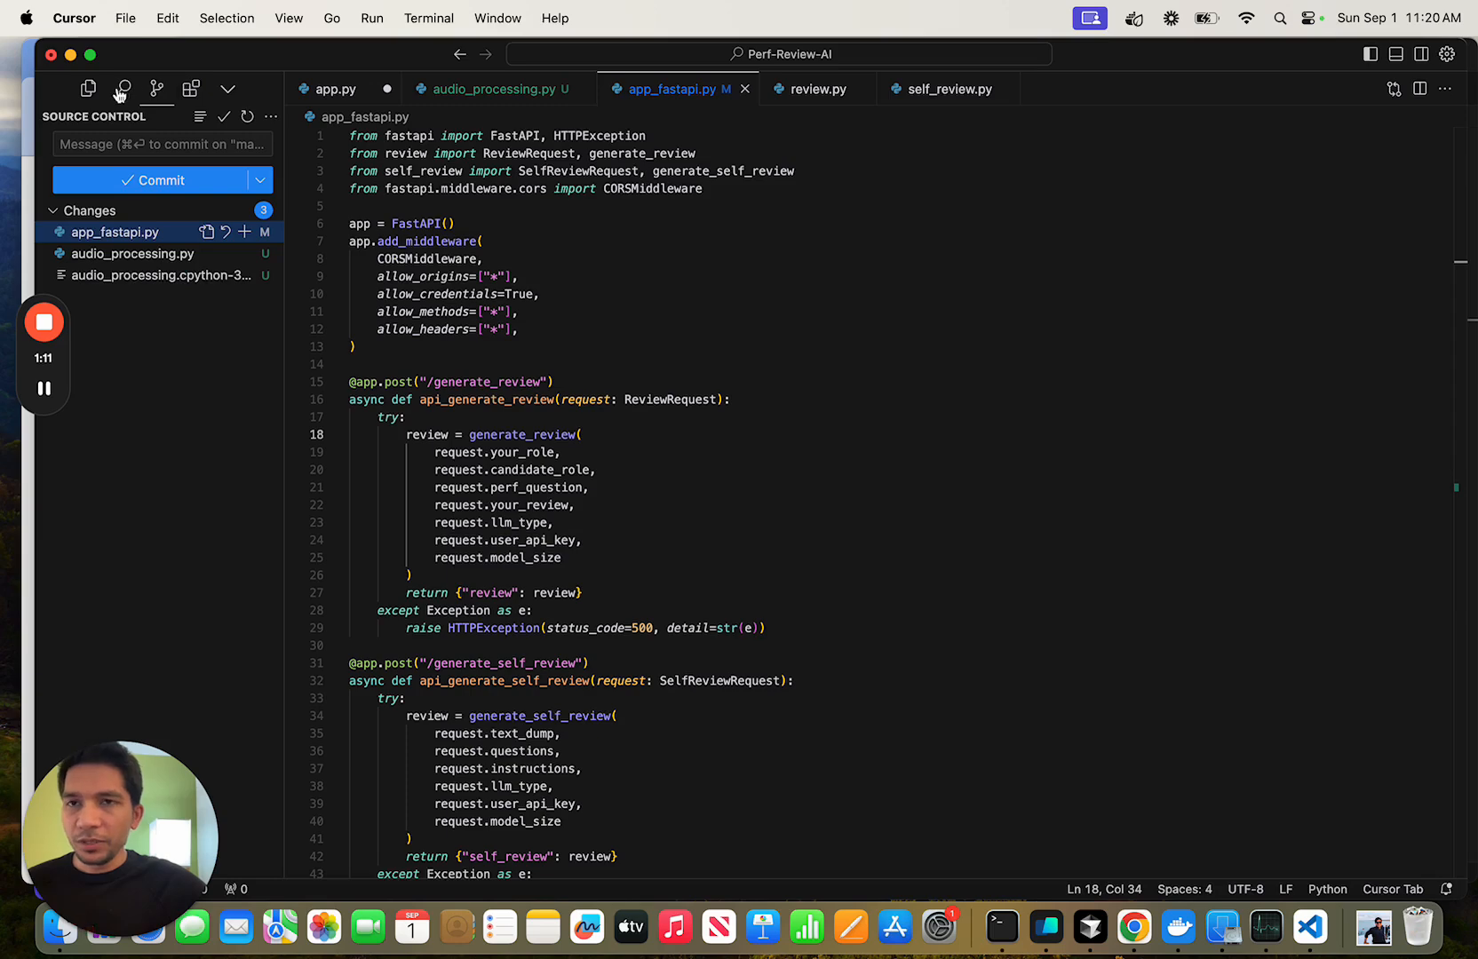
pyautogui.click(189, 88)
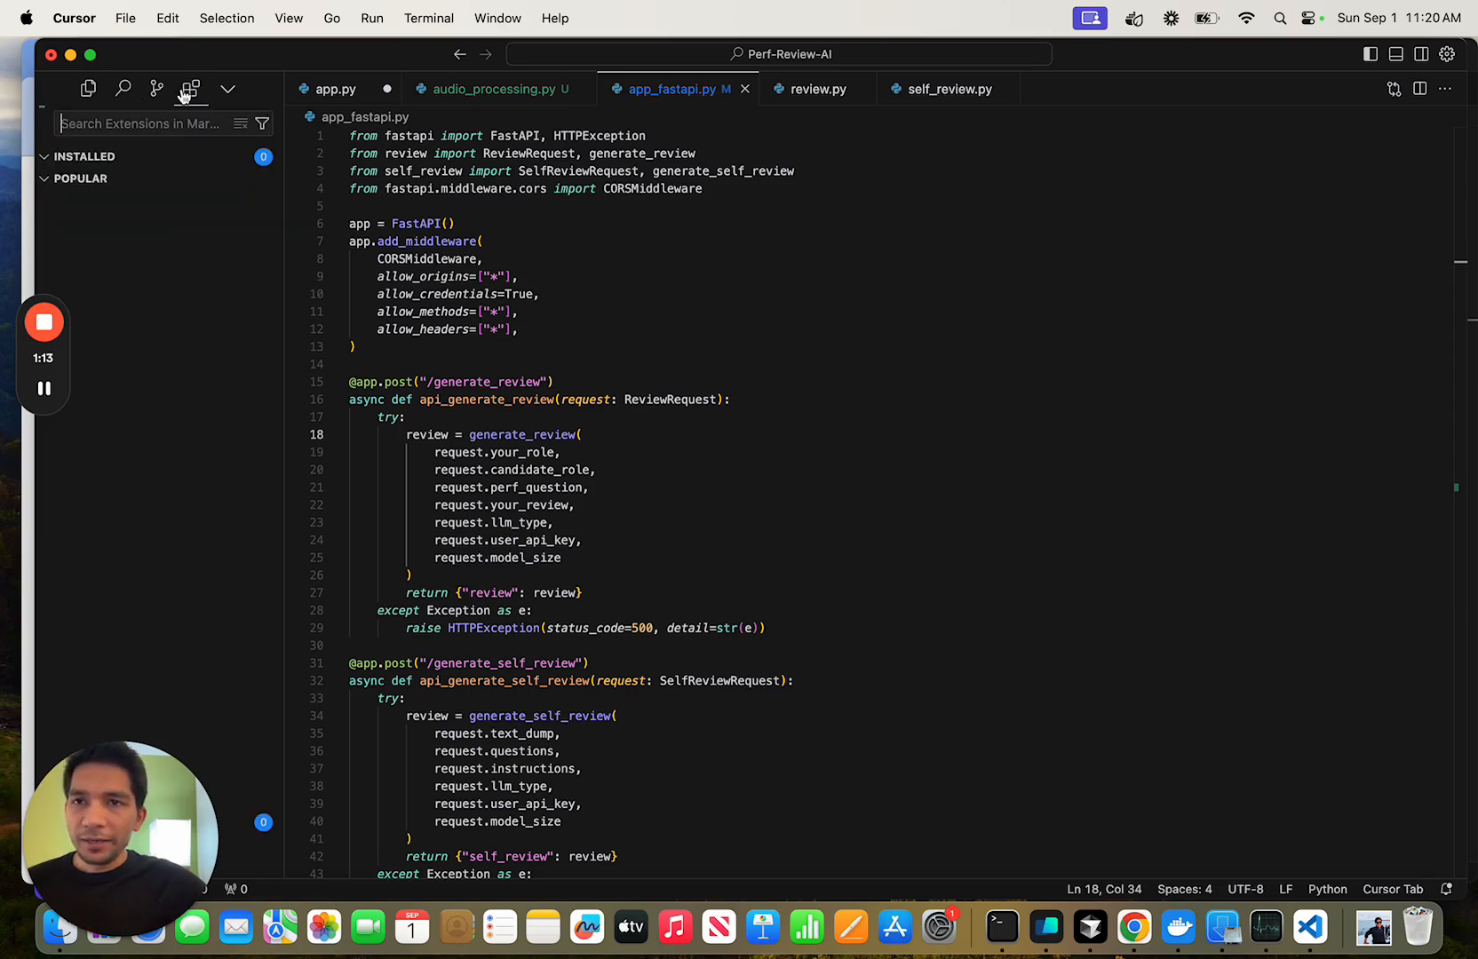
pyautogui.click(89, 88)
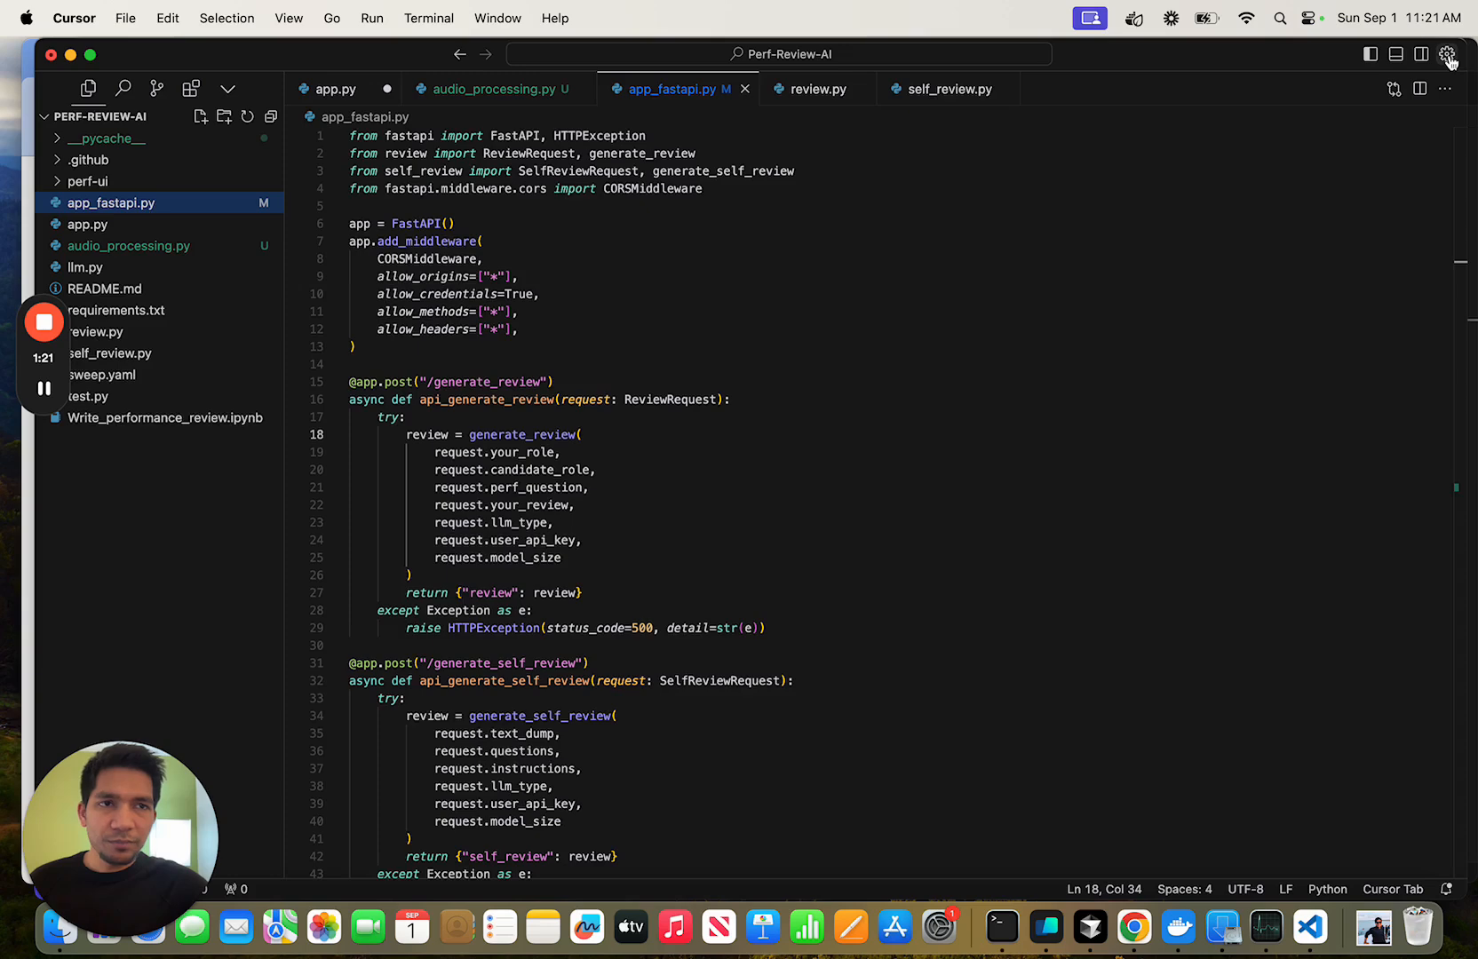
# Open Cursor Settings on Features and expand the Codebase indexing extra options
pyautogui.click(1448, 53)
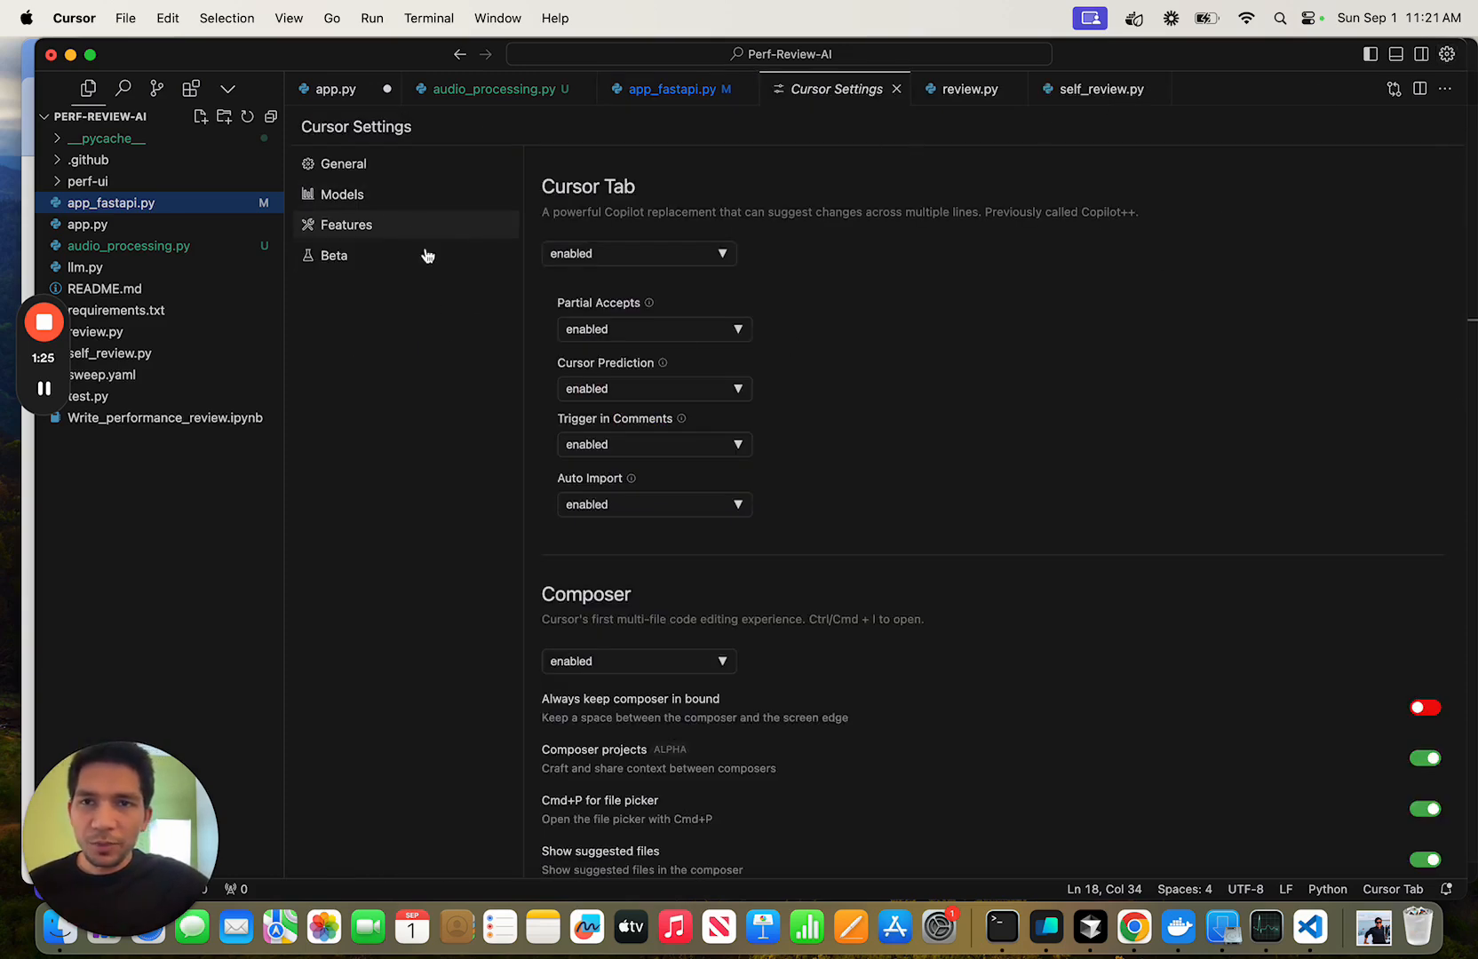
pyautogui.moveTo(617, 588)
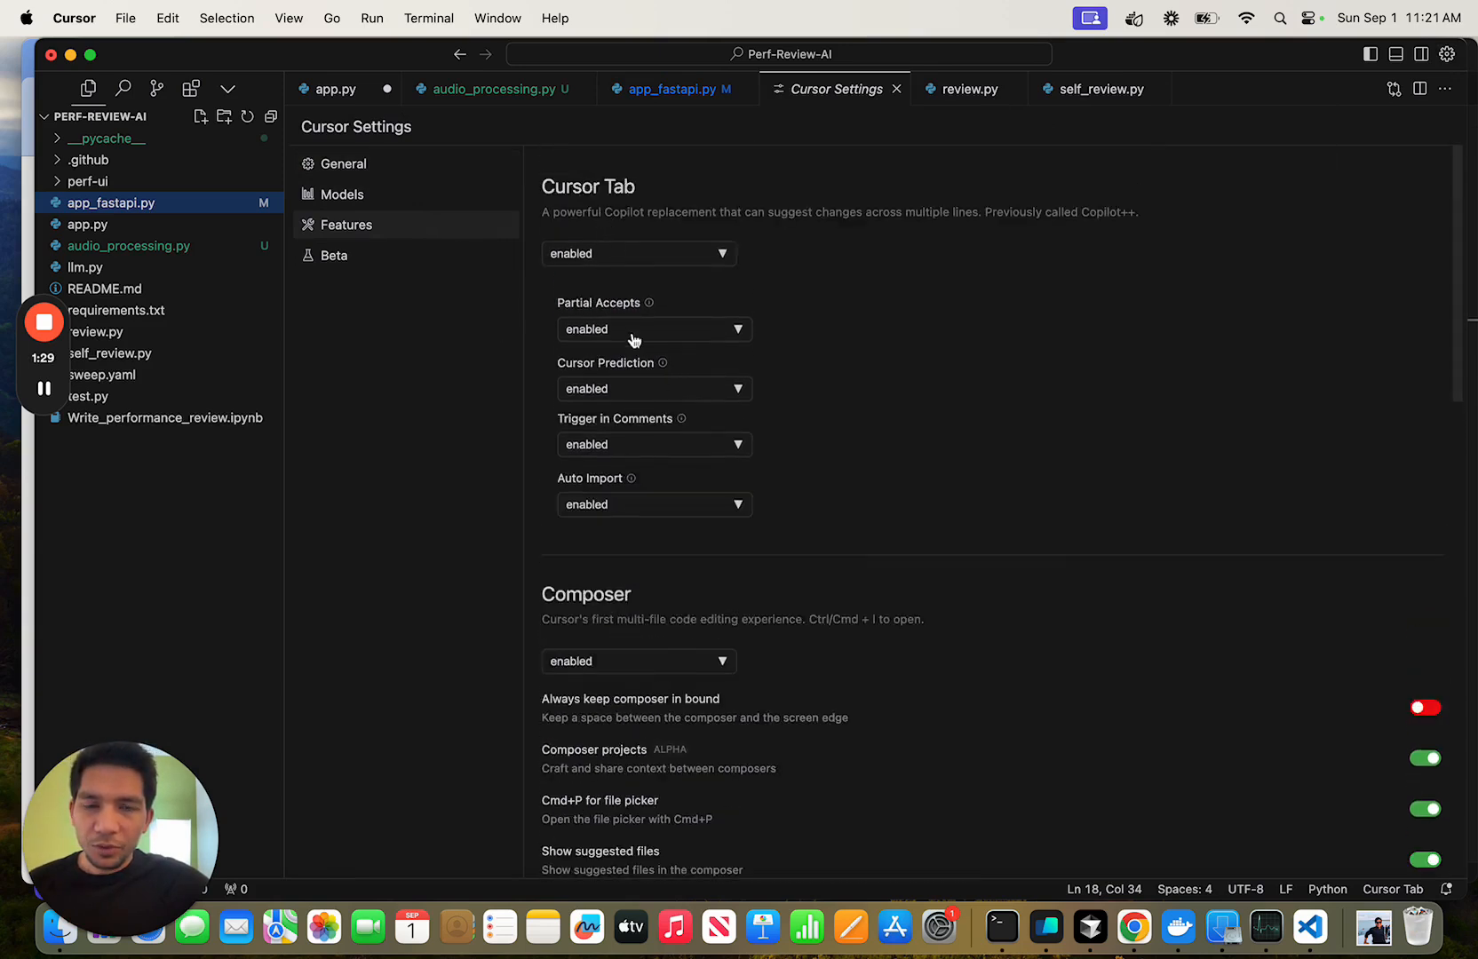
pyautogui.scroll(-3)
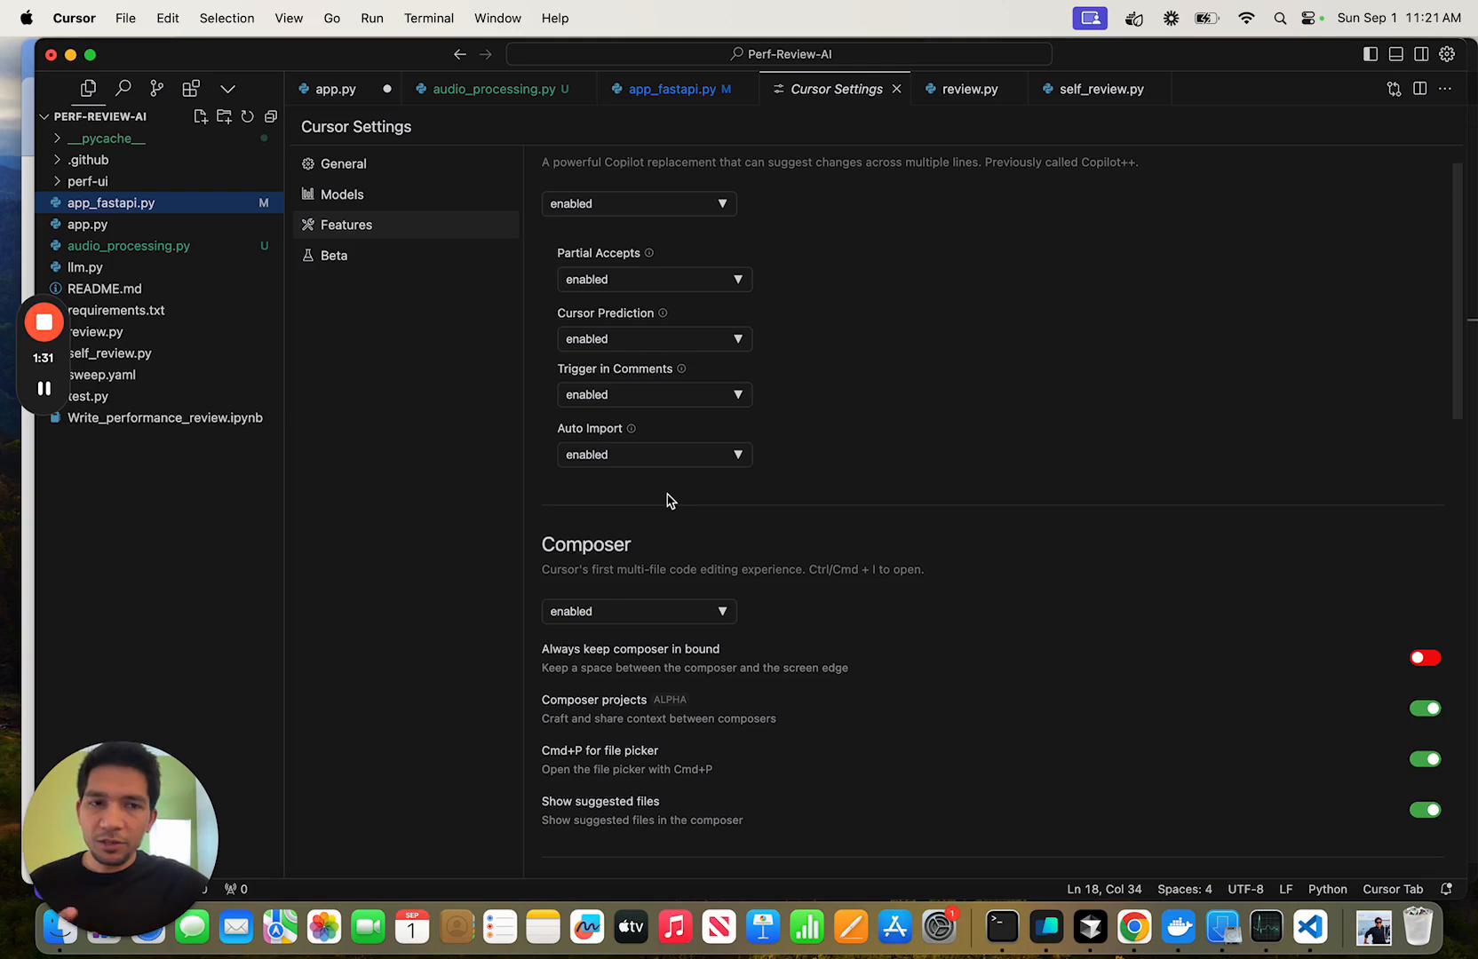
pyautogui.scroll(-3)
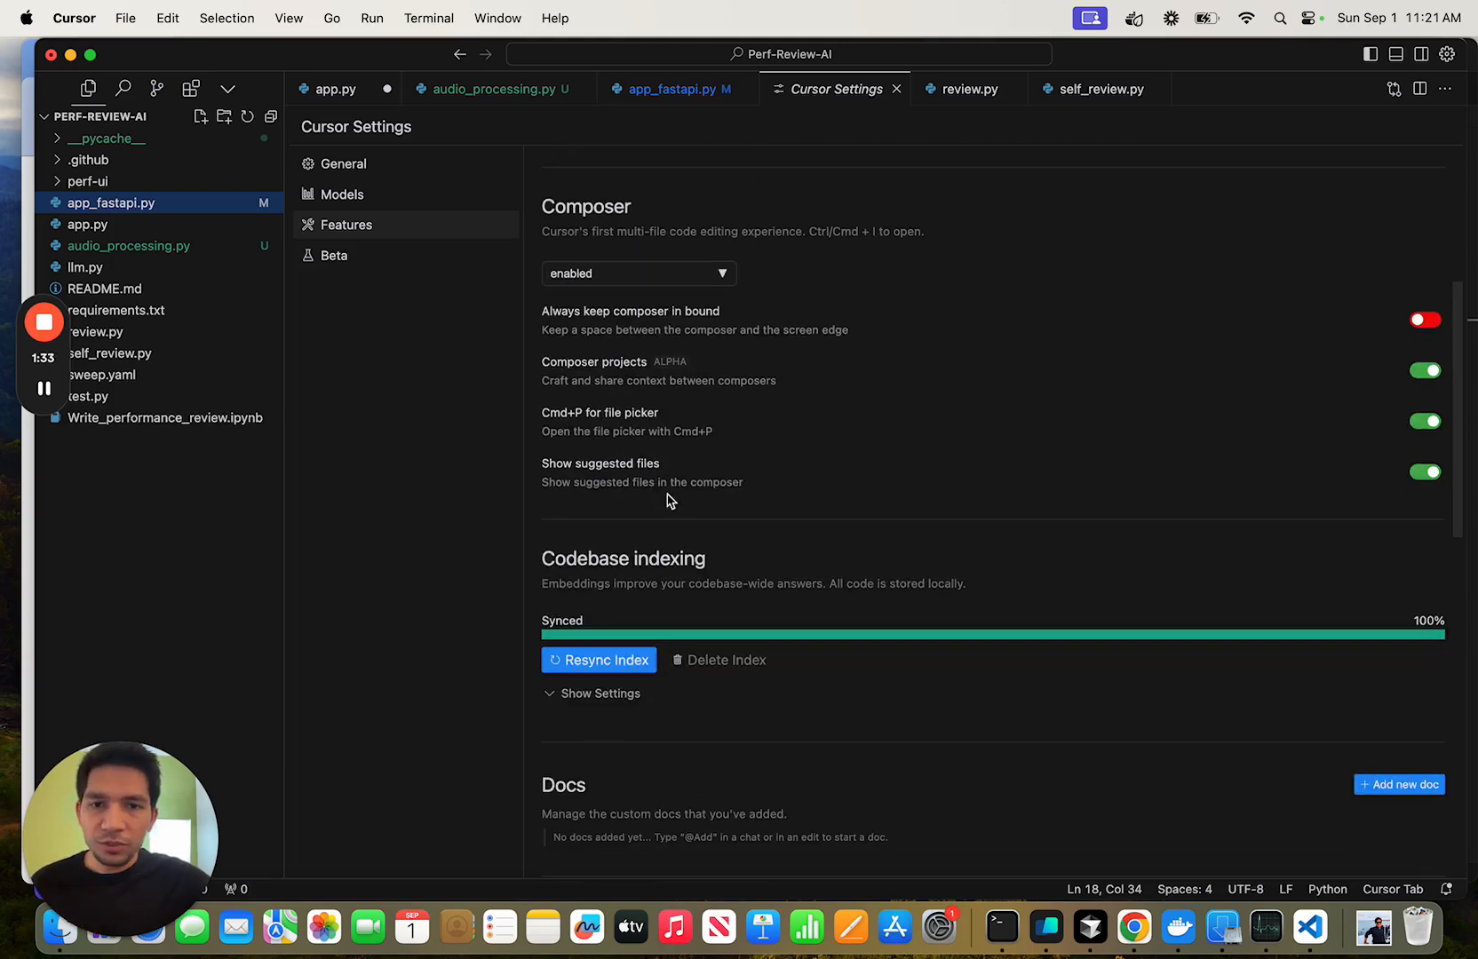
pyautogui.scroll(-3)
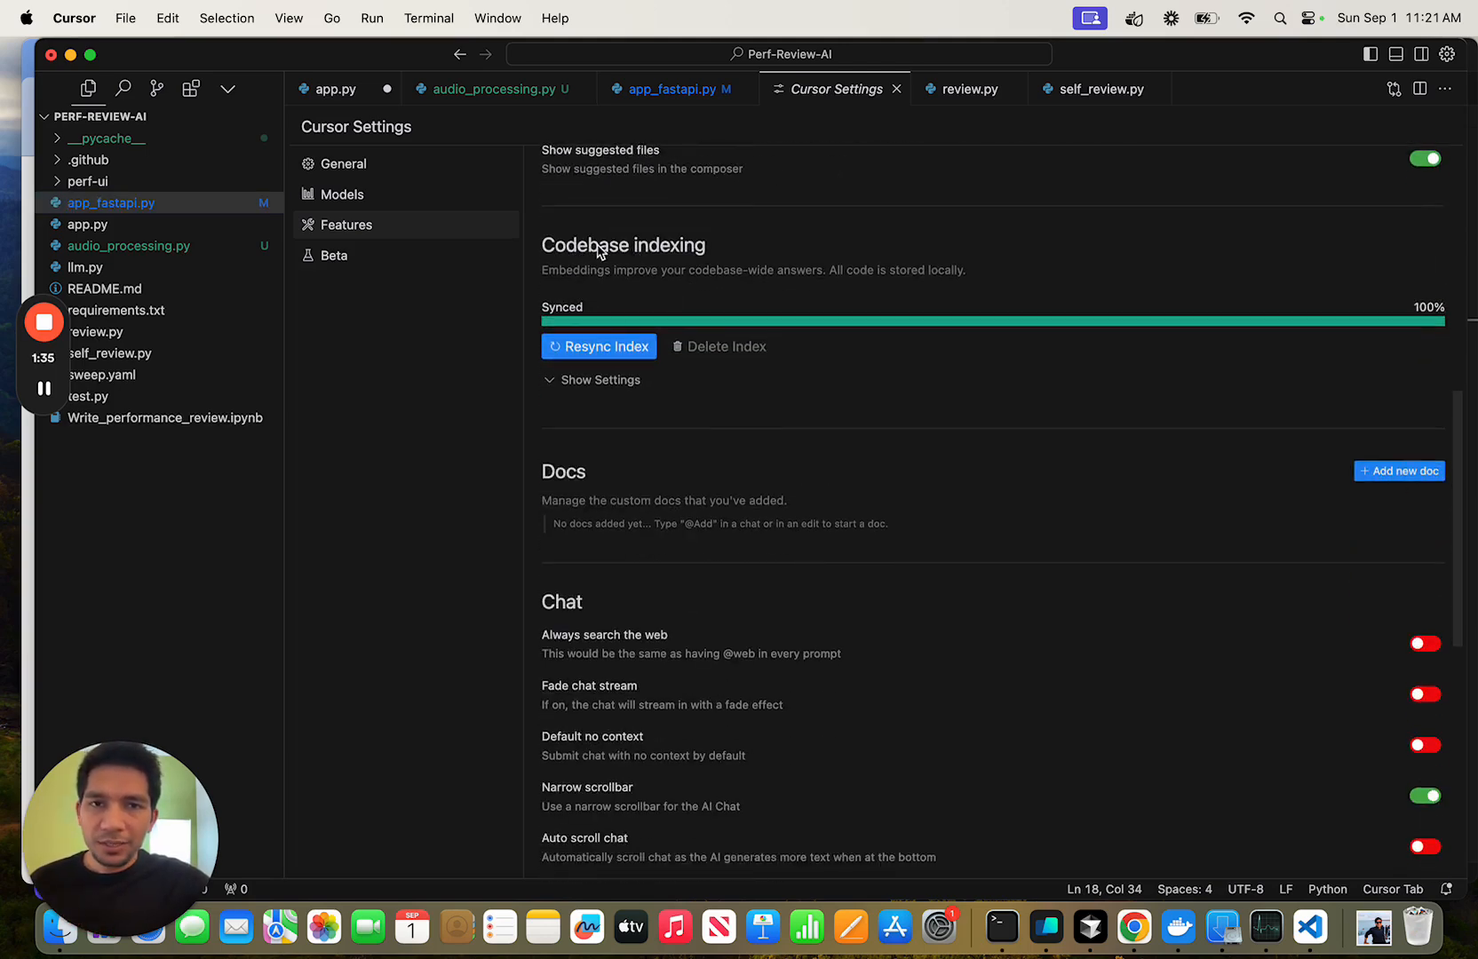
pyautogui.moveTo(795, 390)
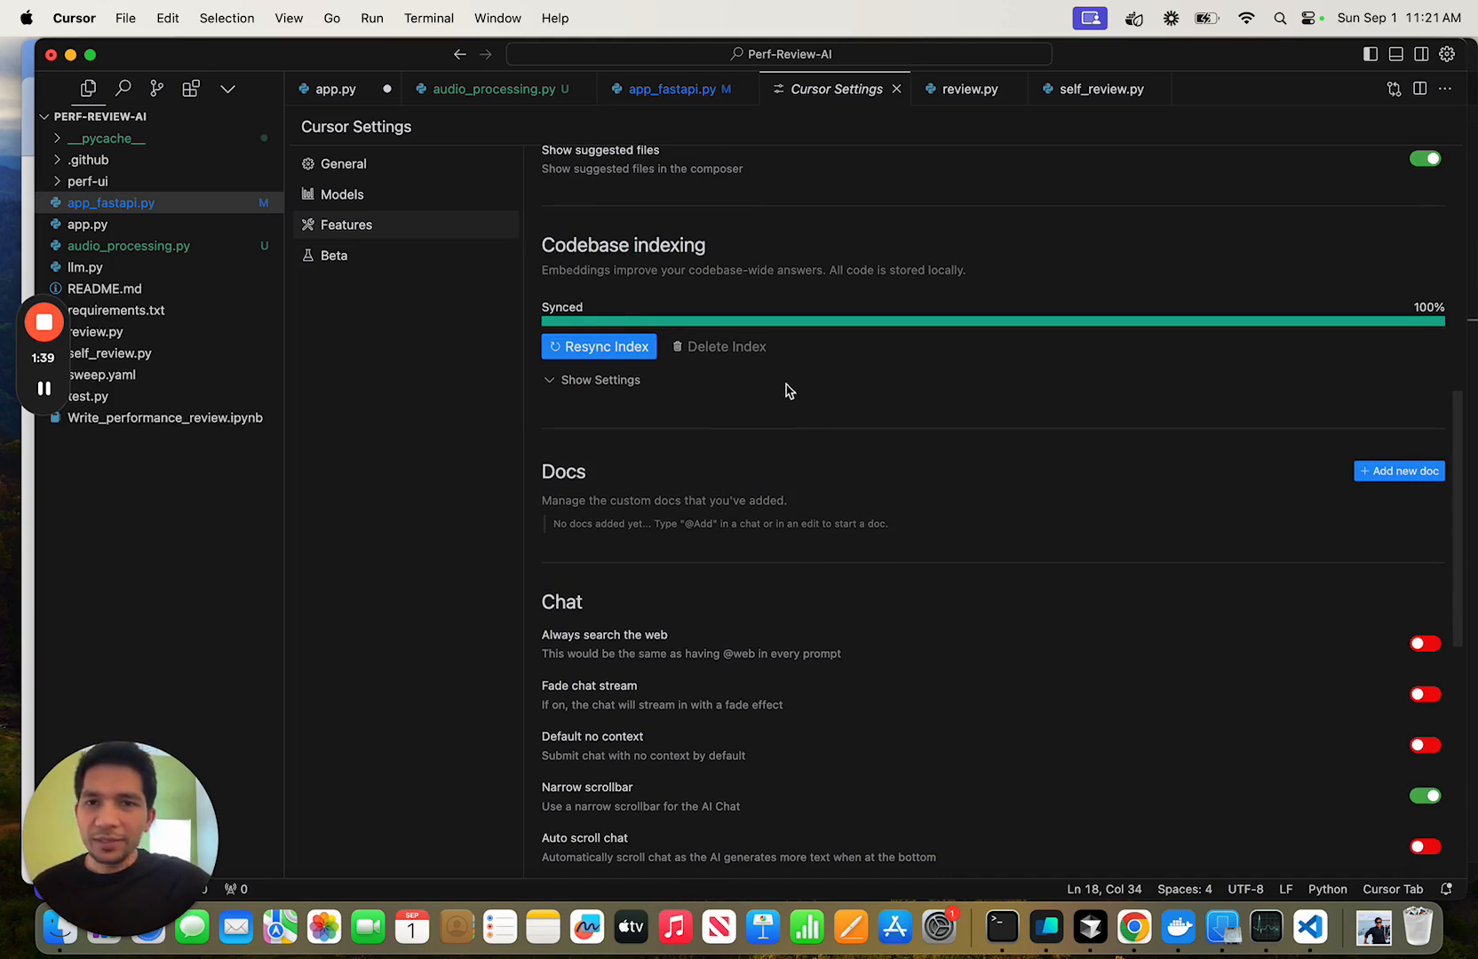
pyautogui.click(595, 380)
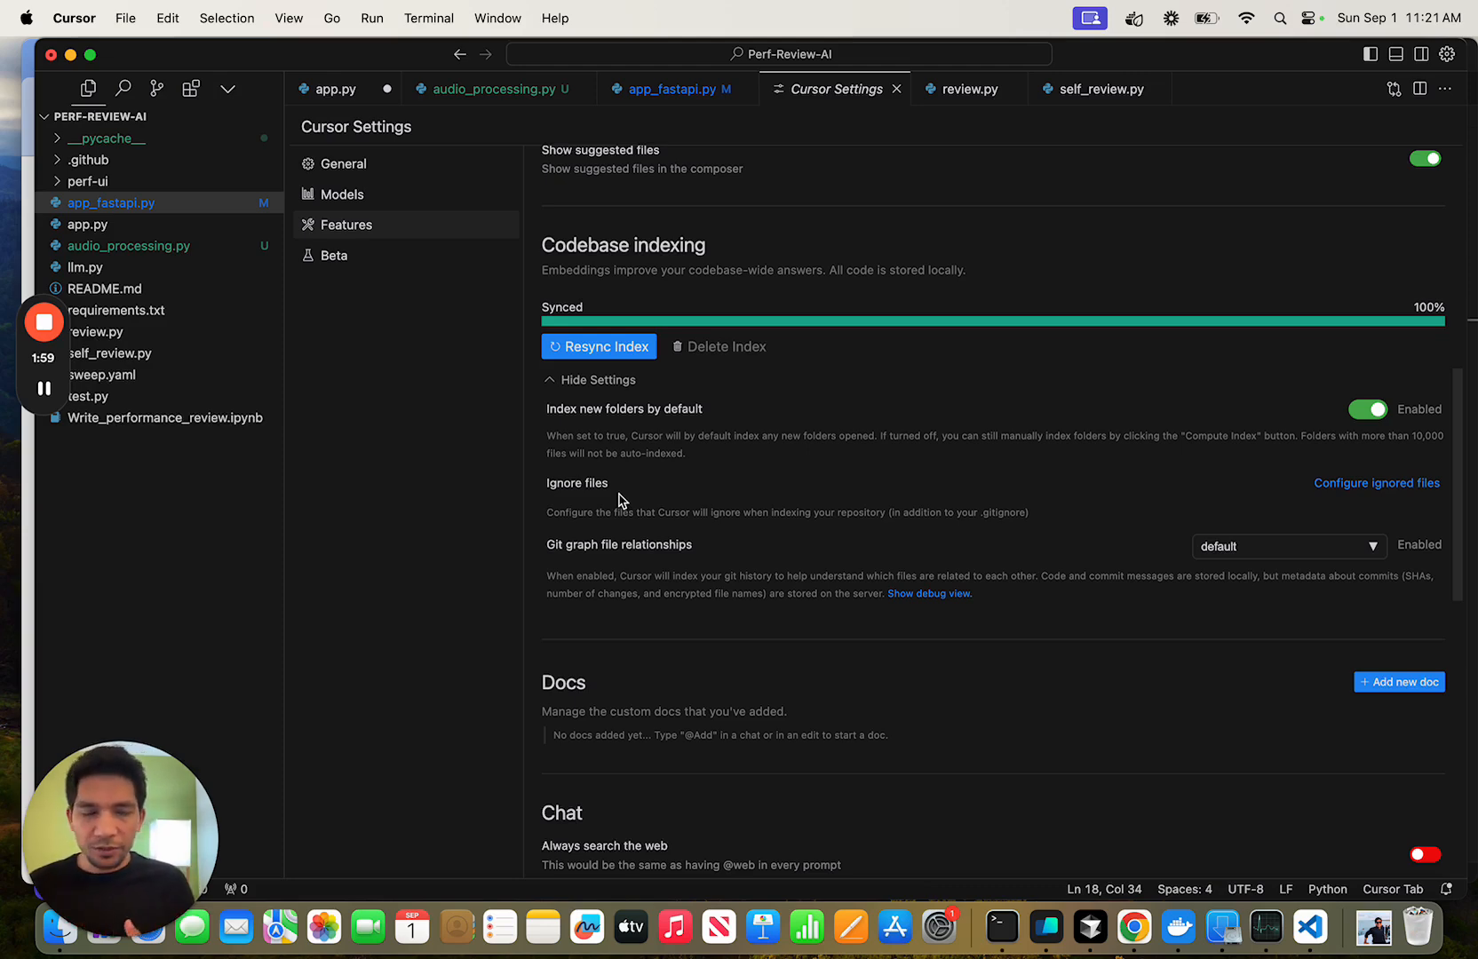
pyautogui.scroll(-3)
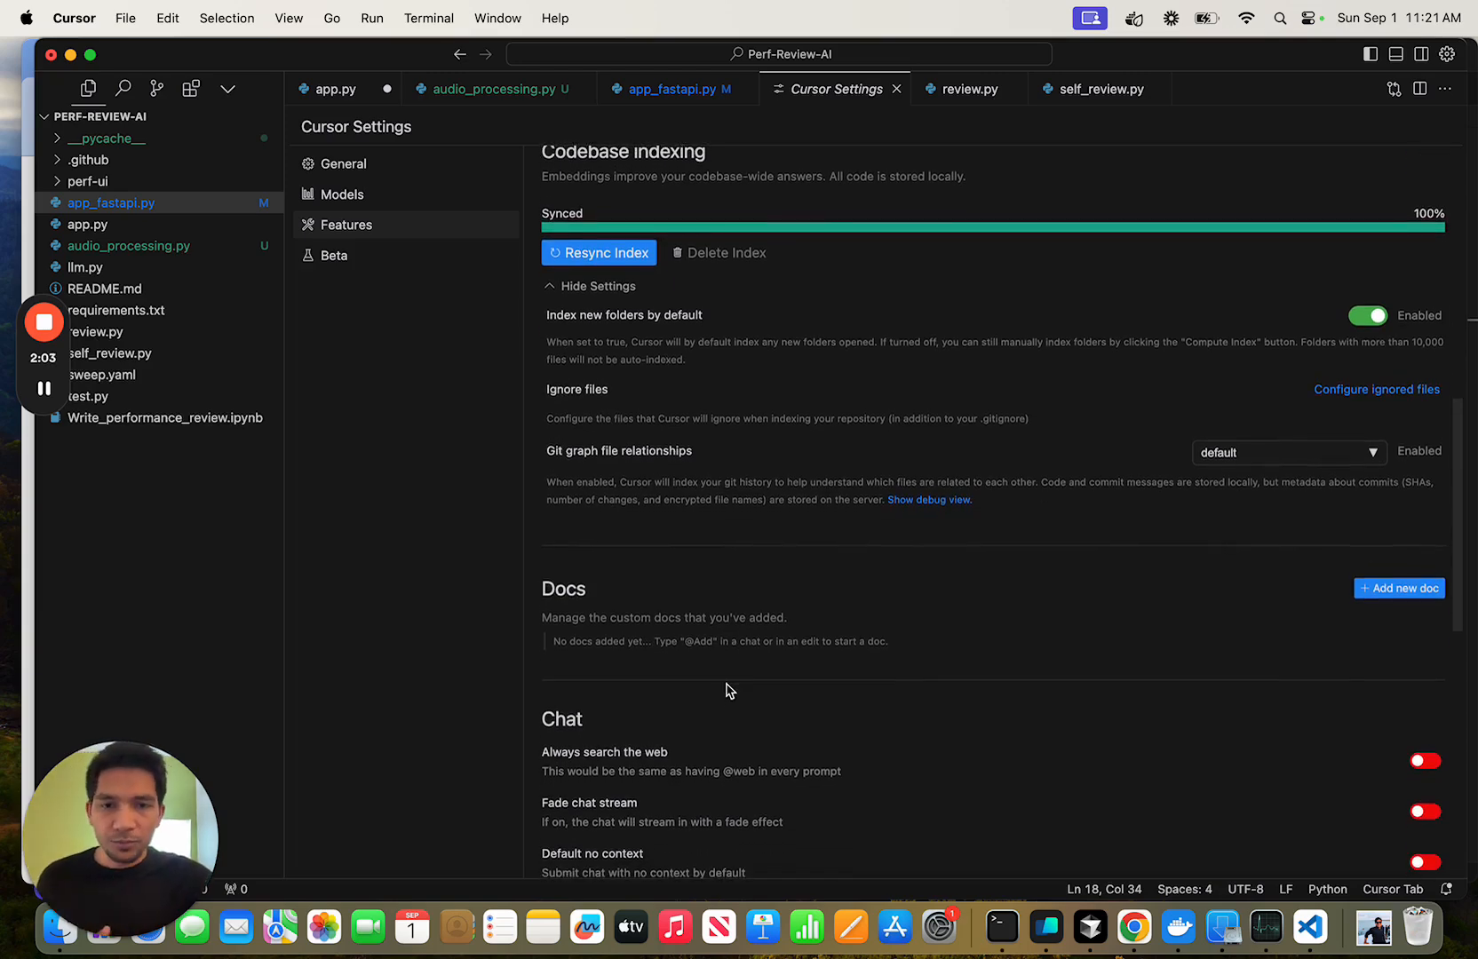
pyautogui.scroll(-3)
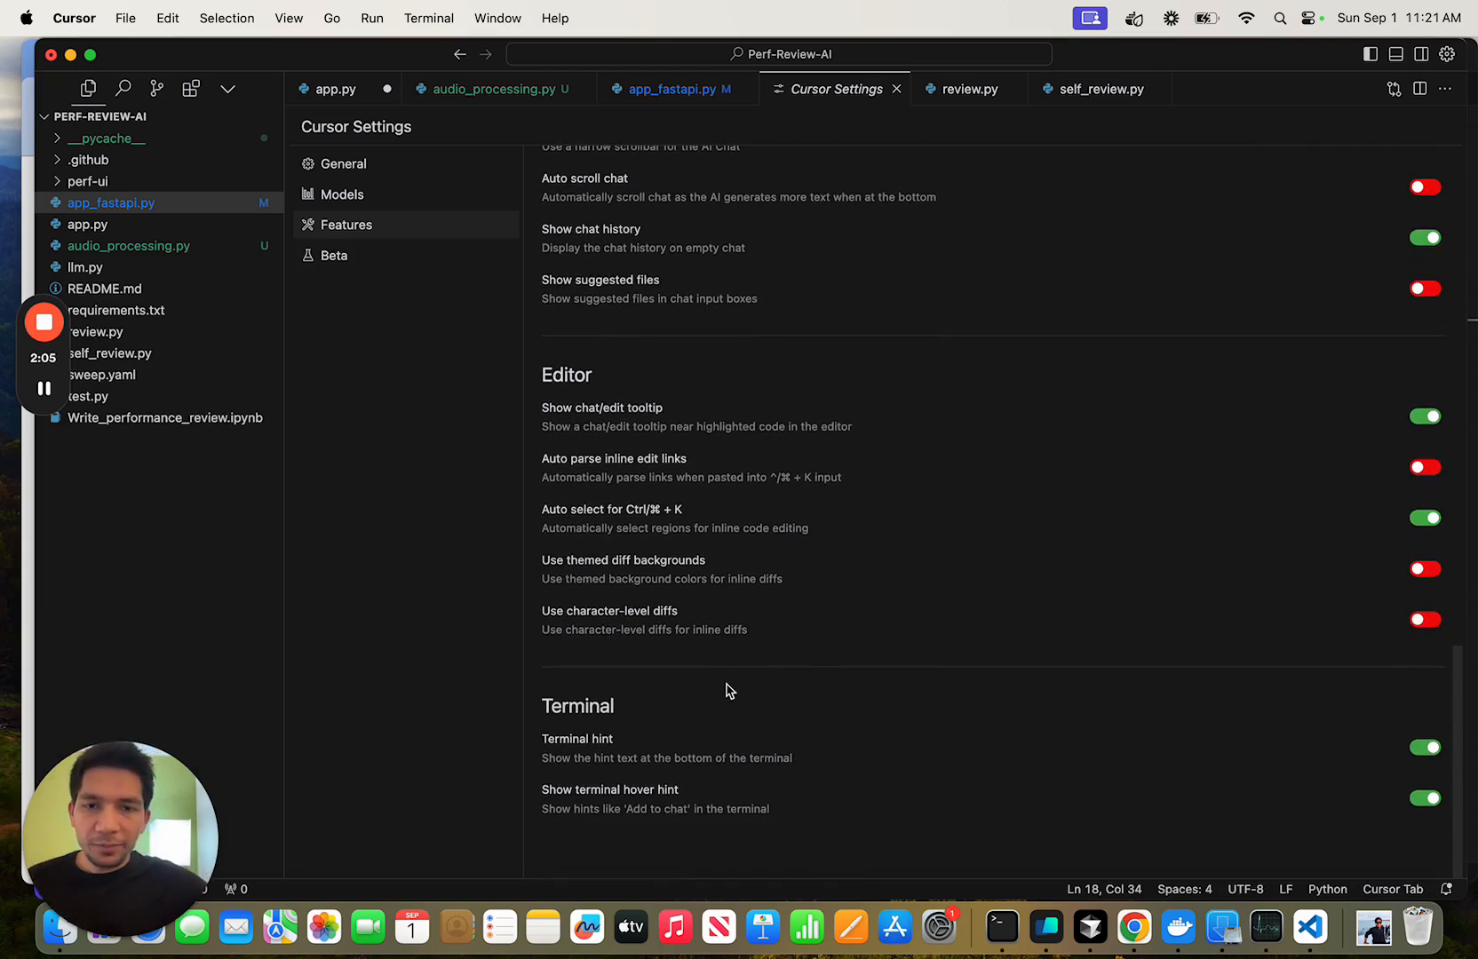
pyautogui.click(335, 256)
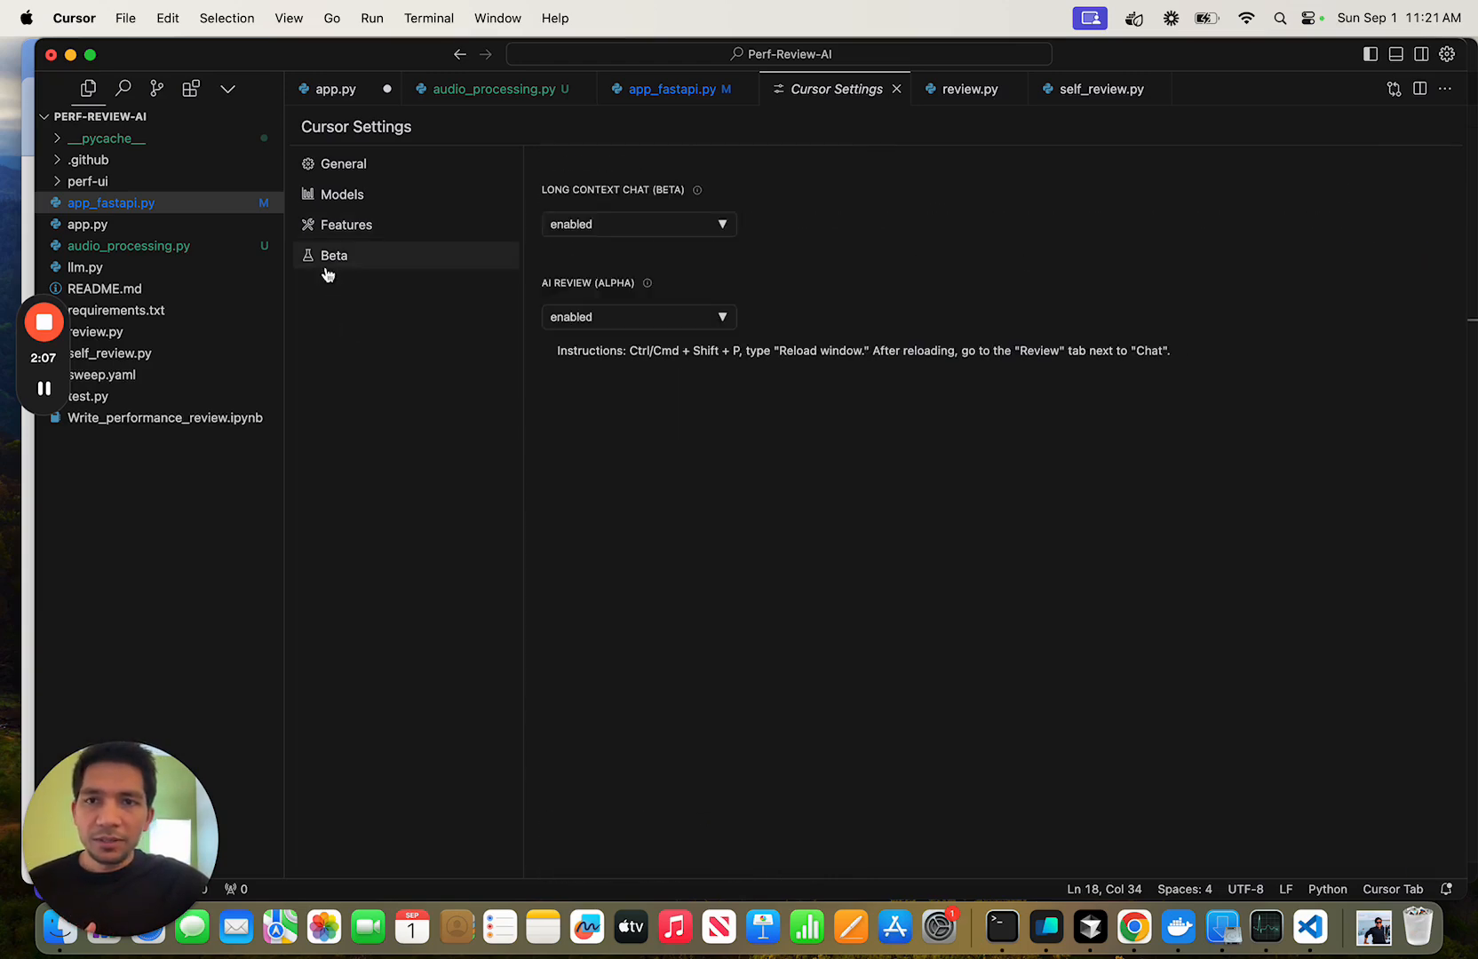
pyautogui.moveTo(667, 251)
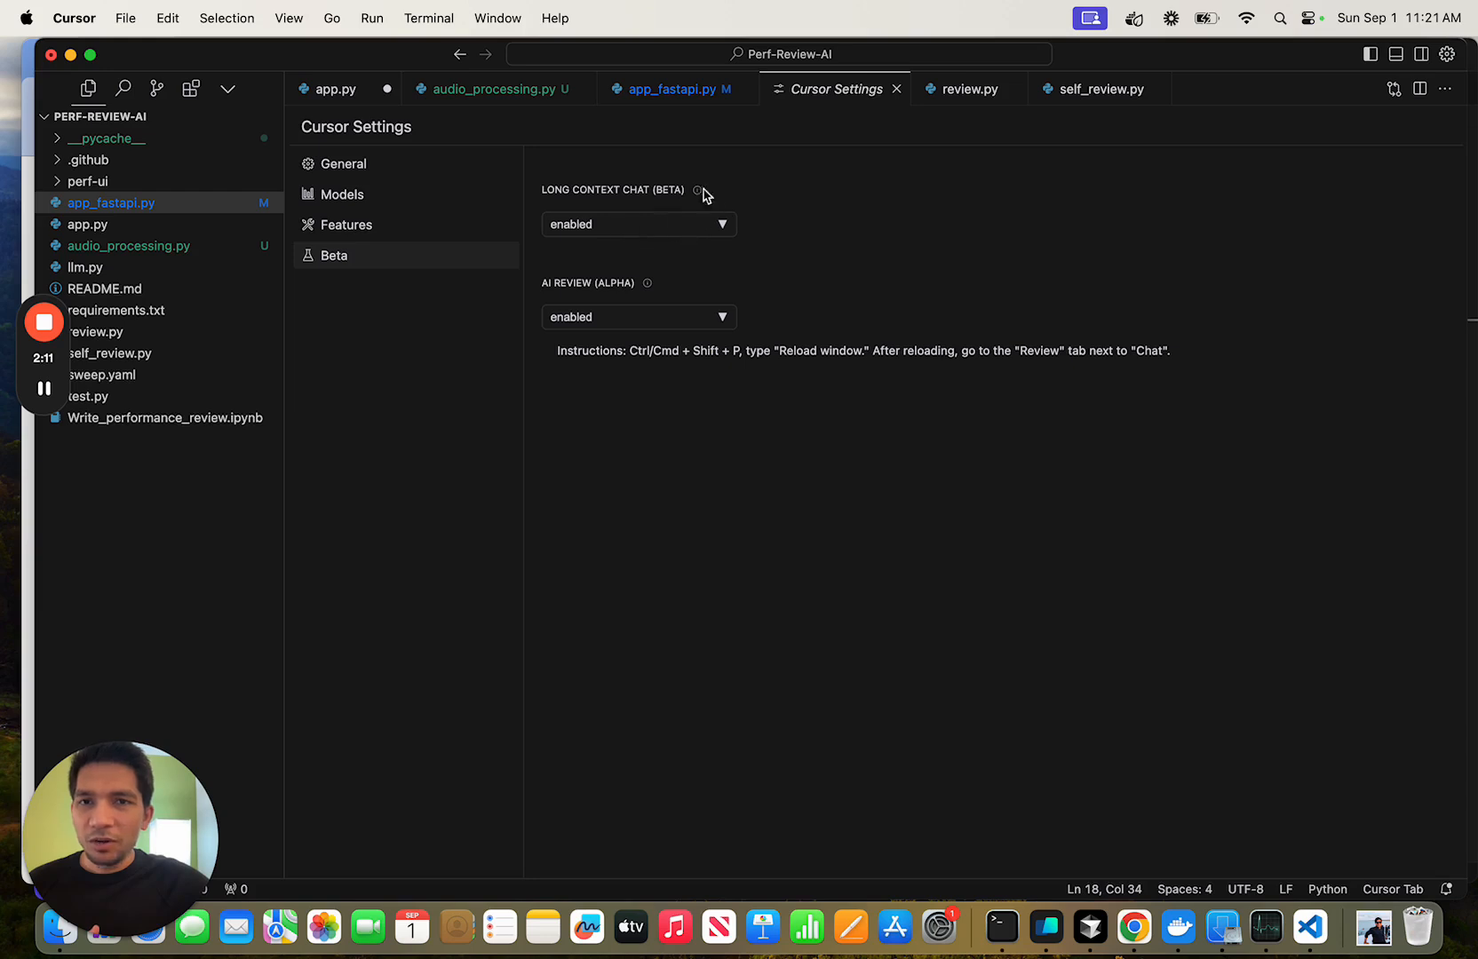
pyautogui.moveTo(826, 217)
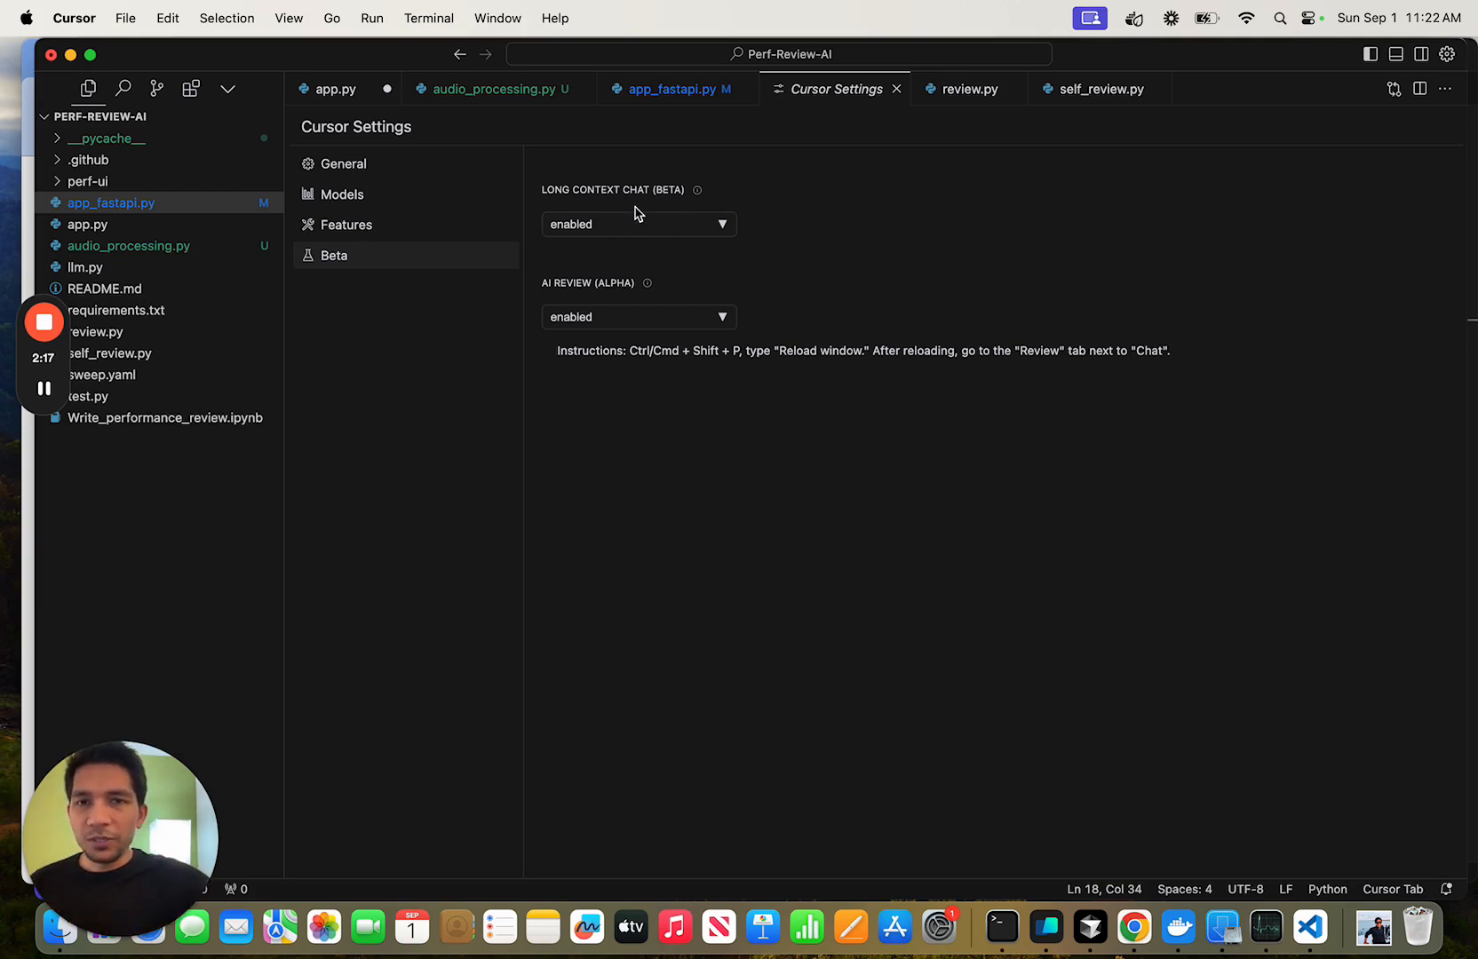
pyautogui.moveTo(709, 337)
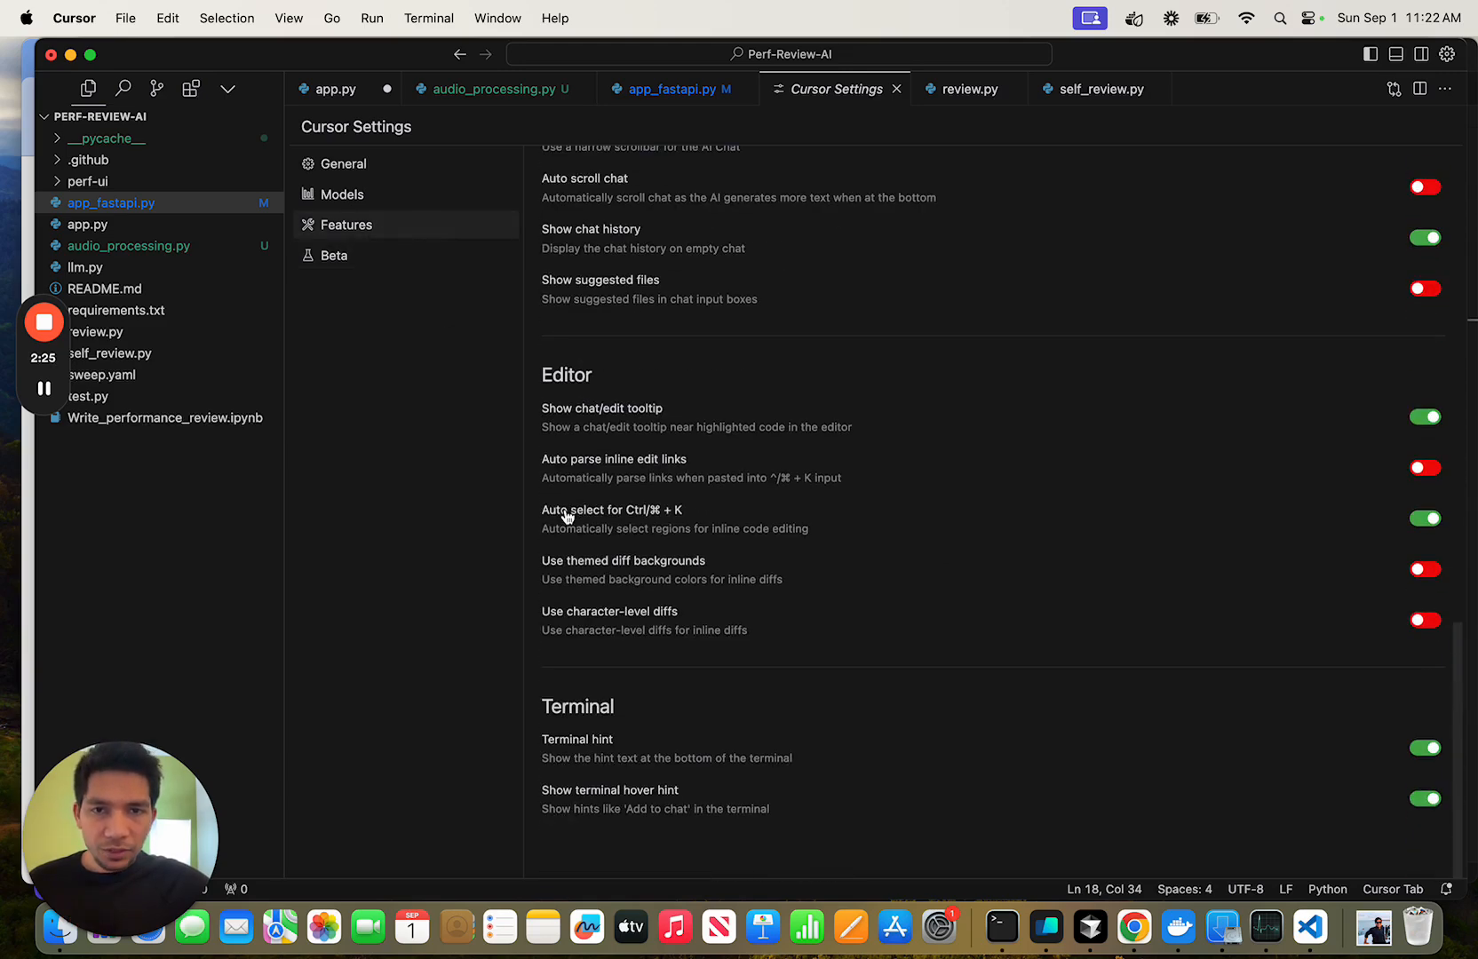
pyautogui.scroll(-3)
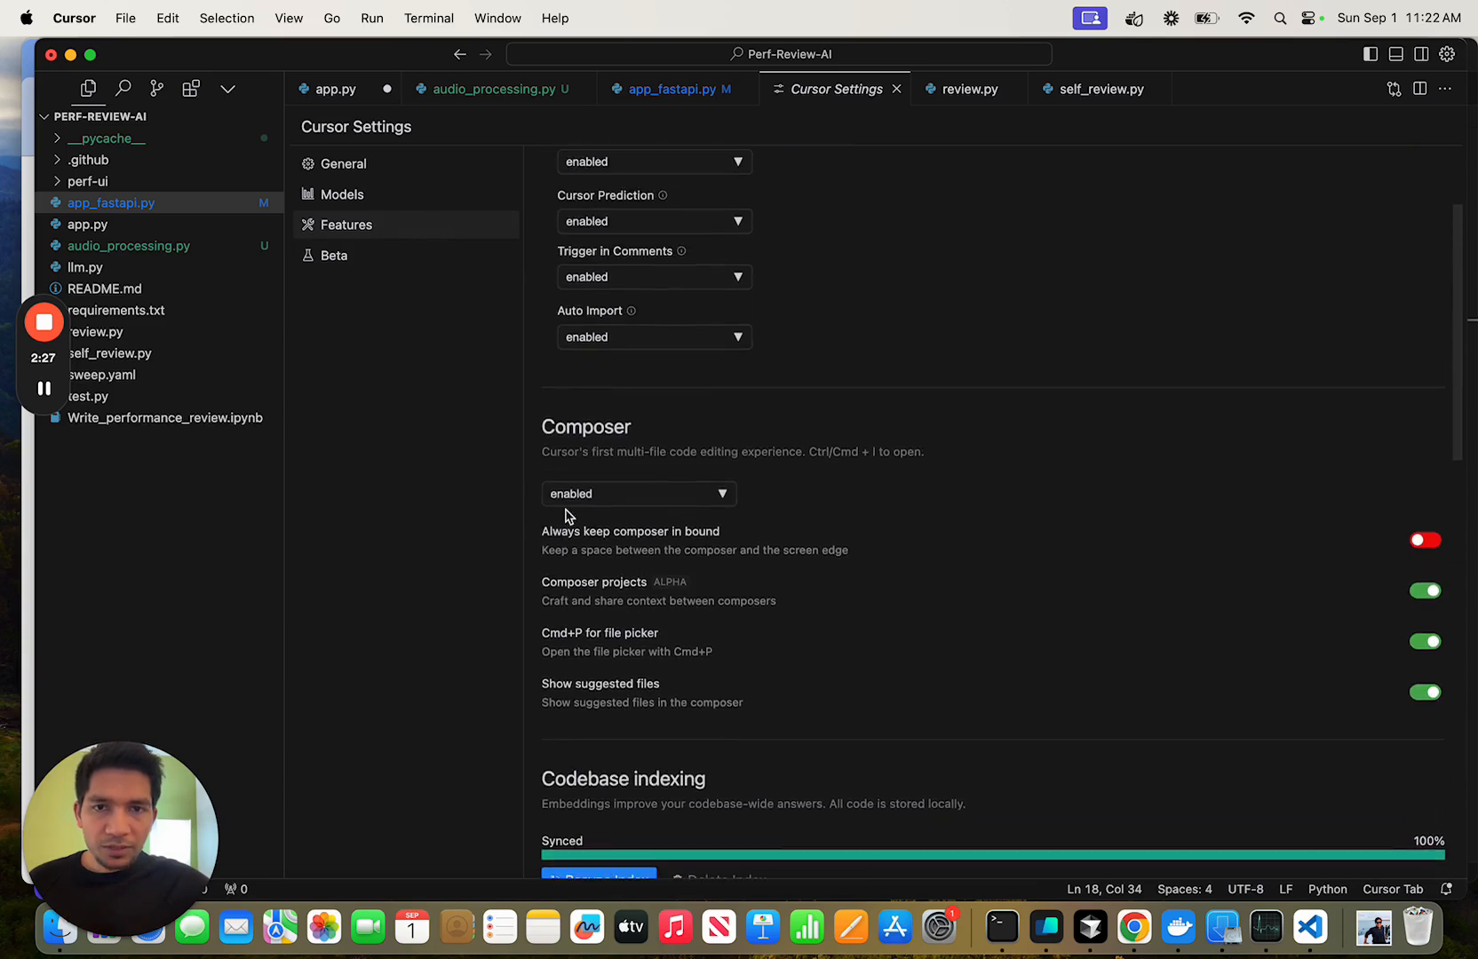
pyautogui.moveTo(675, 447)
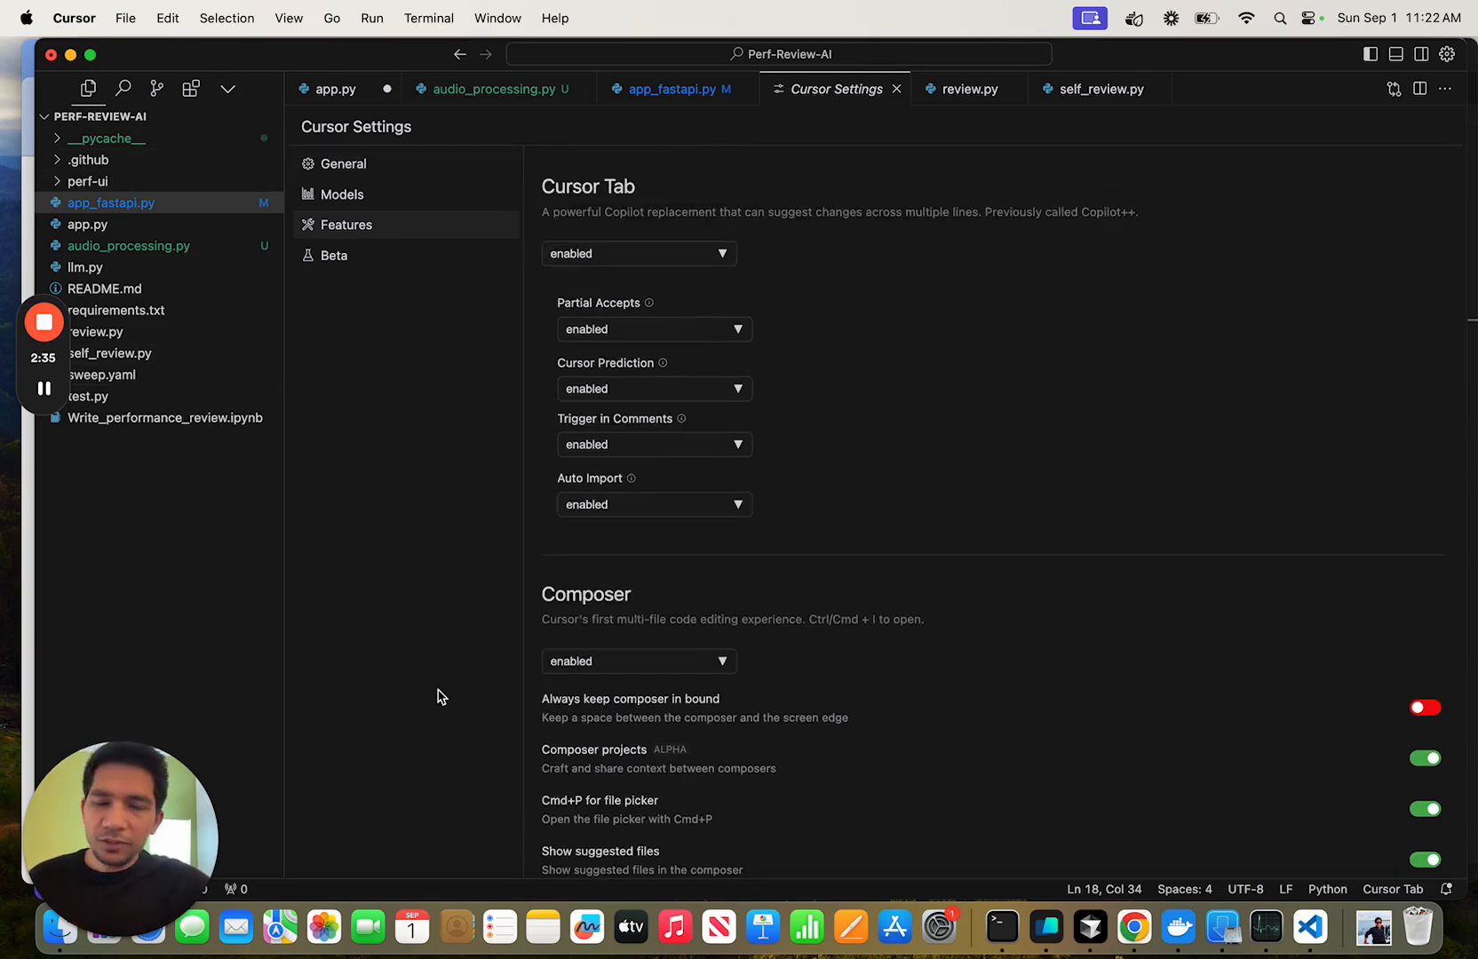
pyautogui.moveTo(425, 696)
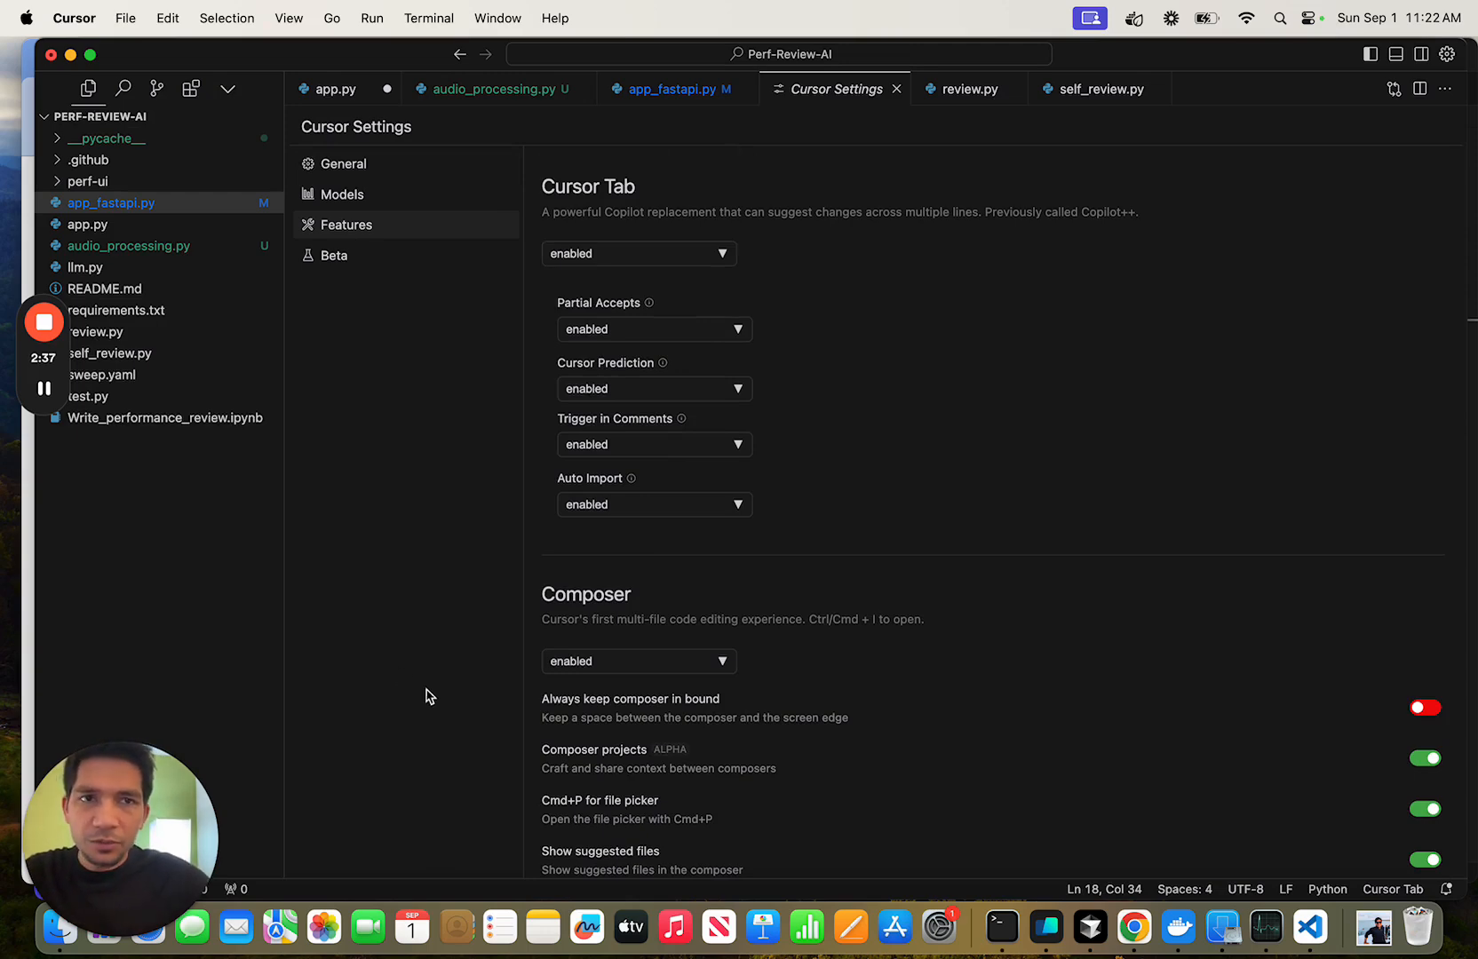
# Search the command palette for 'in' to find the shell command install entry
pyautogui.click(895, 89)
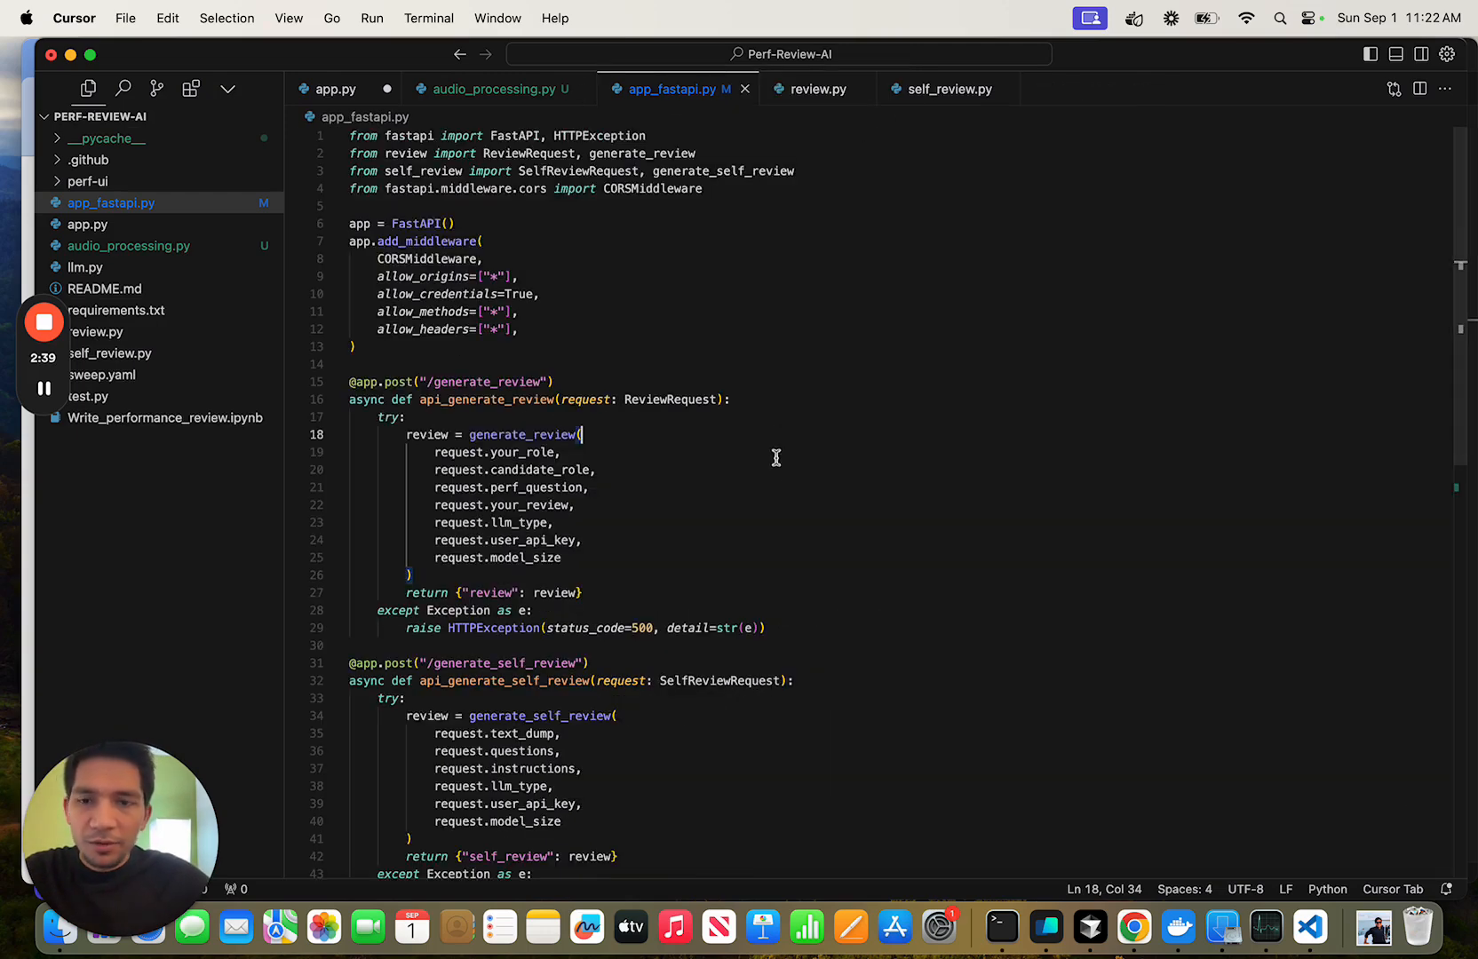
pyautogui.press('cmd+shift+p')
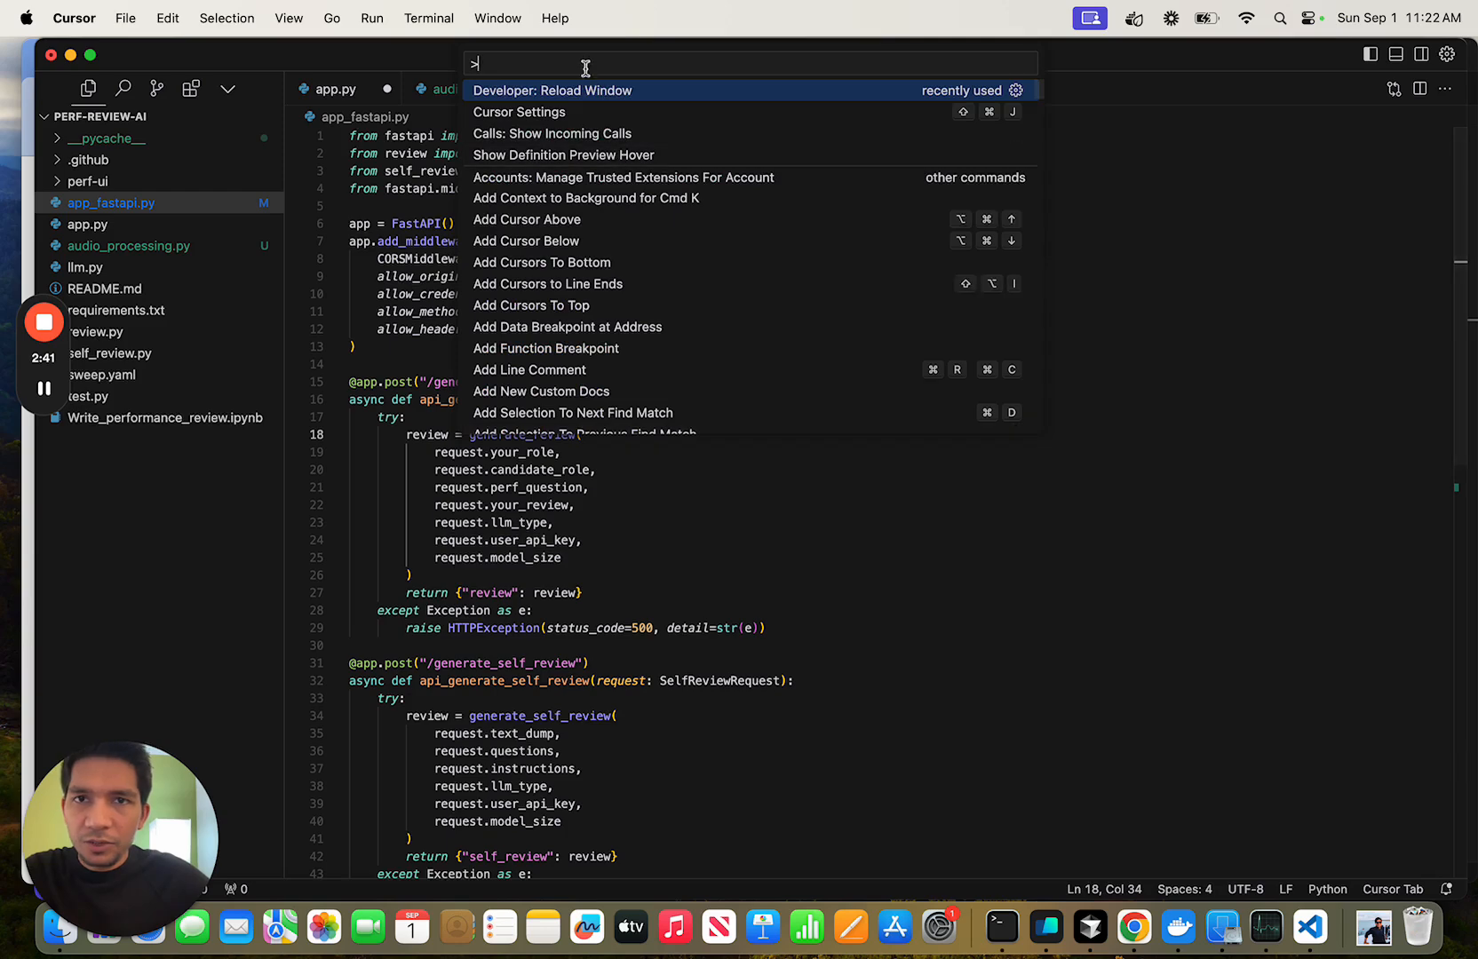
pyautogui.write('in')
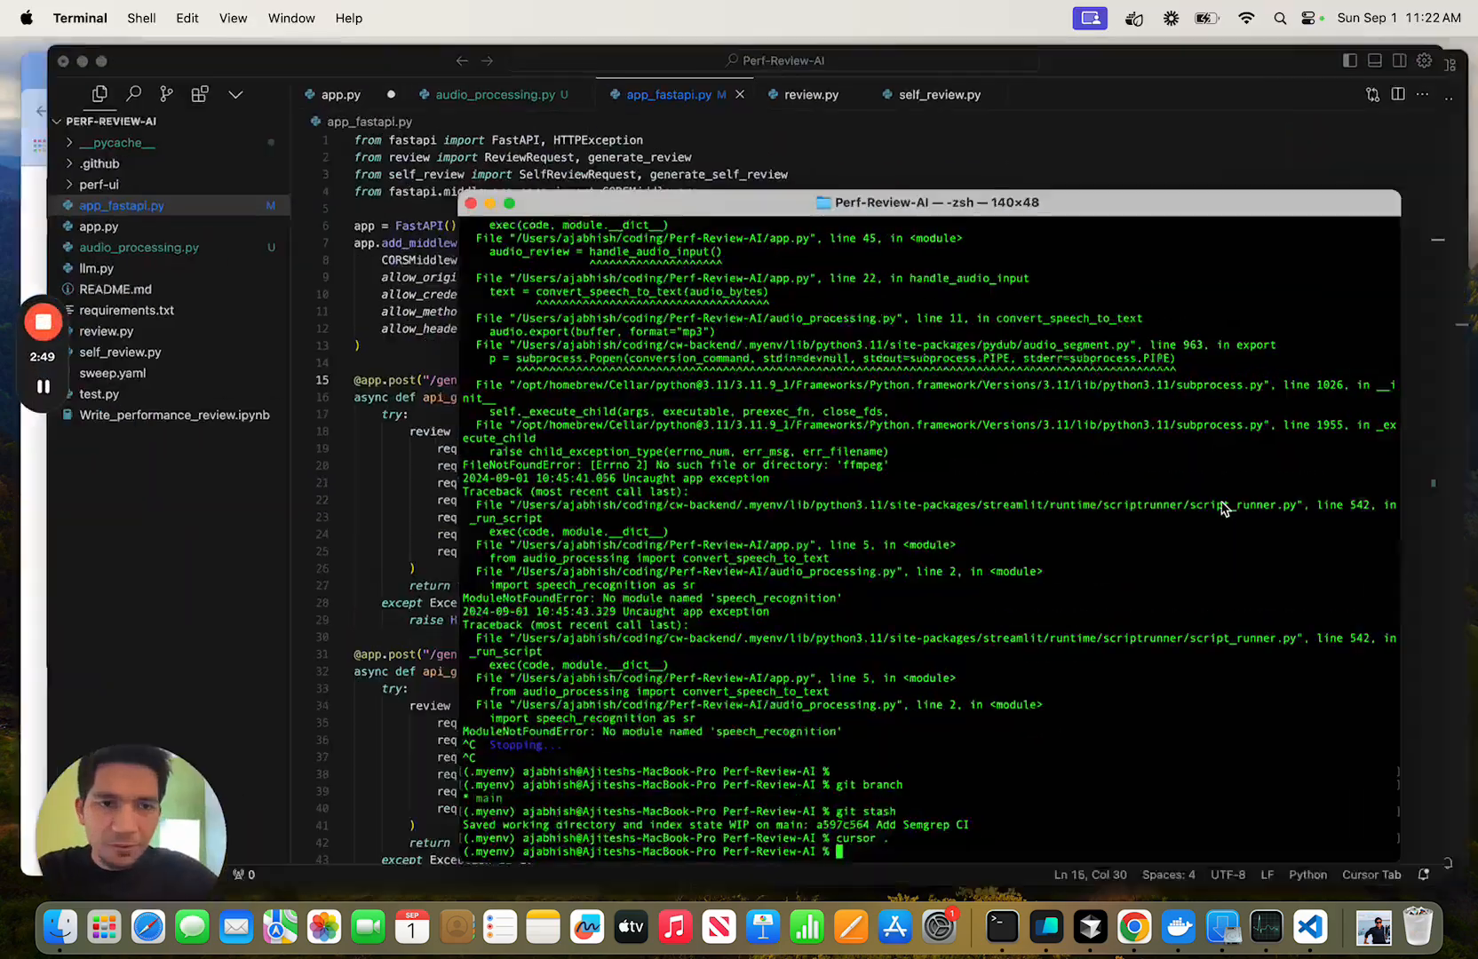
# Run the cursor command in zsh to relaunch Perf-Review-AI in Cursor
pyautogui.write('curos')
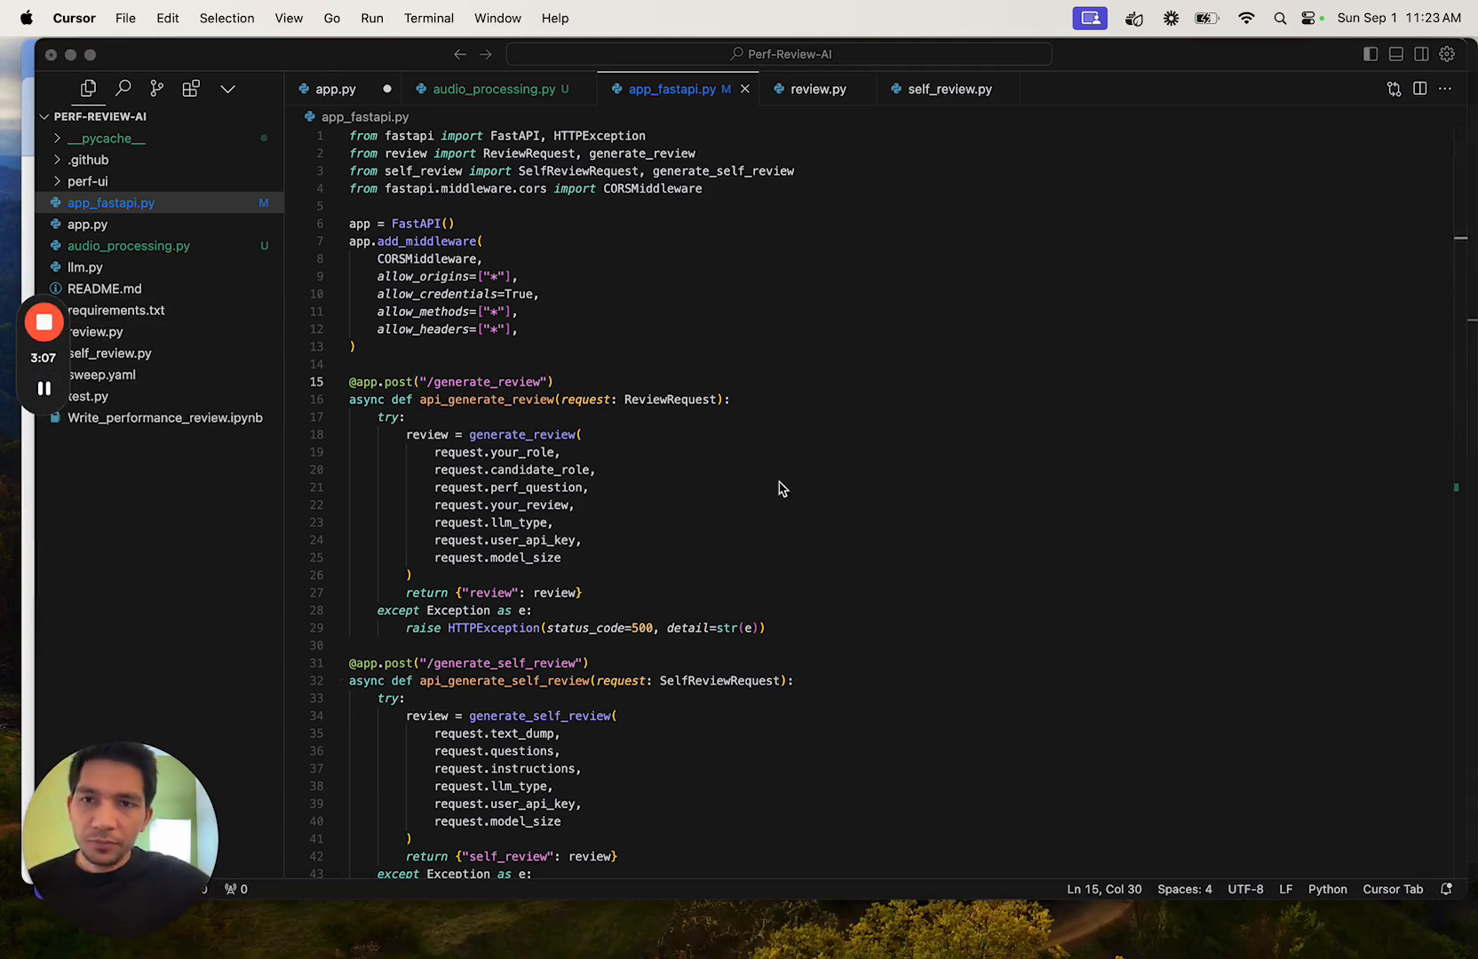
pyautogui.moveTo(873, 547)
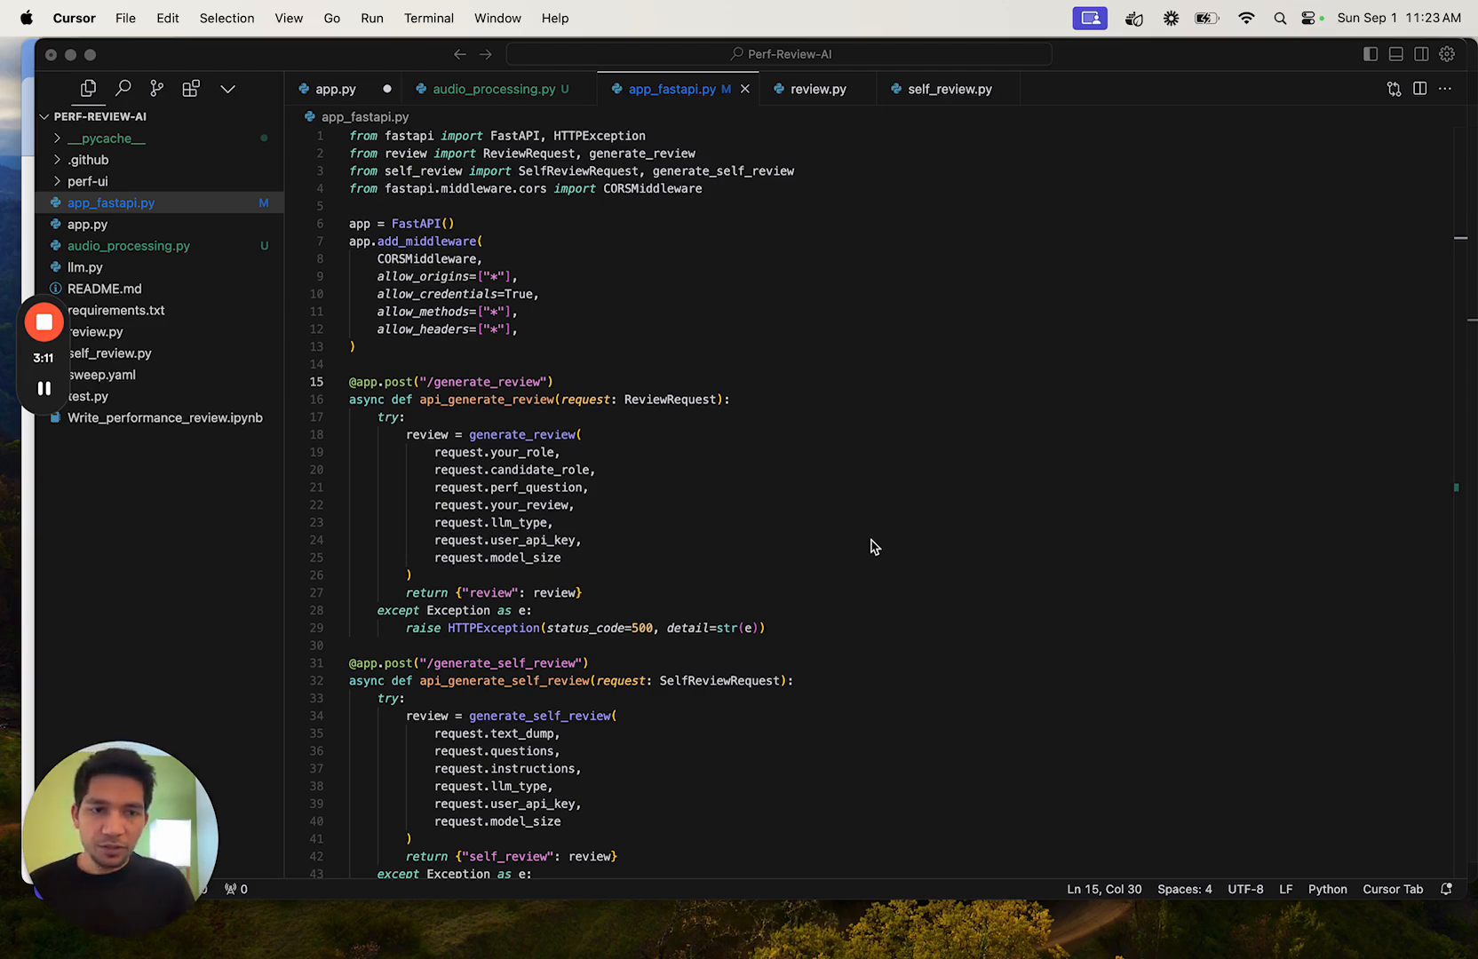
# Add the generate_review_from_audio POST endpoint below generate_self_review in app_fastapi.py
pyautogui.scroll(-3)
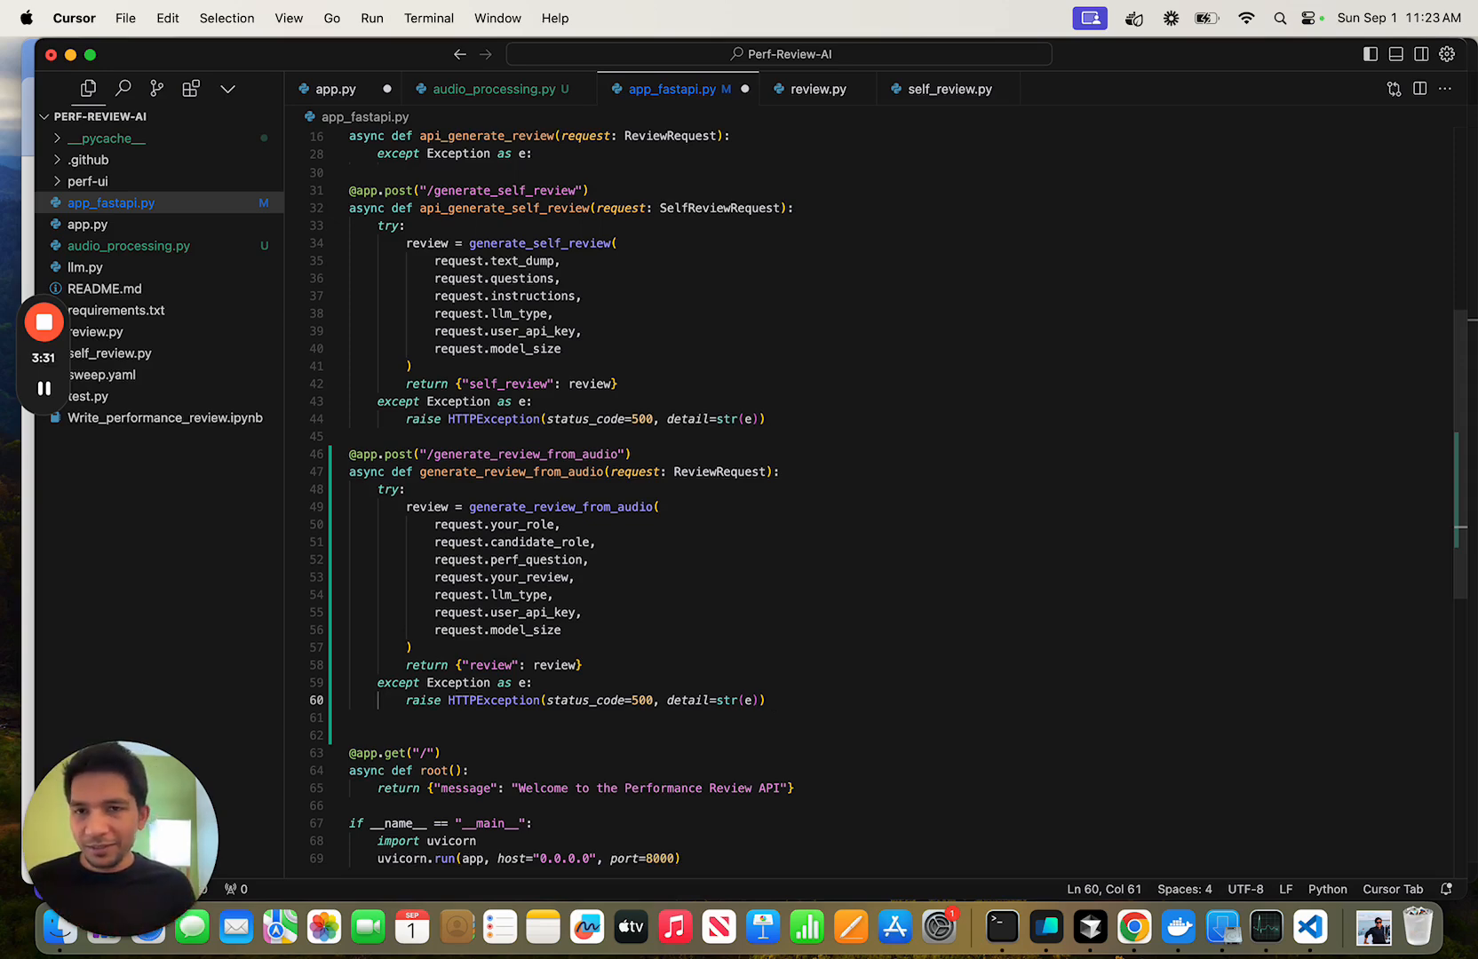
pyautogui.moveTo(461, 488)
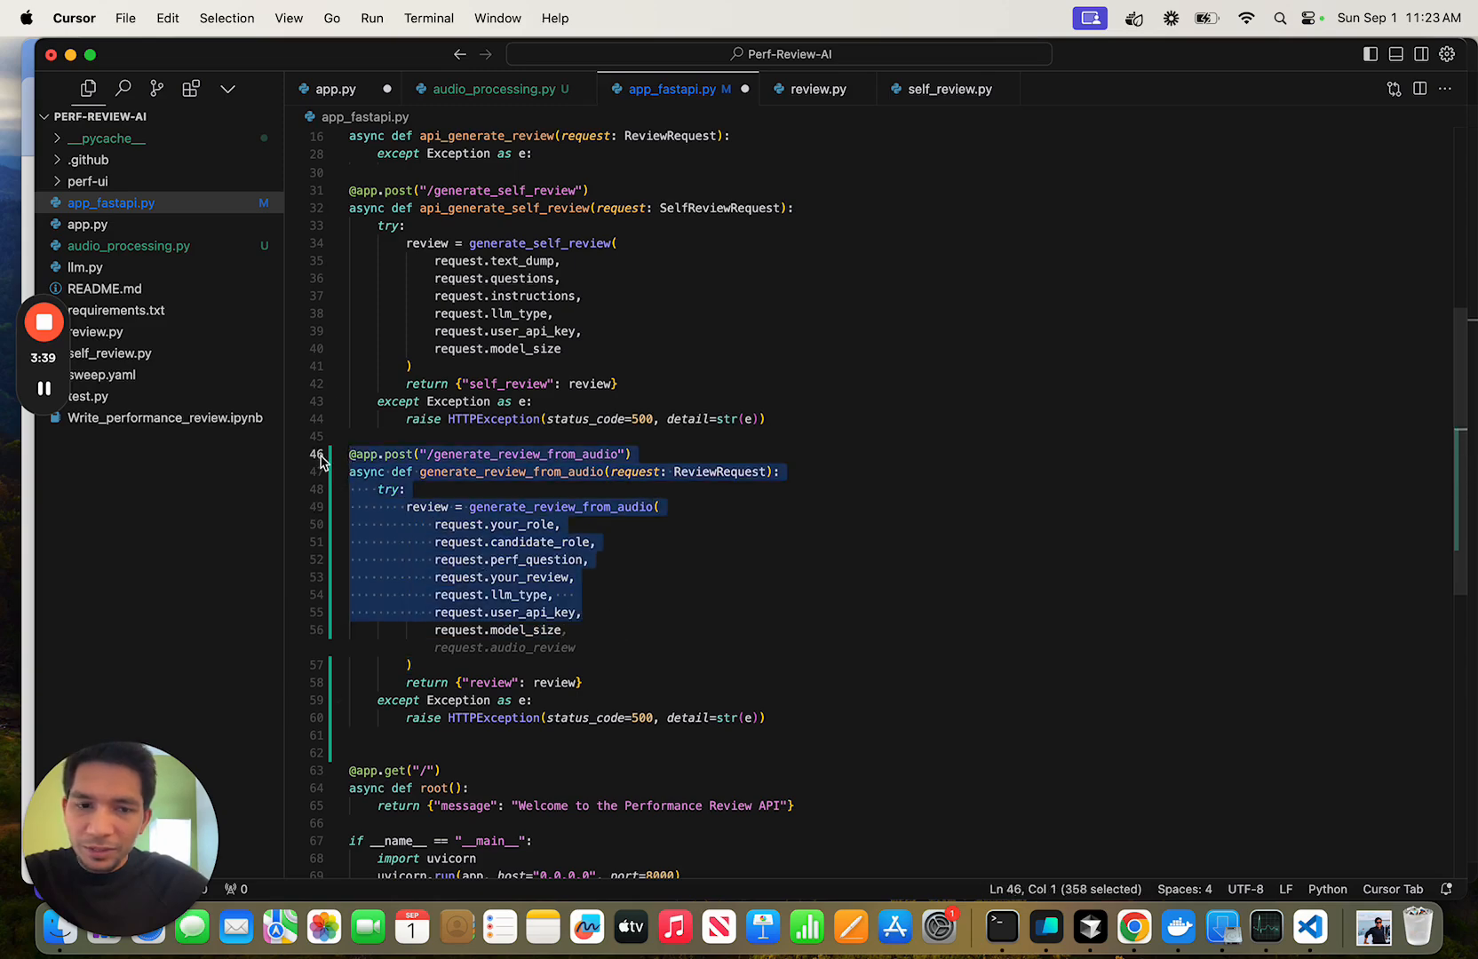
# Ask the inline AI to 'improve error handling' in generate_self_review and accept the diff
pyautogui.press('cmd+k')
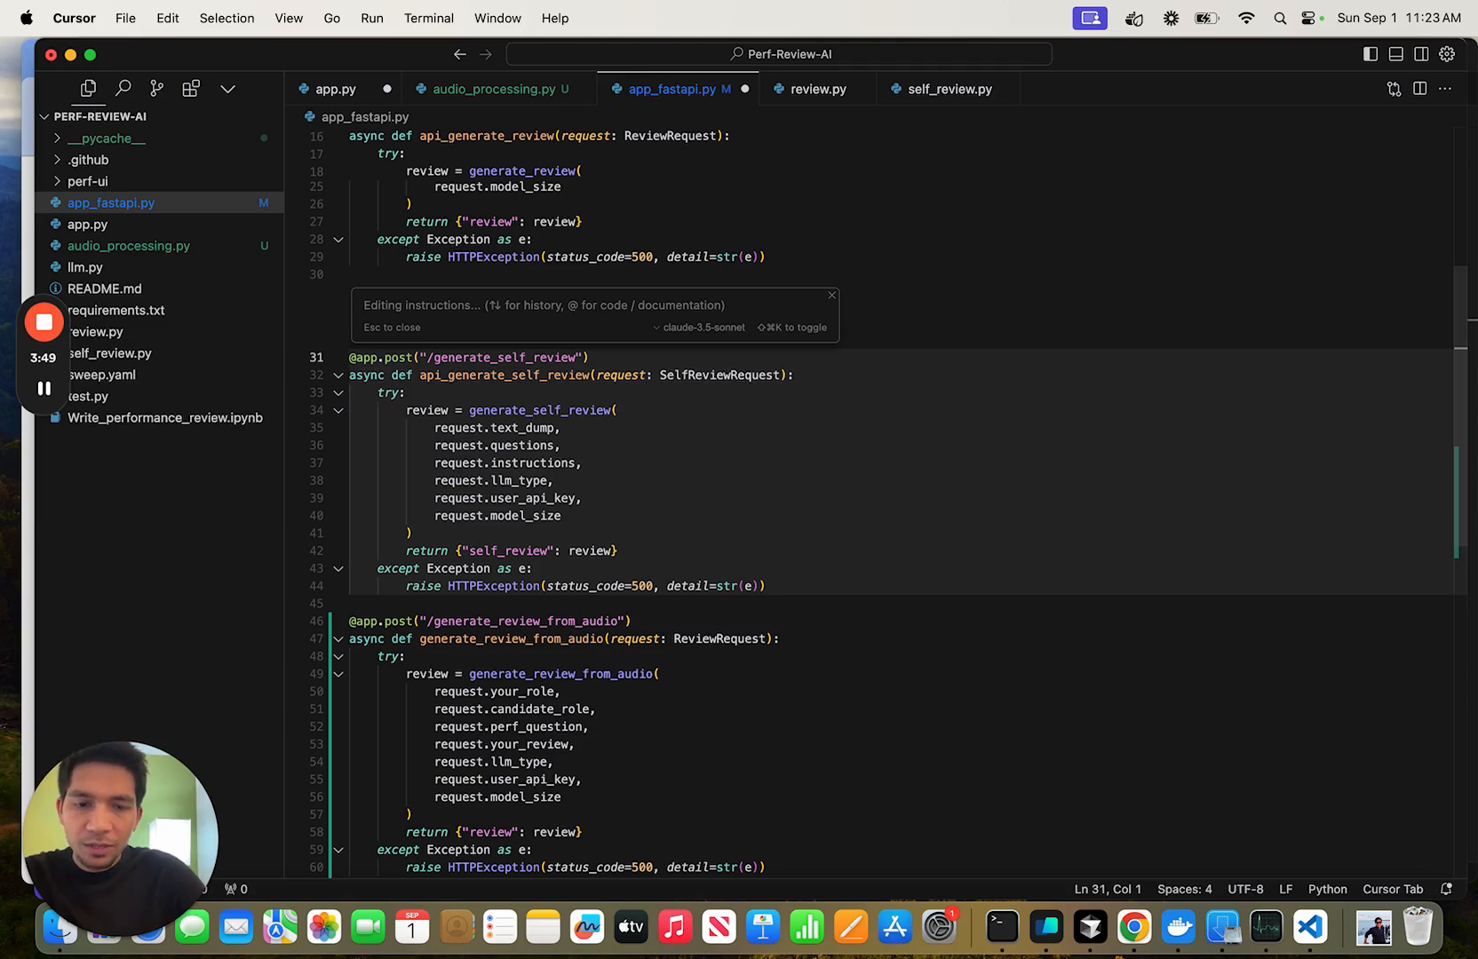
pyautogui.write('improve error')
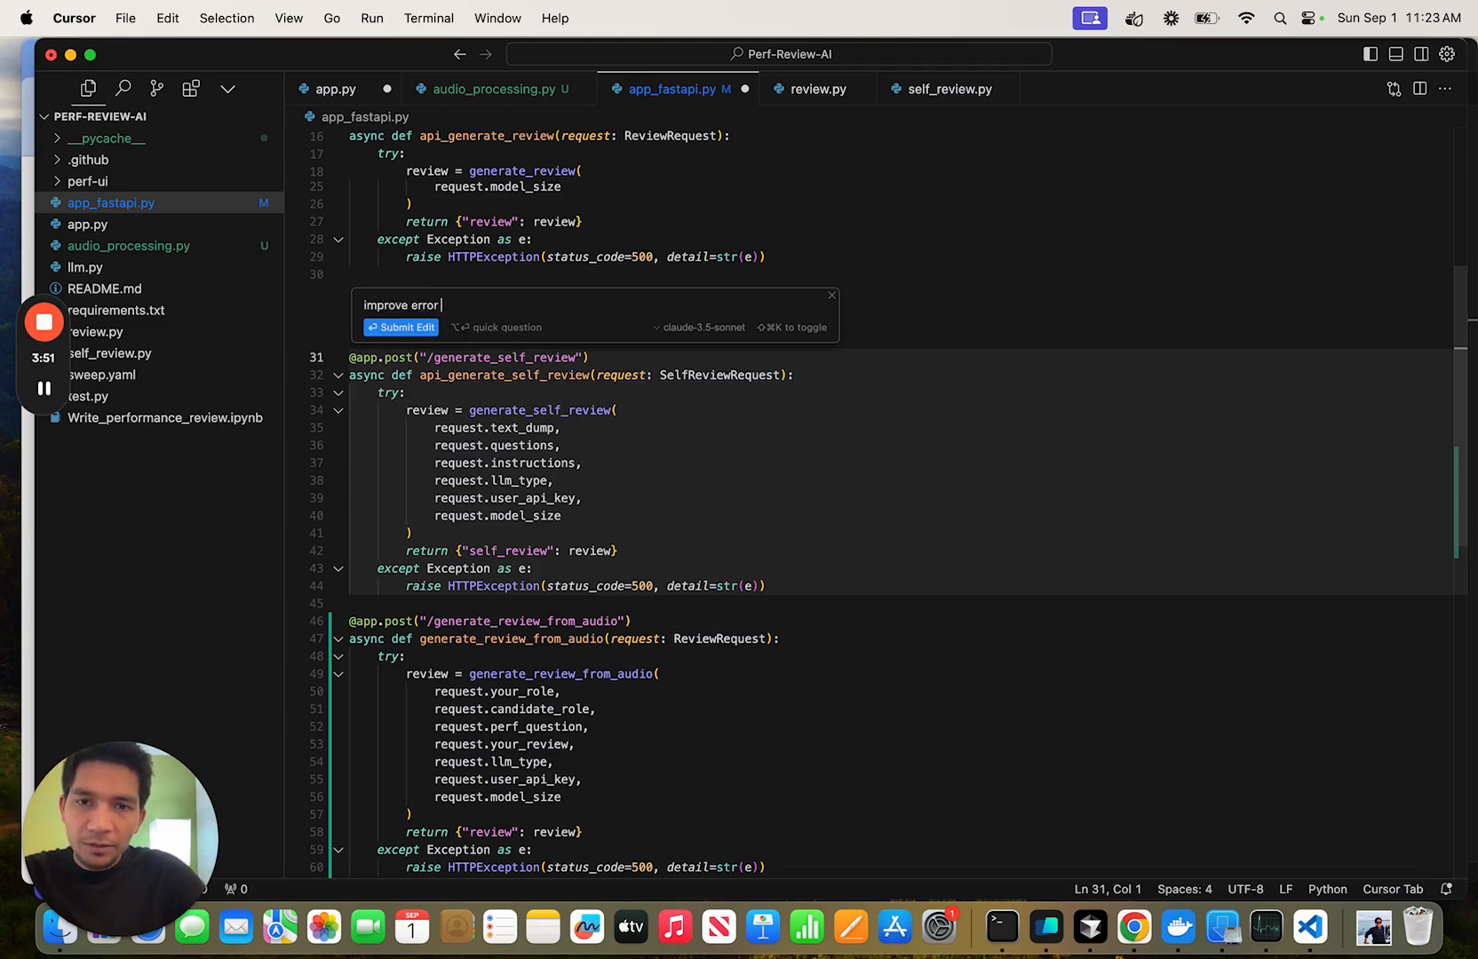
pyautogui.write('handling')
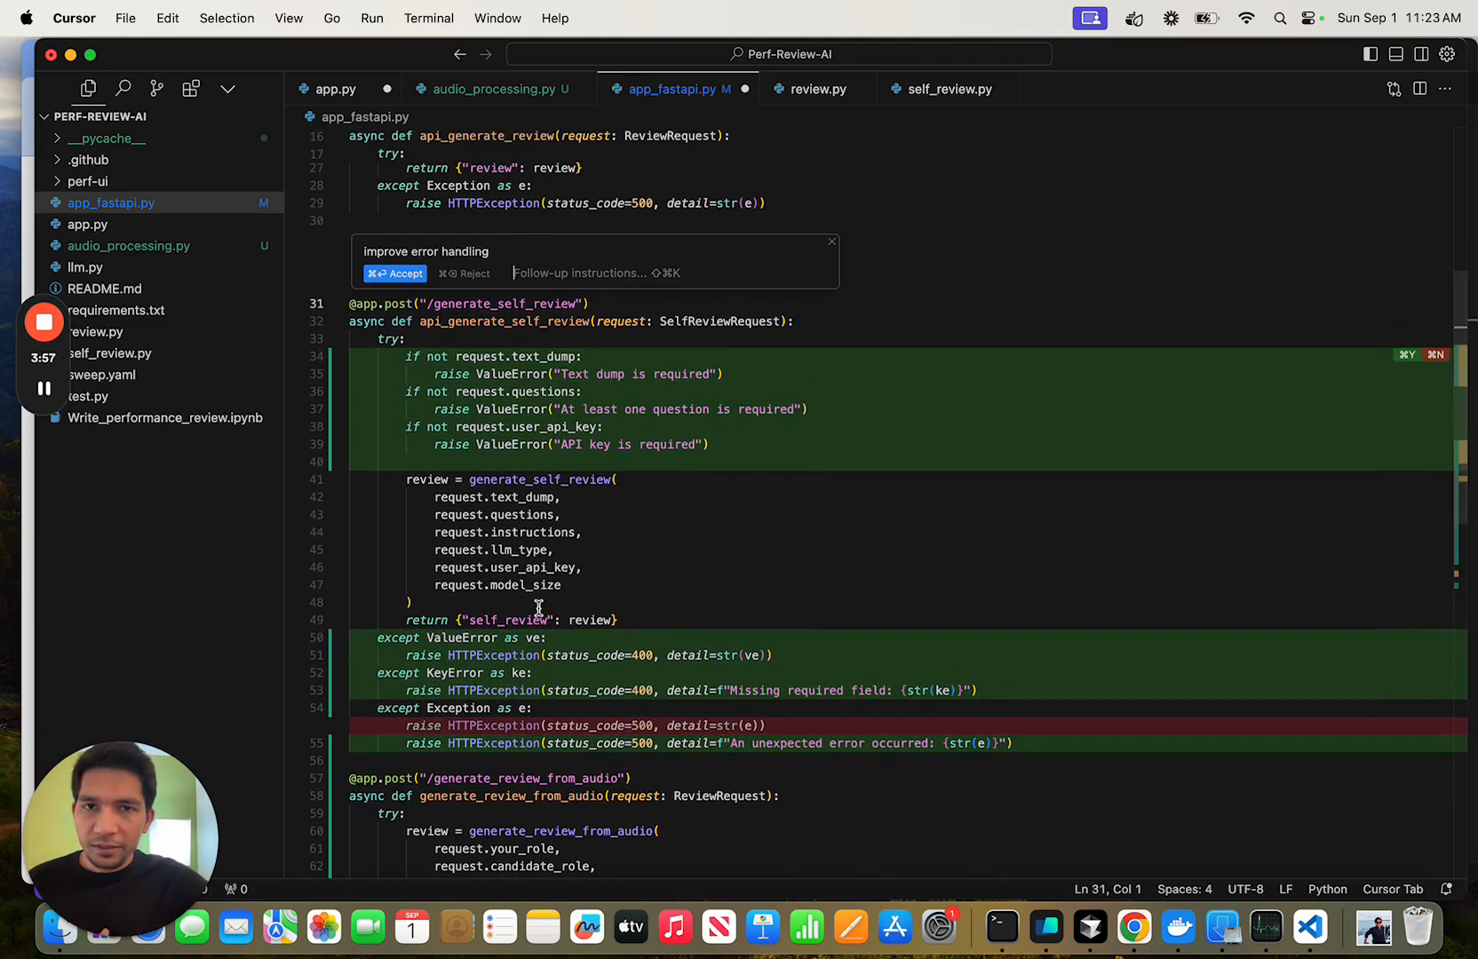
pyautogui.moveTo(1253, 364)
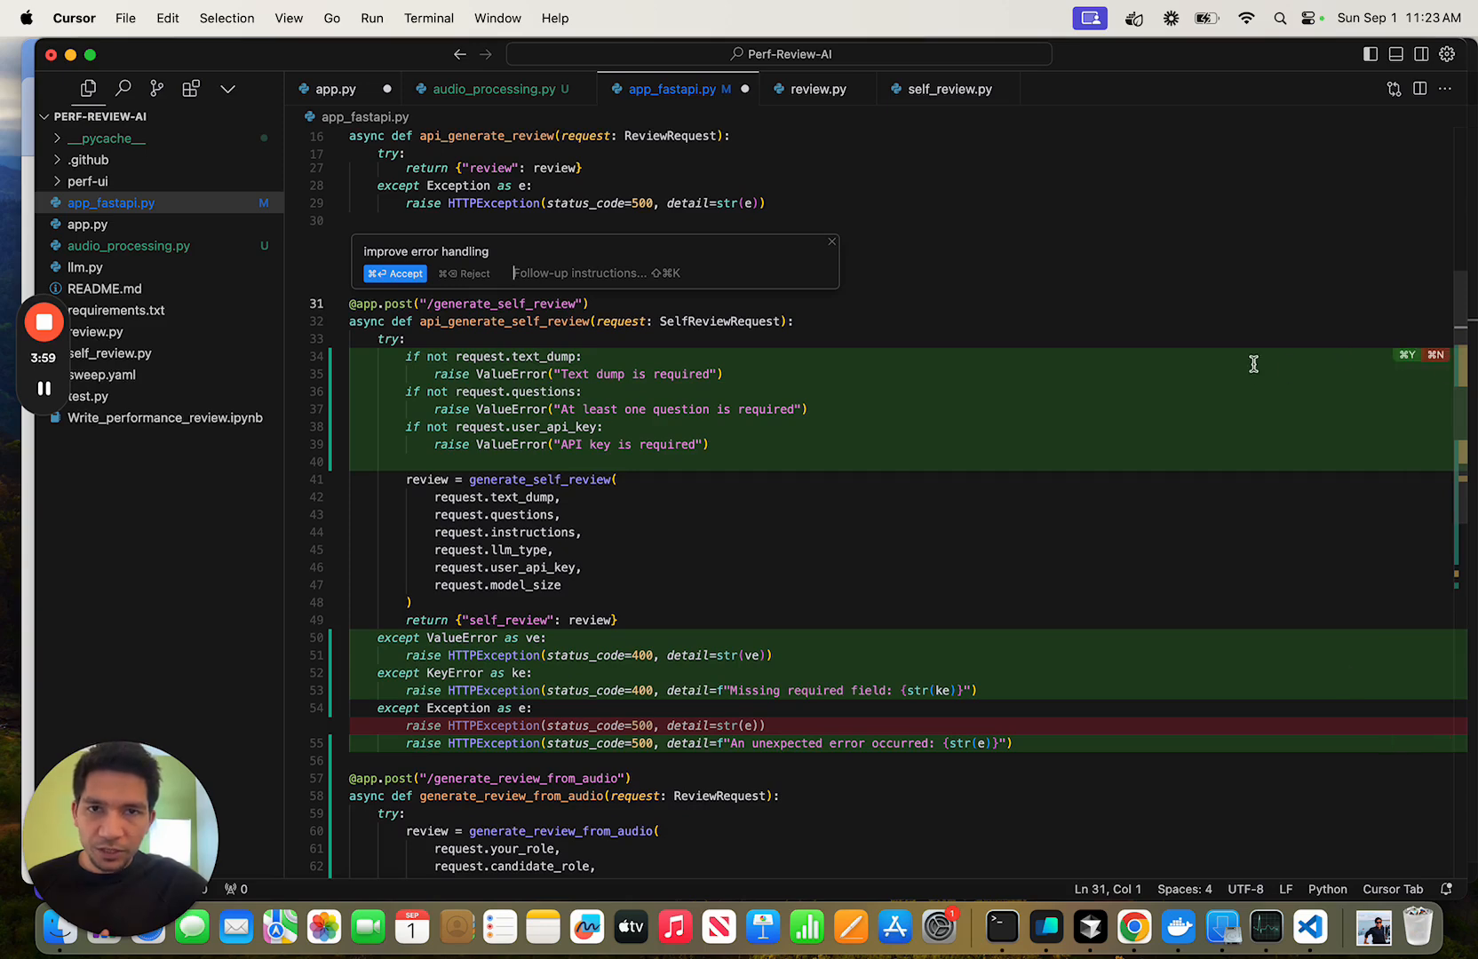
pyautogui.click(395, 273)
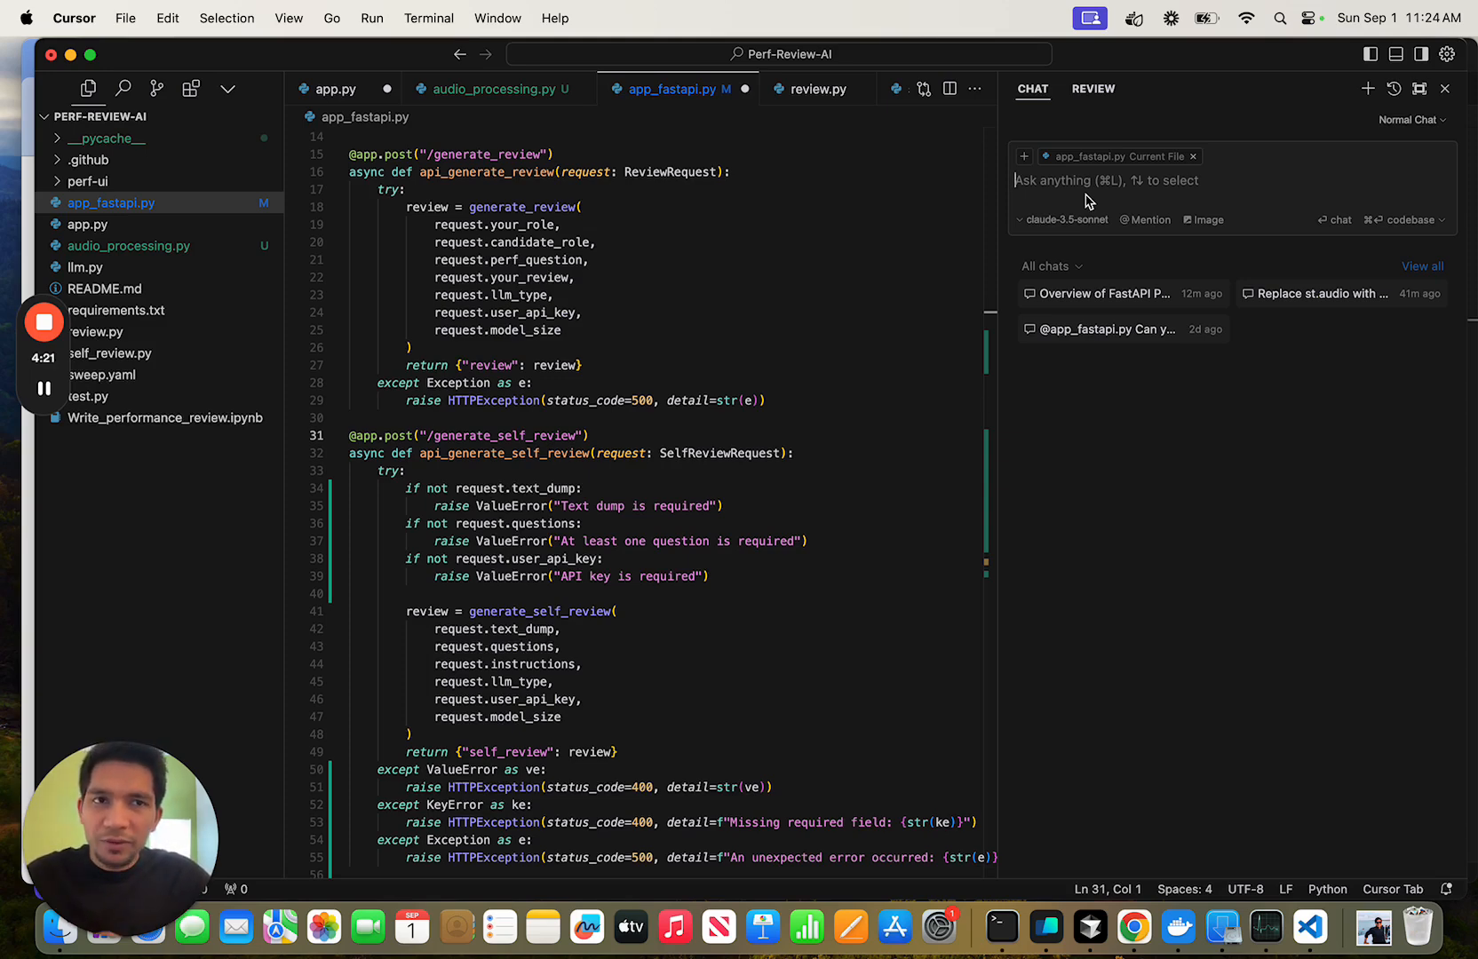
# Mention app.py and app_fastapi.py in the chat as context
pyautogui.write('@')
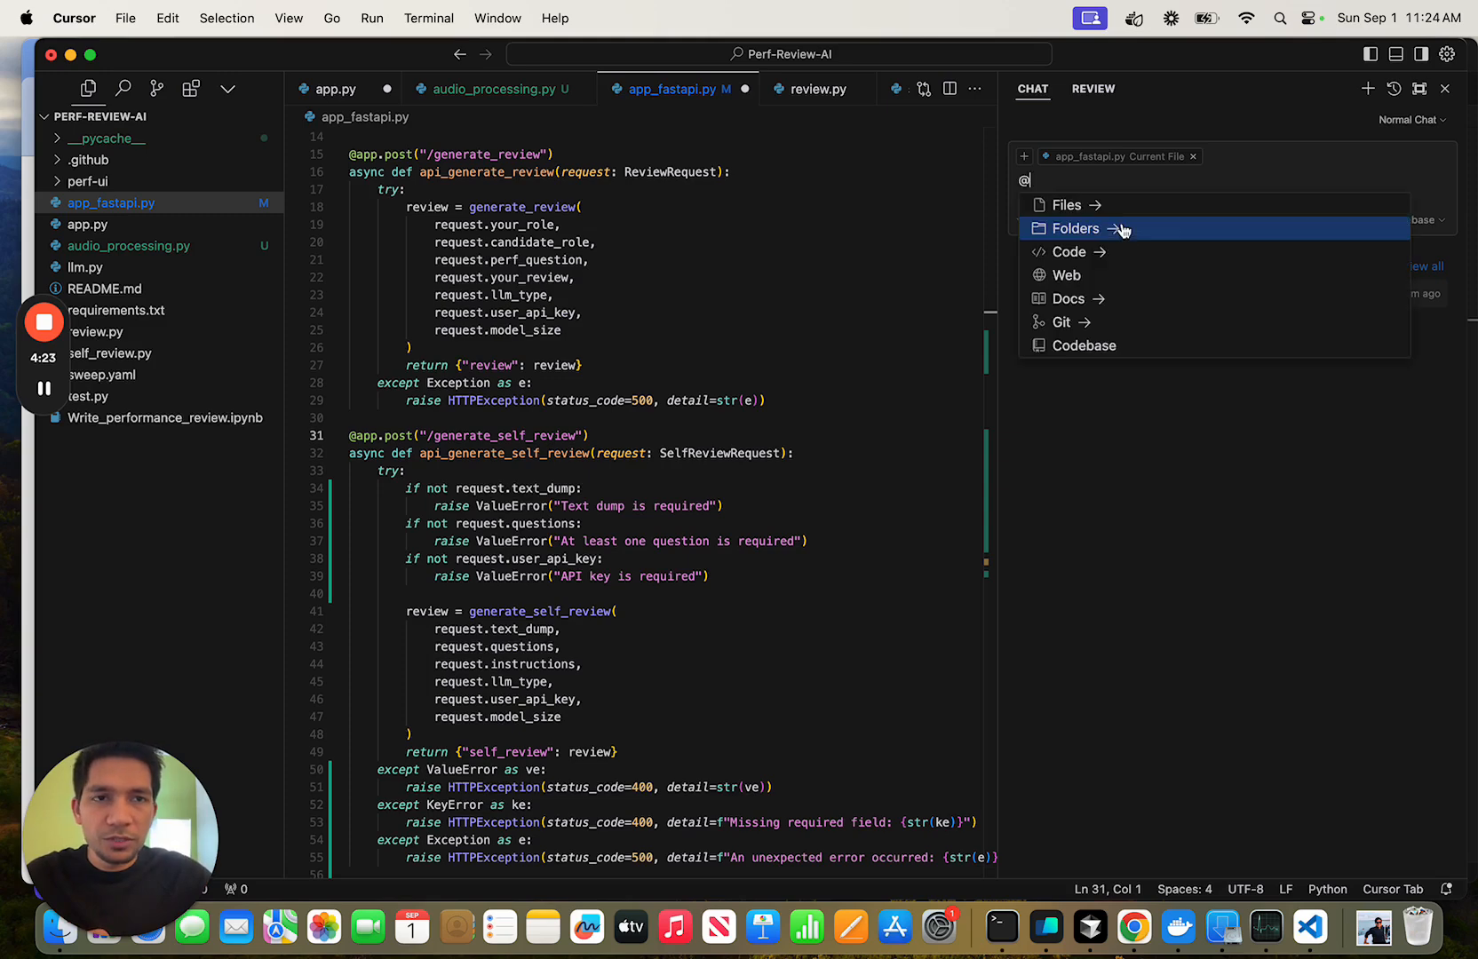
pyautogui.click(1066, 205)
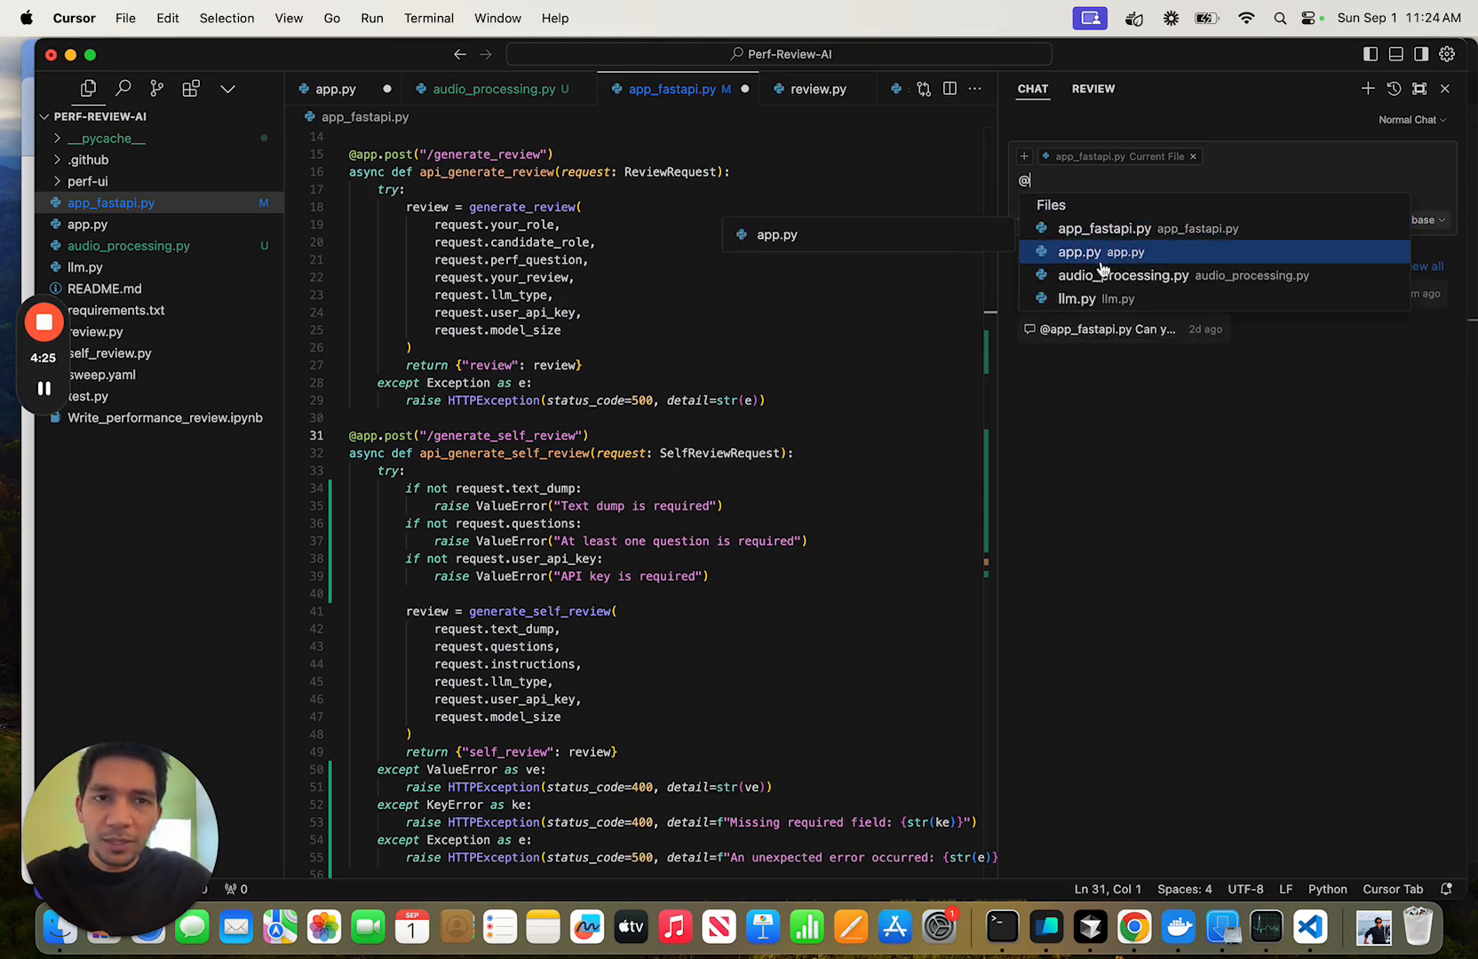
pyautogui.click(1081, 252)
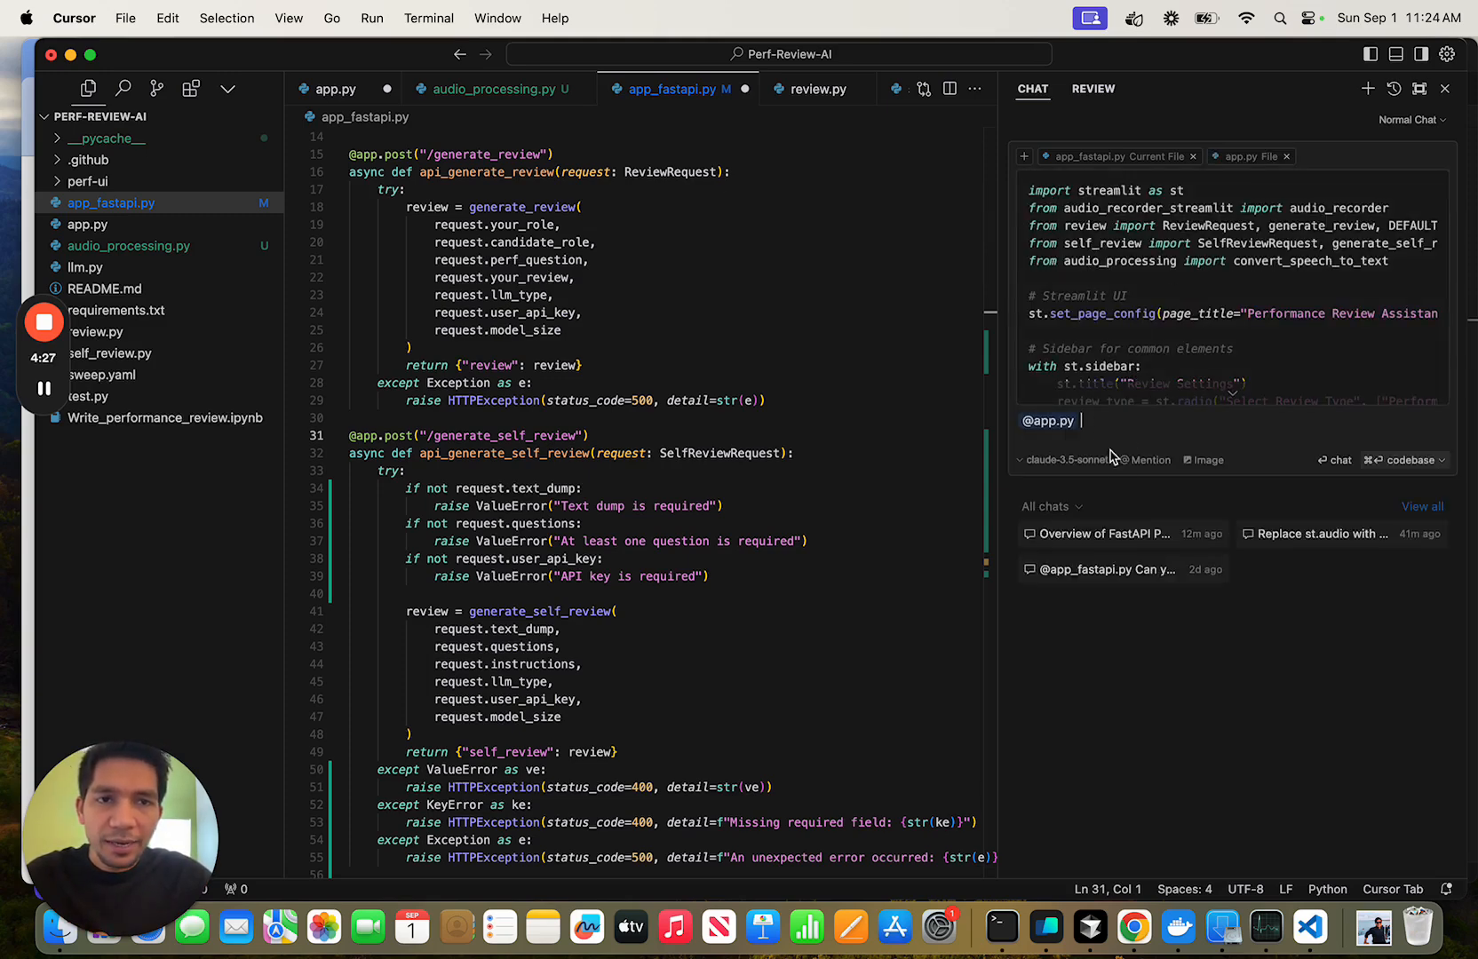
pyautogui.write('@app_fastapi.py')
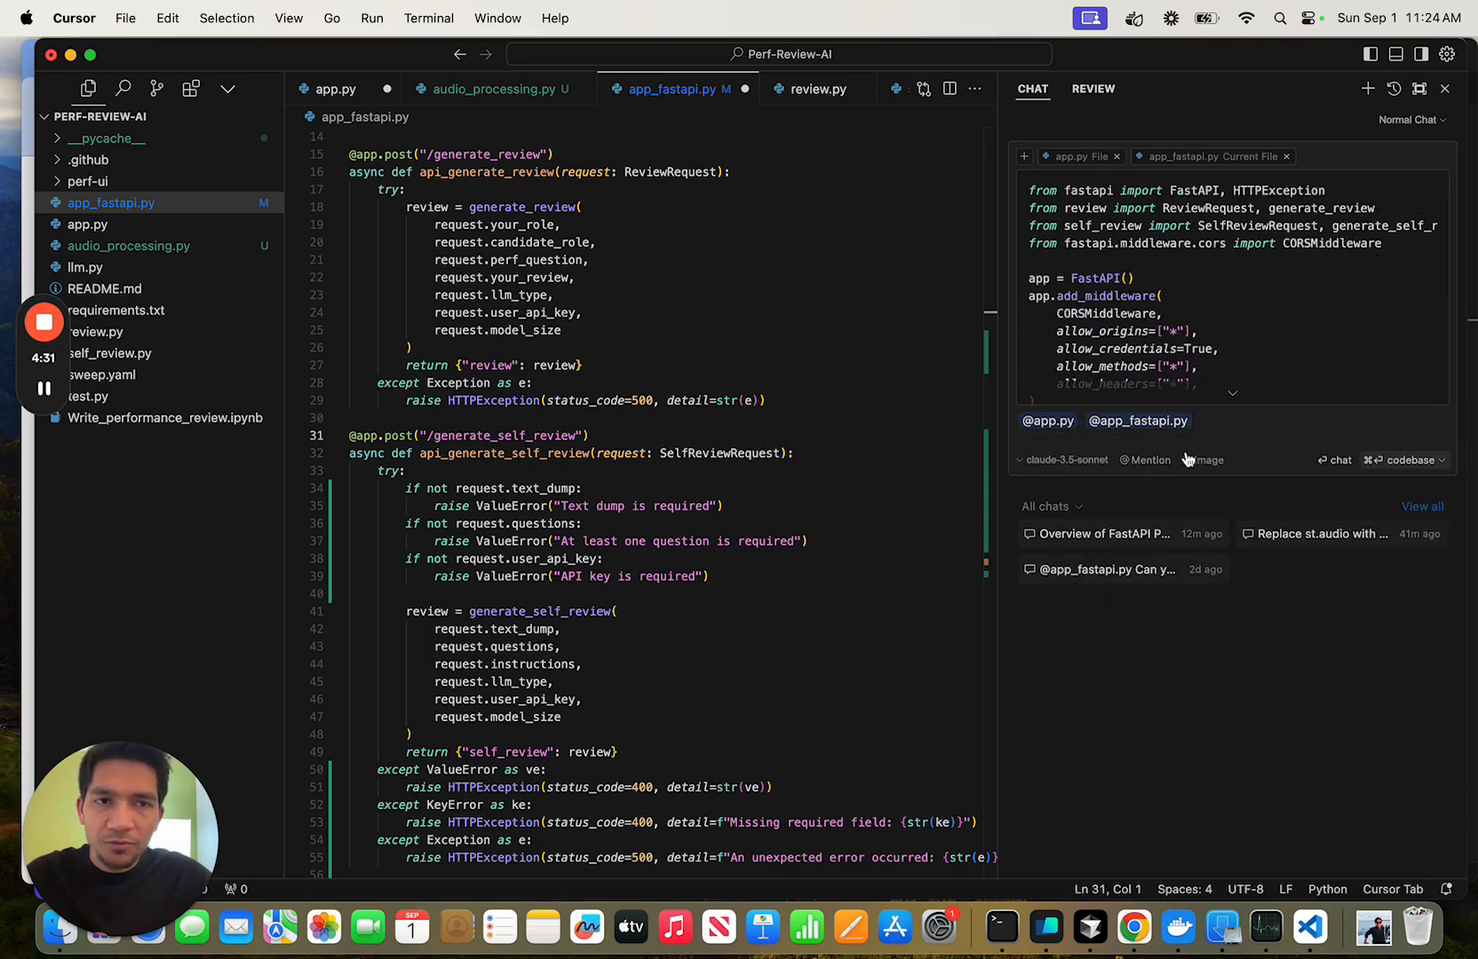
# Type the question 'Define an endpoint that take audio' into the chat
pyautogui.write('Define an endpoijt that n')
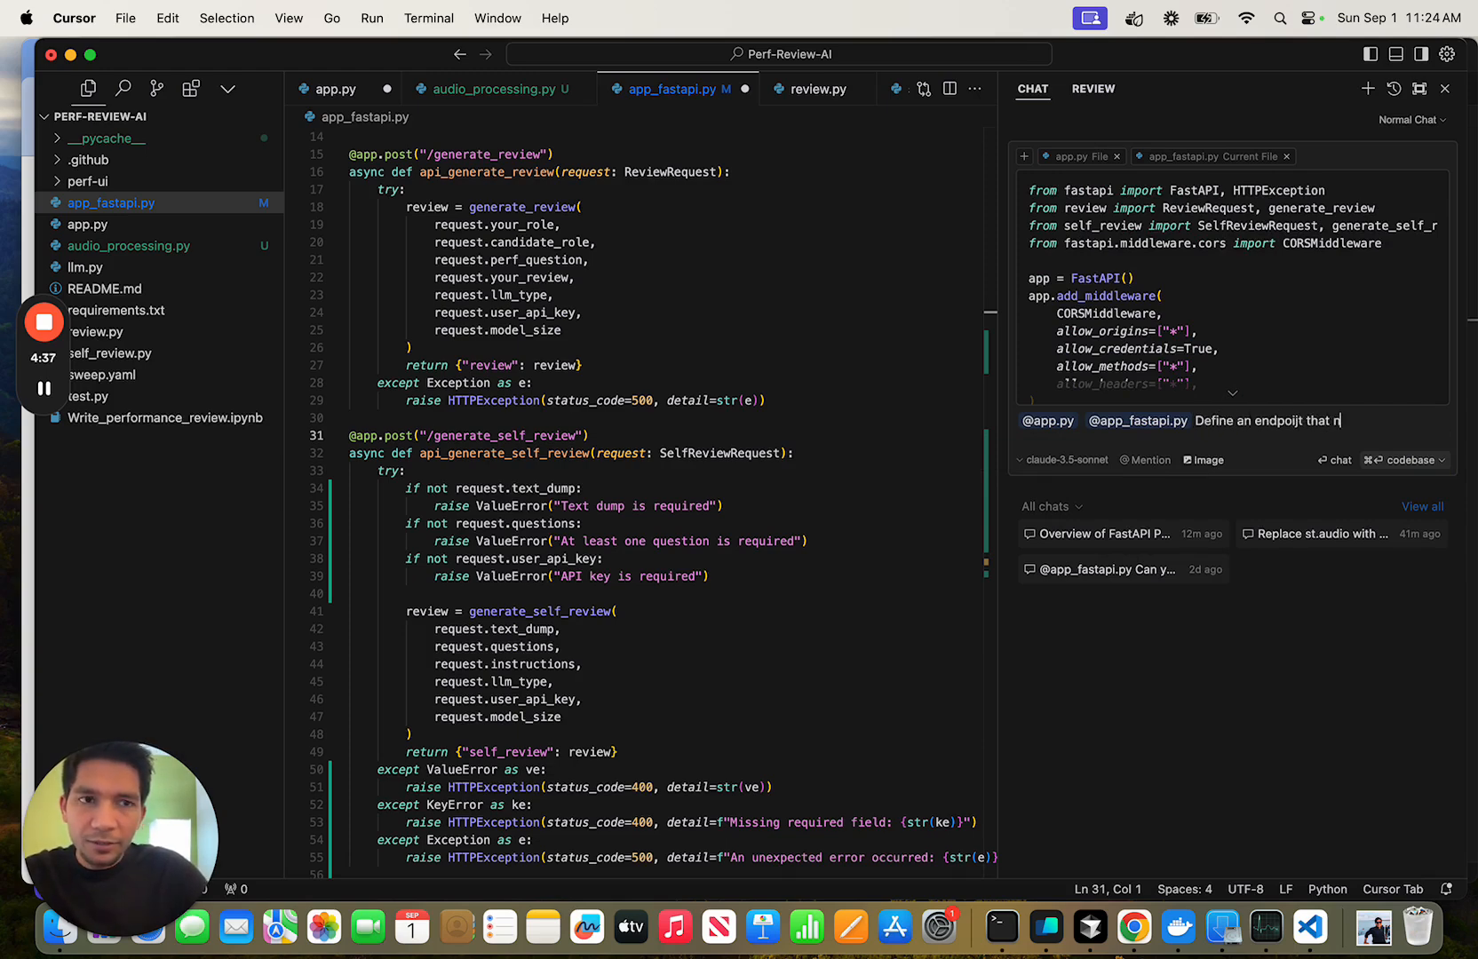
pyautogui.press('Backspace')
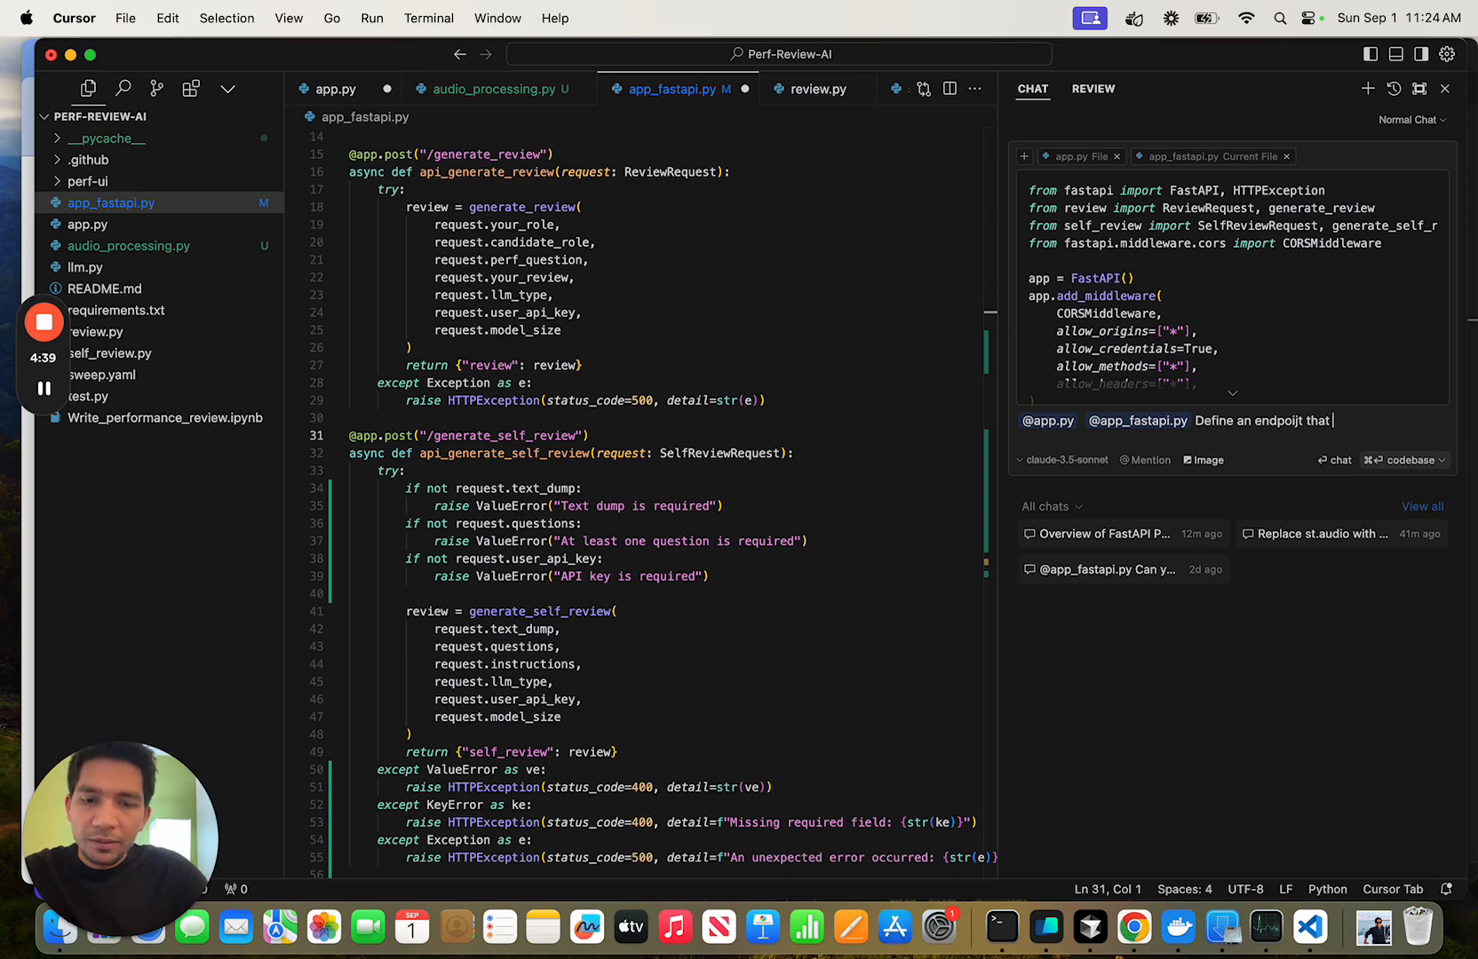
pyautogui.write('take audoi')
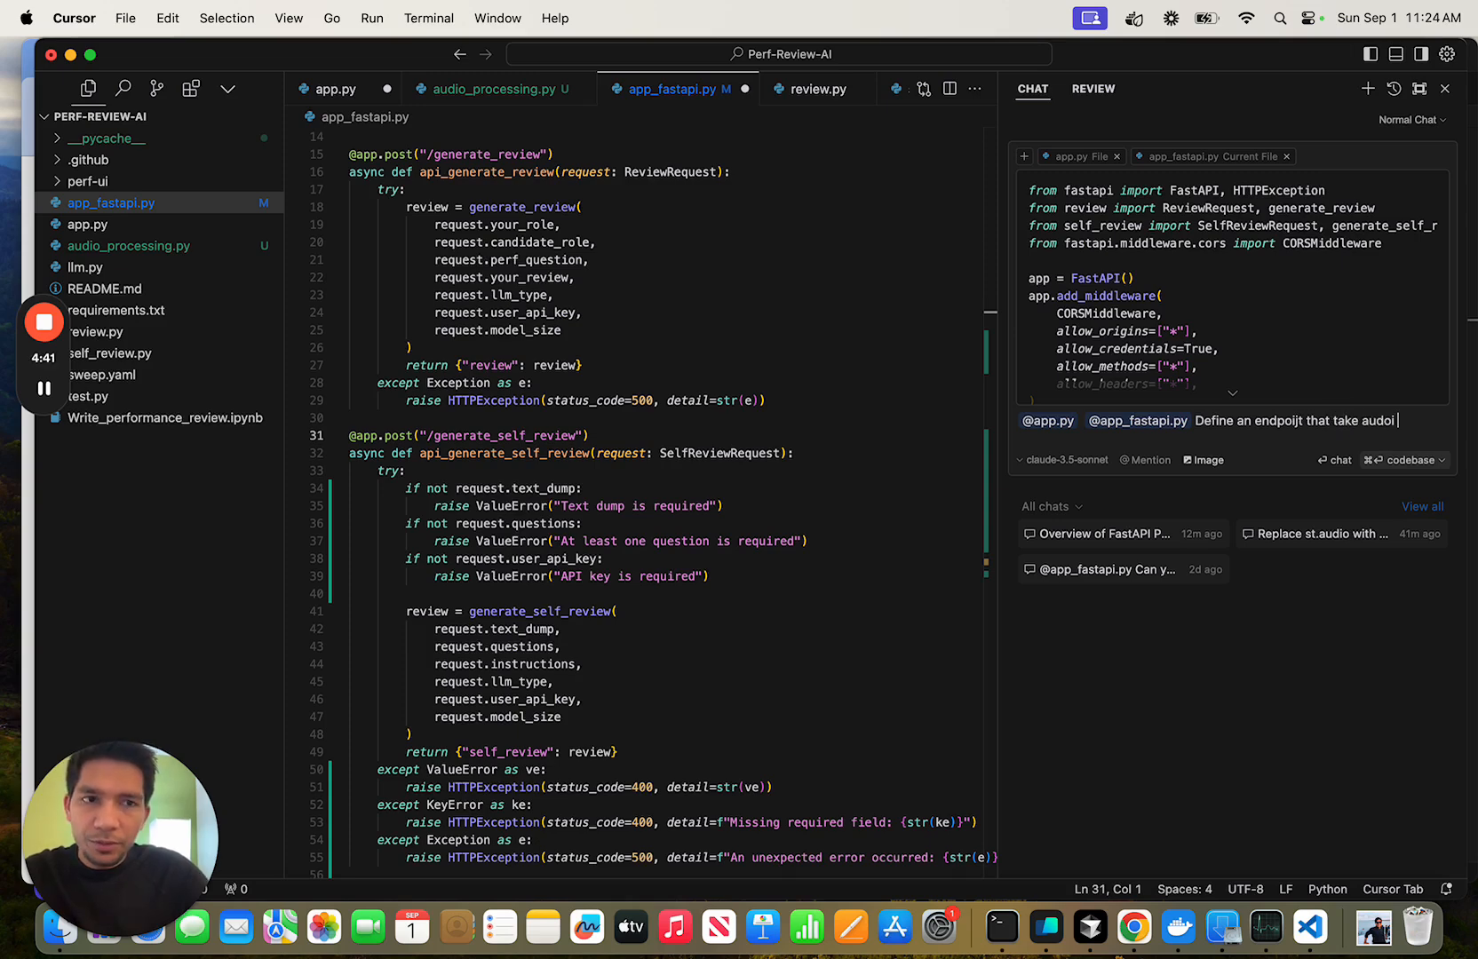
pyautogui.write('audio')
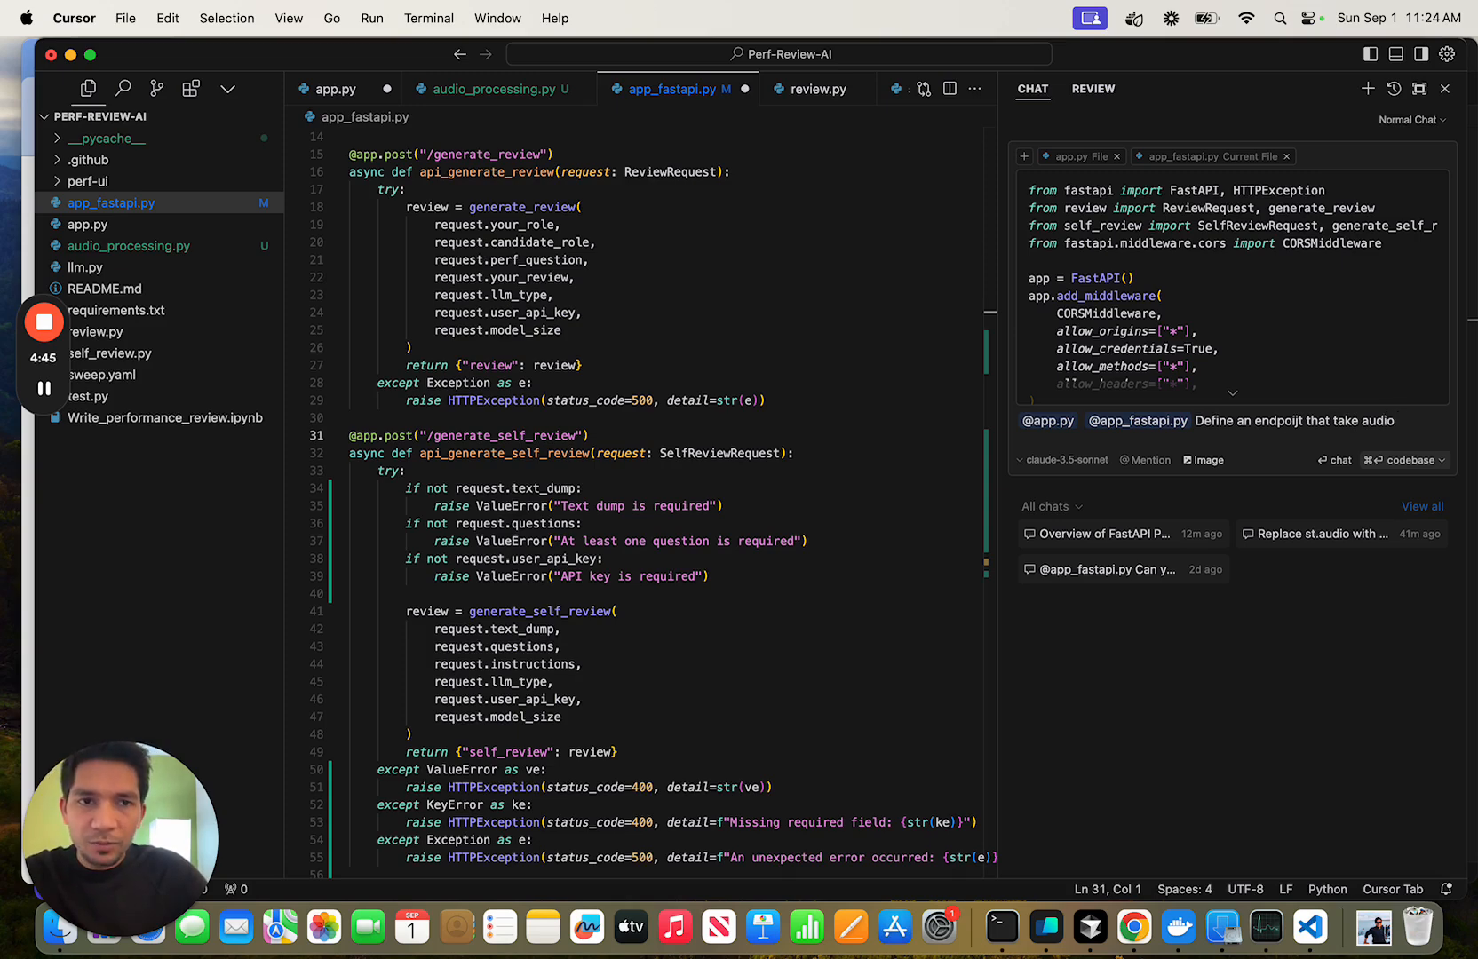
# Finish the prompt with 'input', send it, and close the Chat panel
pyautogui.write('input')
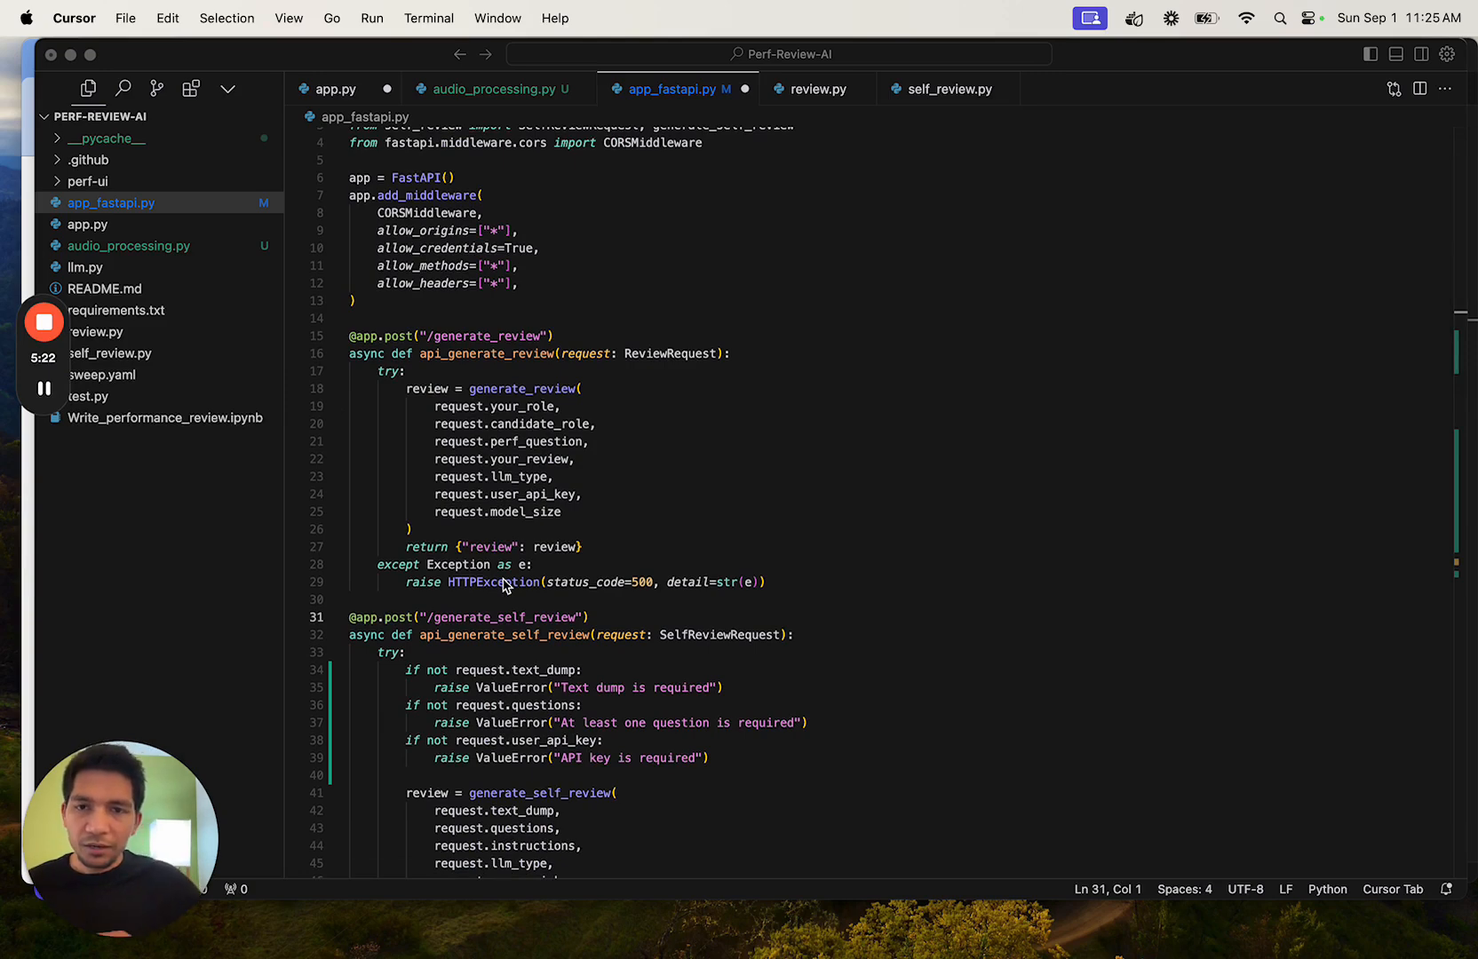
# Select lines 24–29 of the generate_review handler and start a new chat
pyautogui.moveTo(566, 494); pyautogui.dragTo(765, 582)
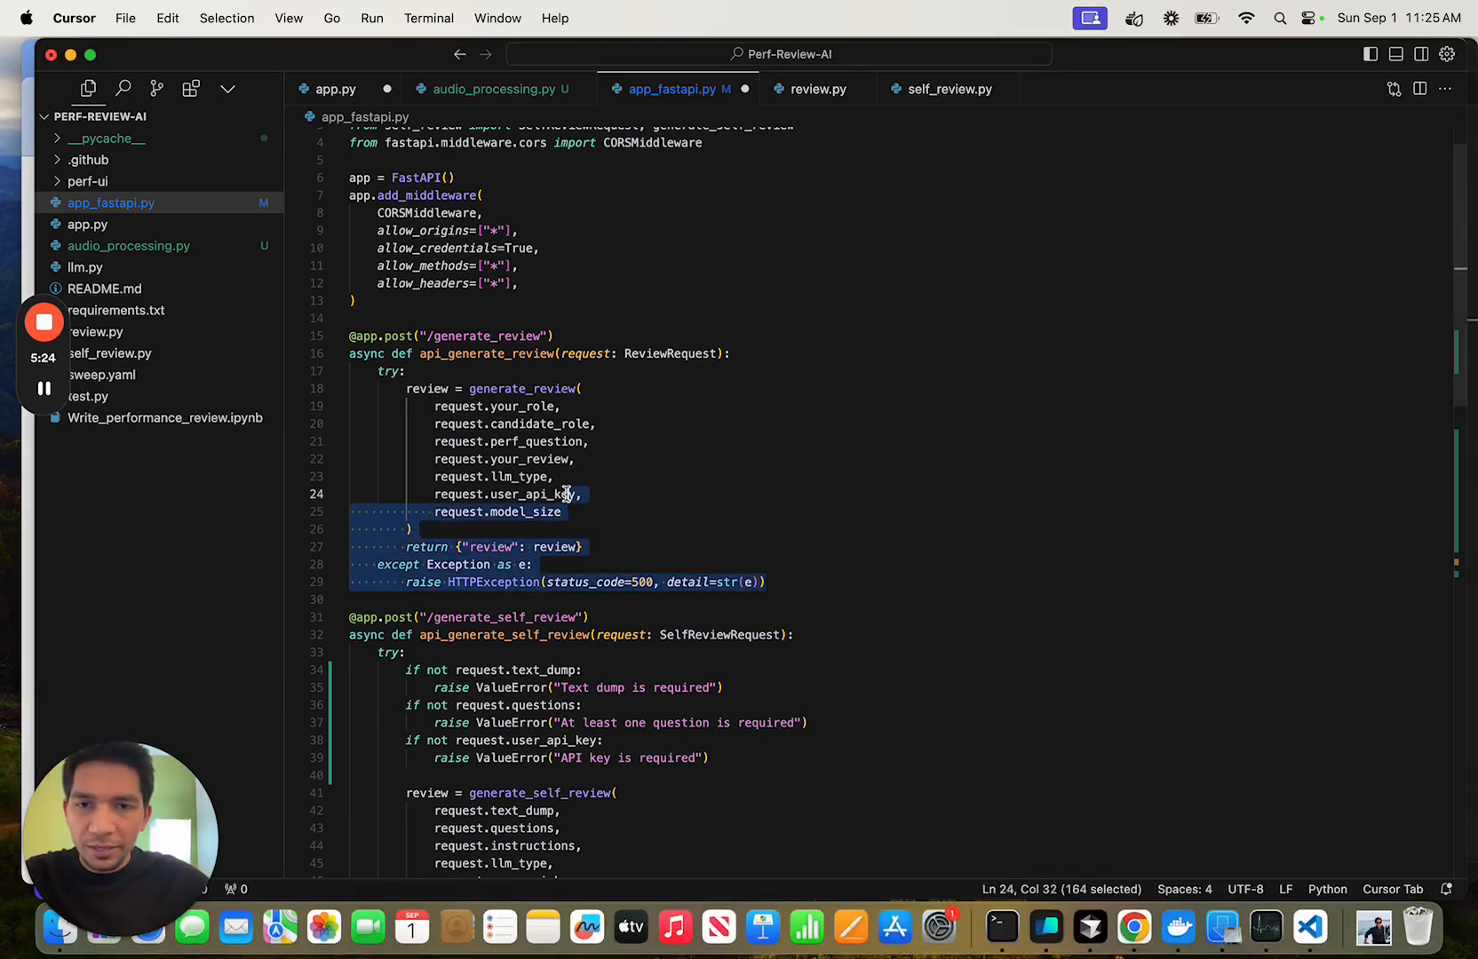
pyautogui.press('cmd+k')
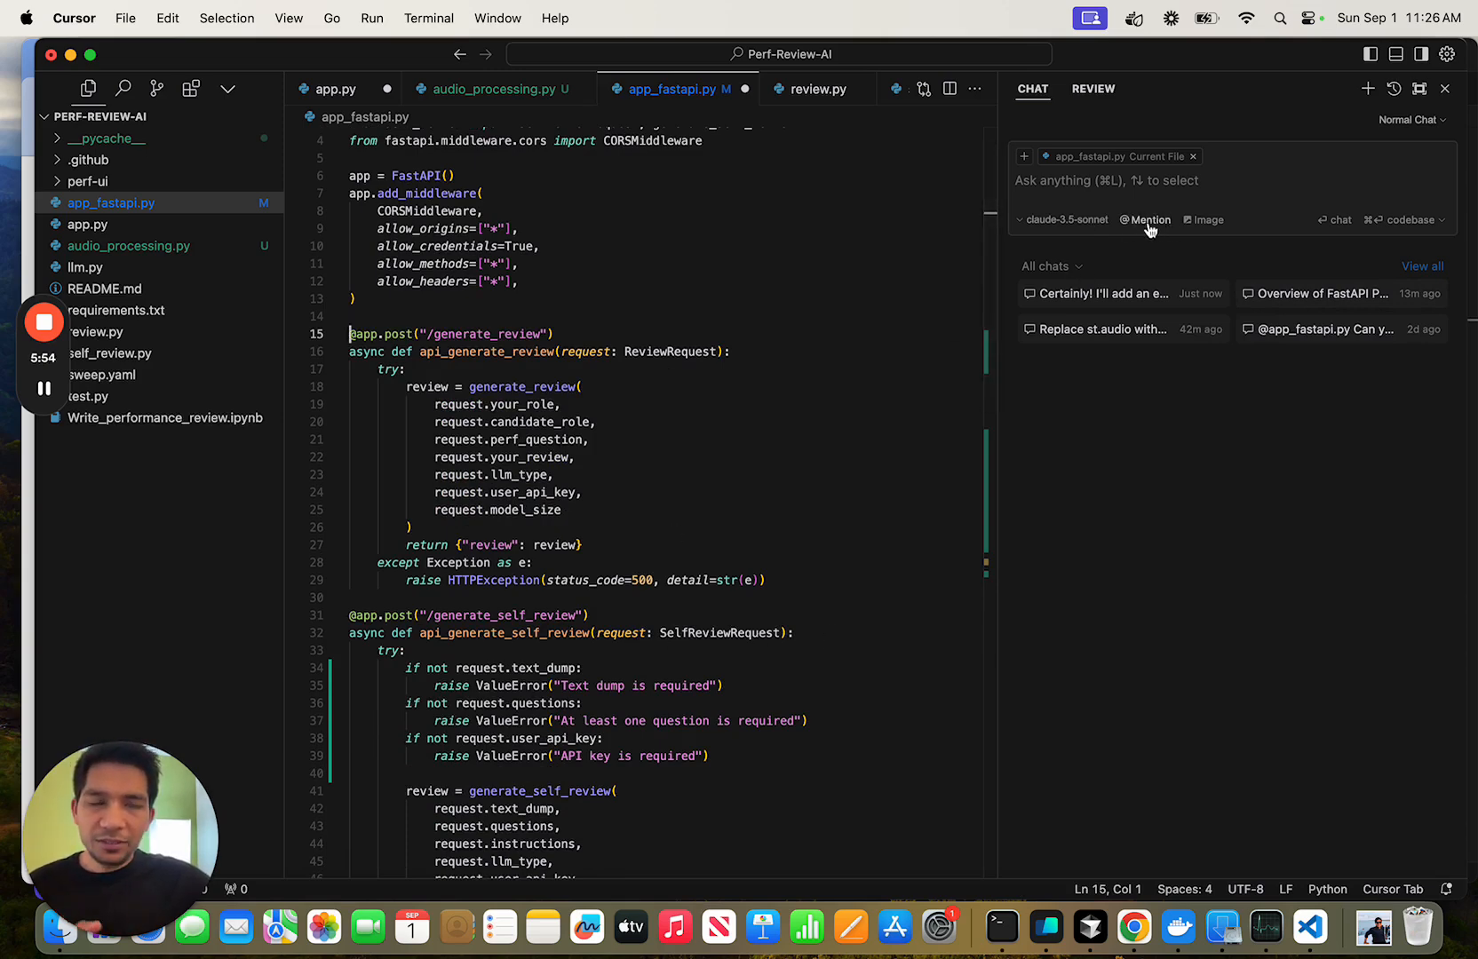
# Attach Web as a context source to the new chat from the @ menu
pyautogui.click(1144, 220)
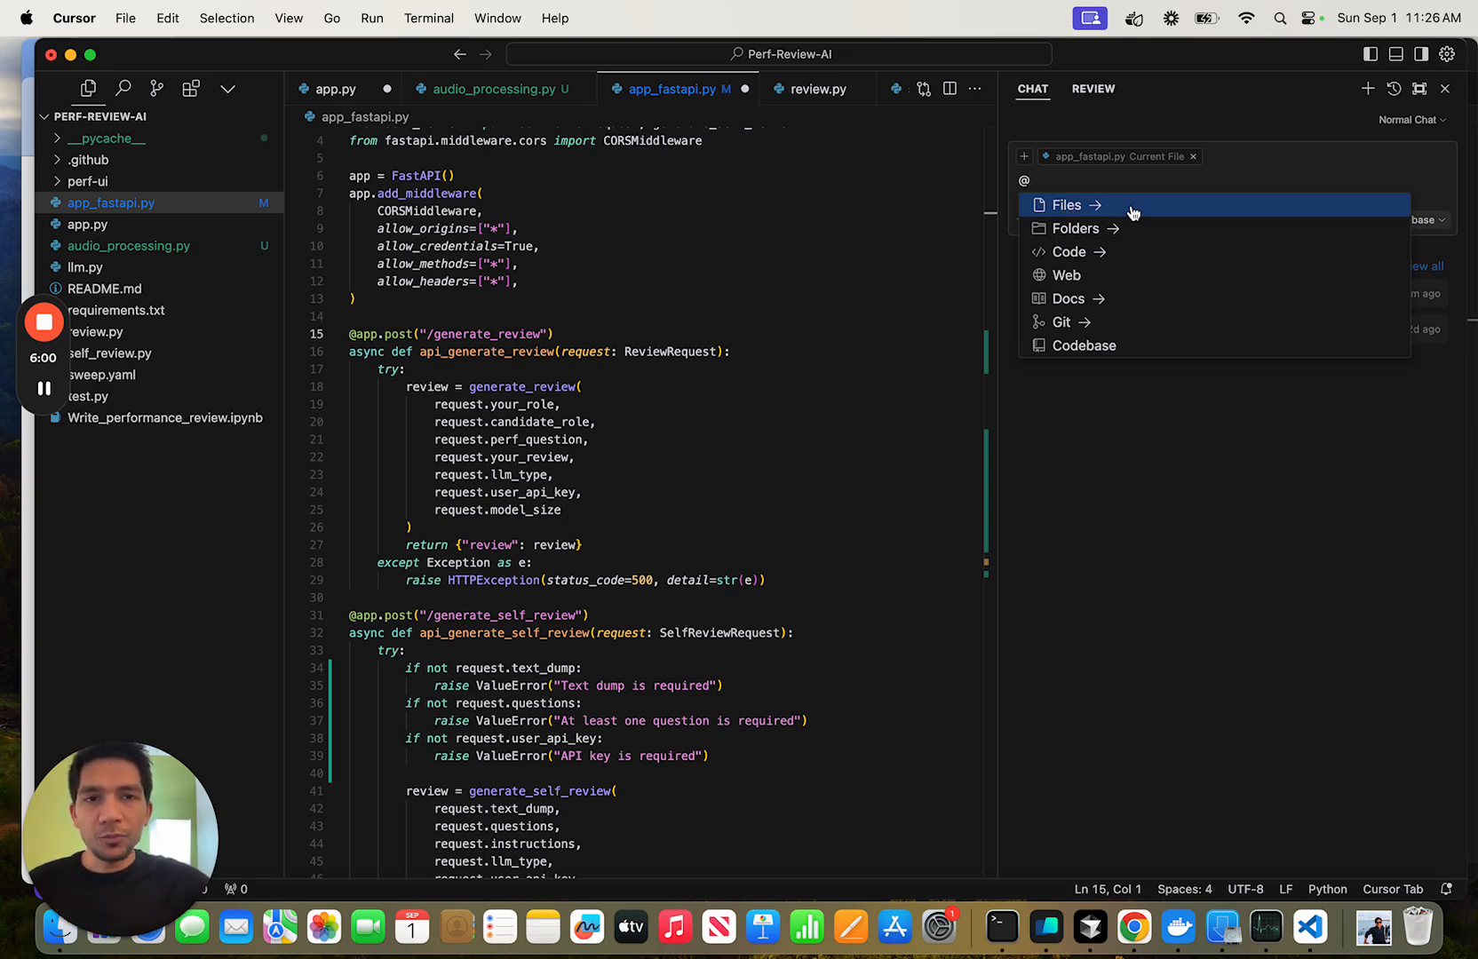
pyautogui.moveTo(1103, 275)
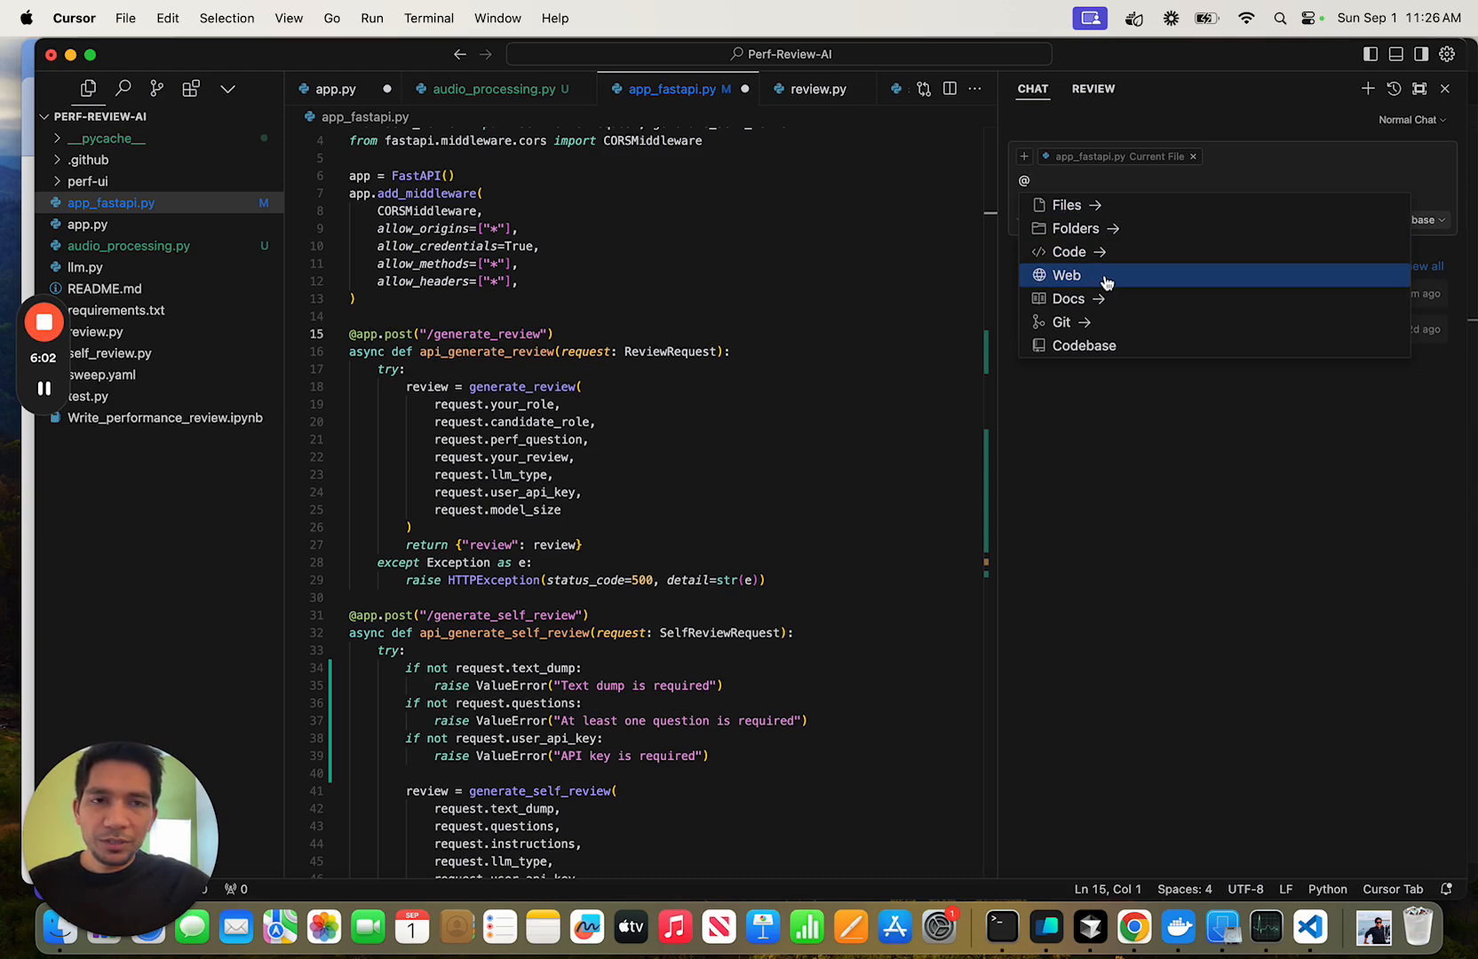
pyautogui.click(1066, 275)
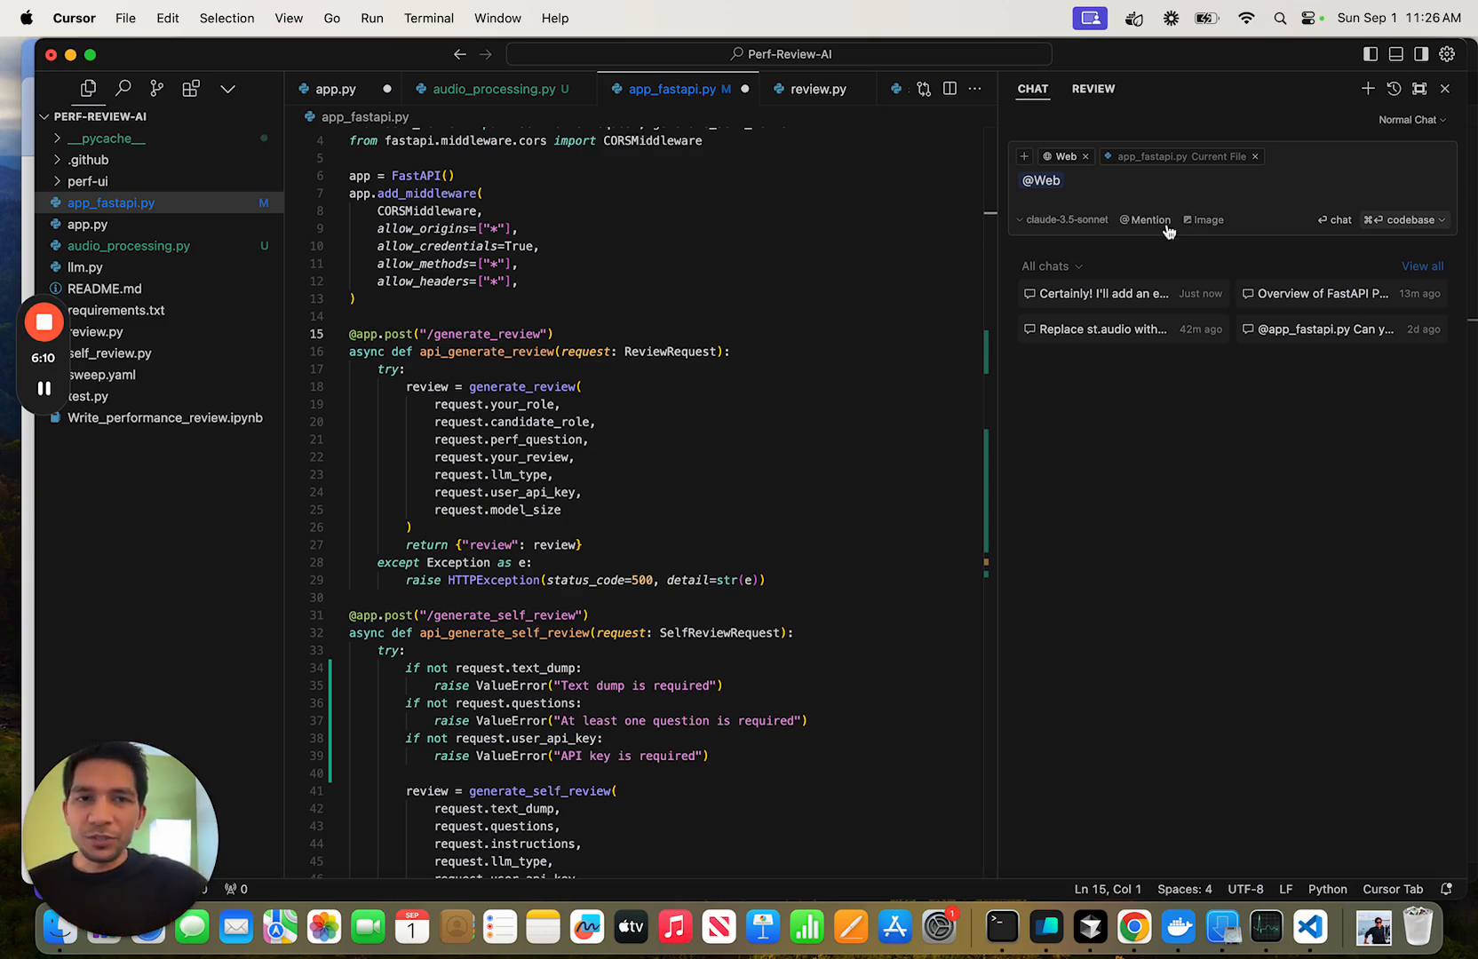
pyautogui.moveTo(1169, 261)
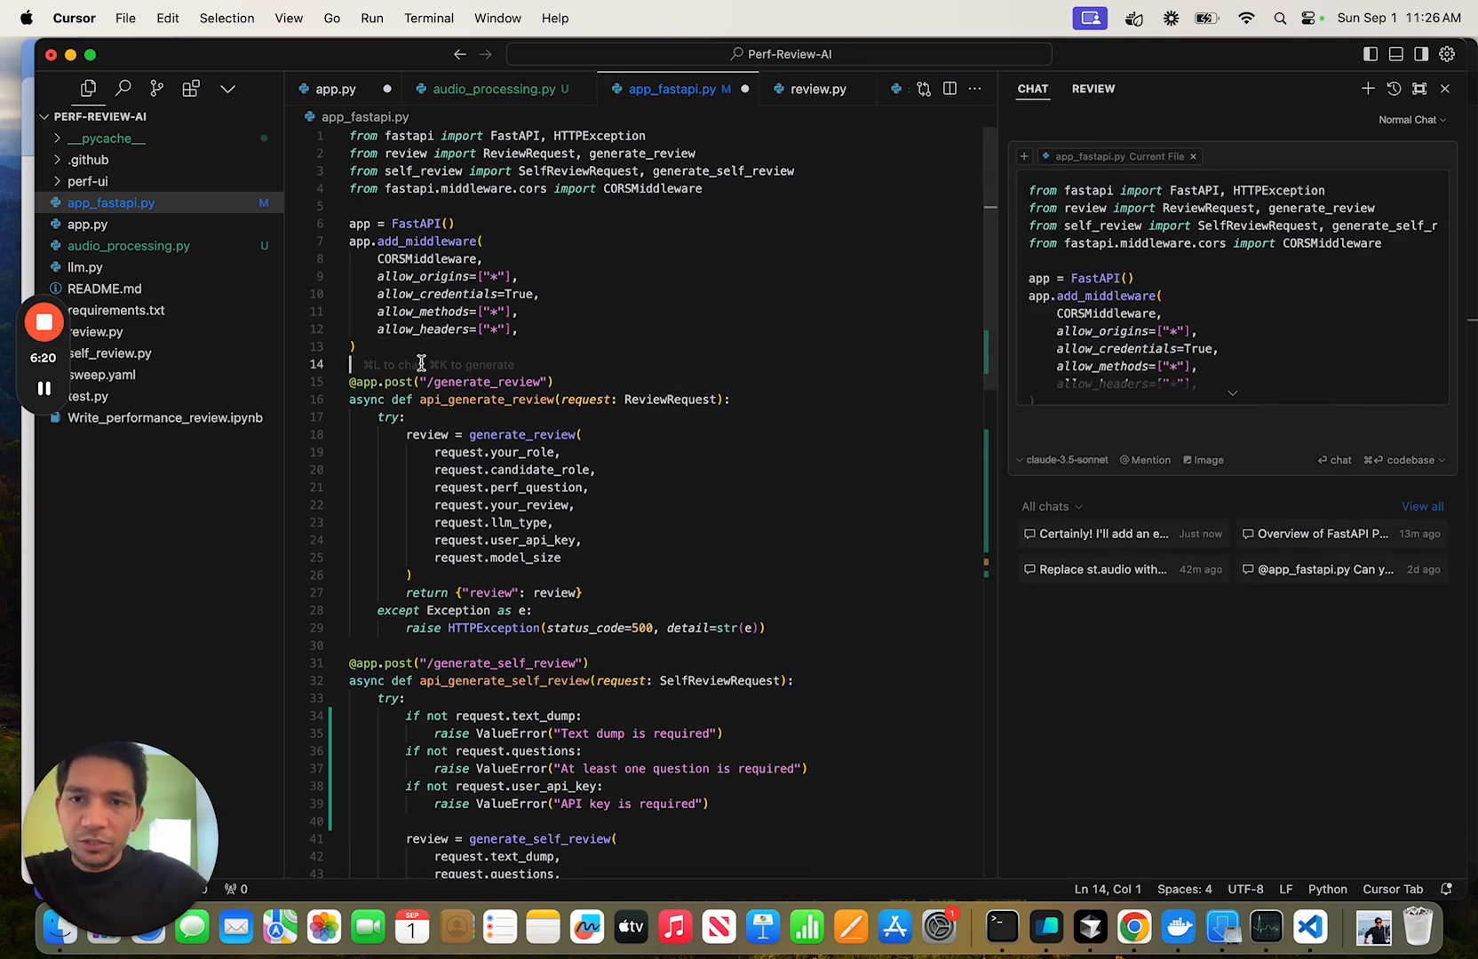
# Add '#TODO: Add audio review' and 'Improve error handling' comments above generate_review
pyautogui.write('TODO')
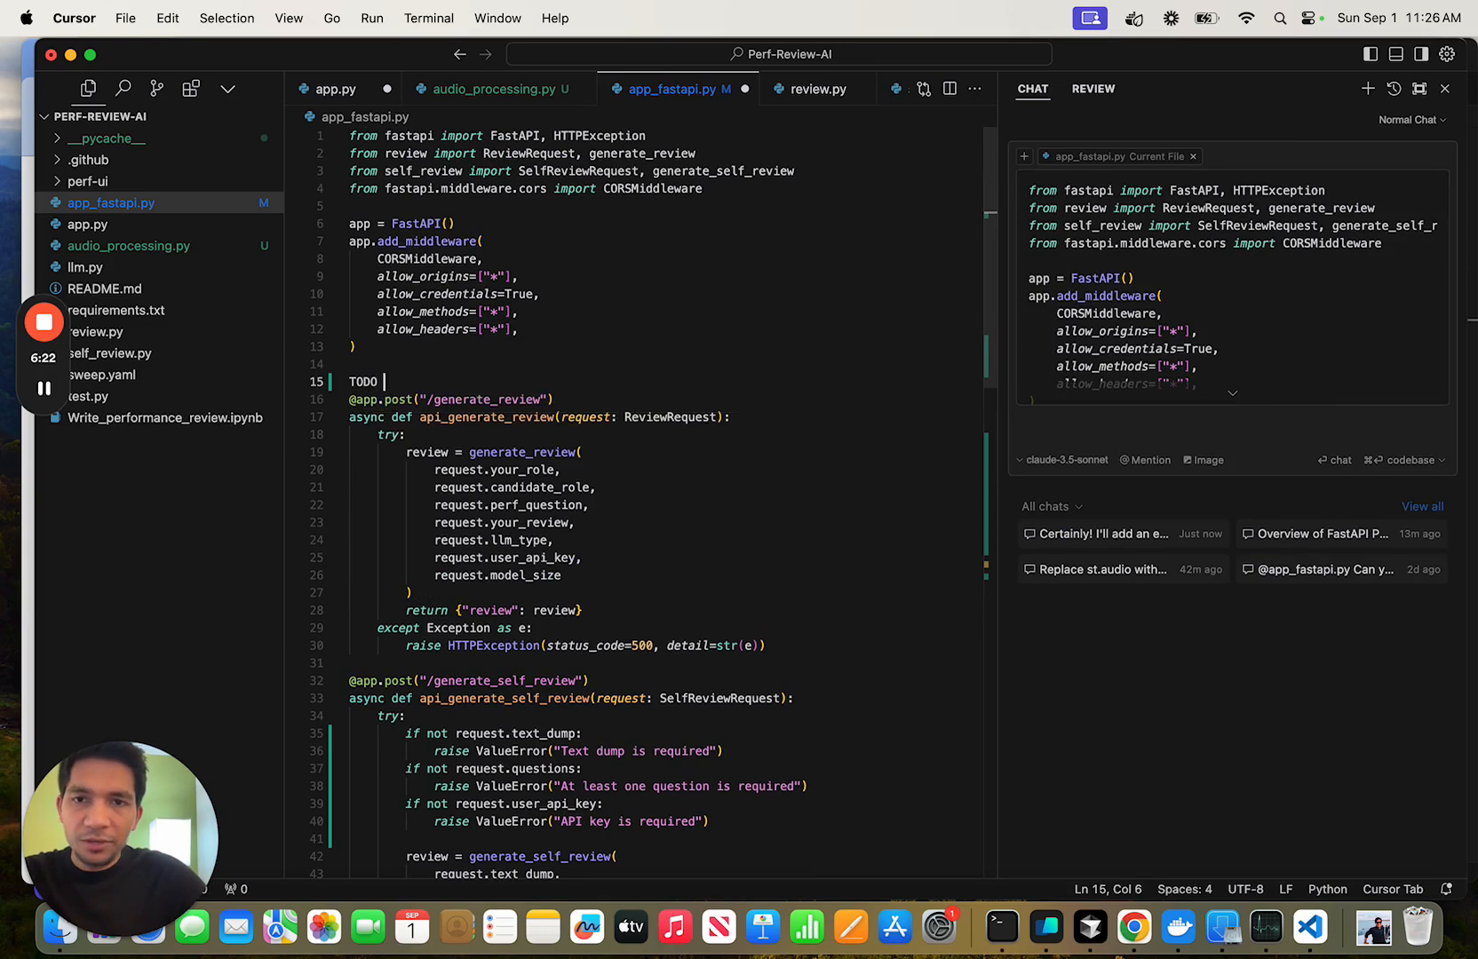
pyautogui.write('#TODO: Add audio review')
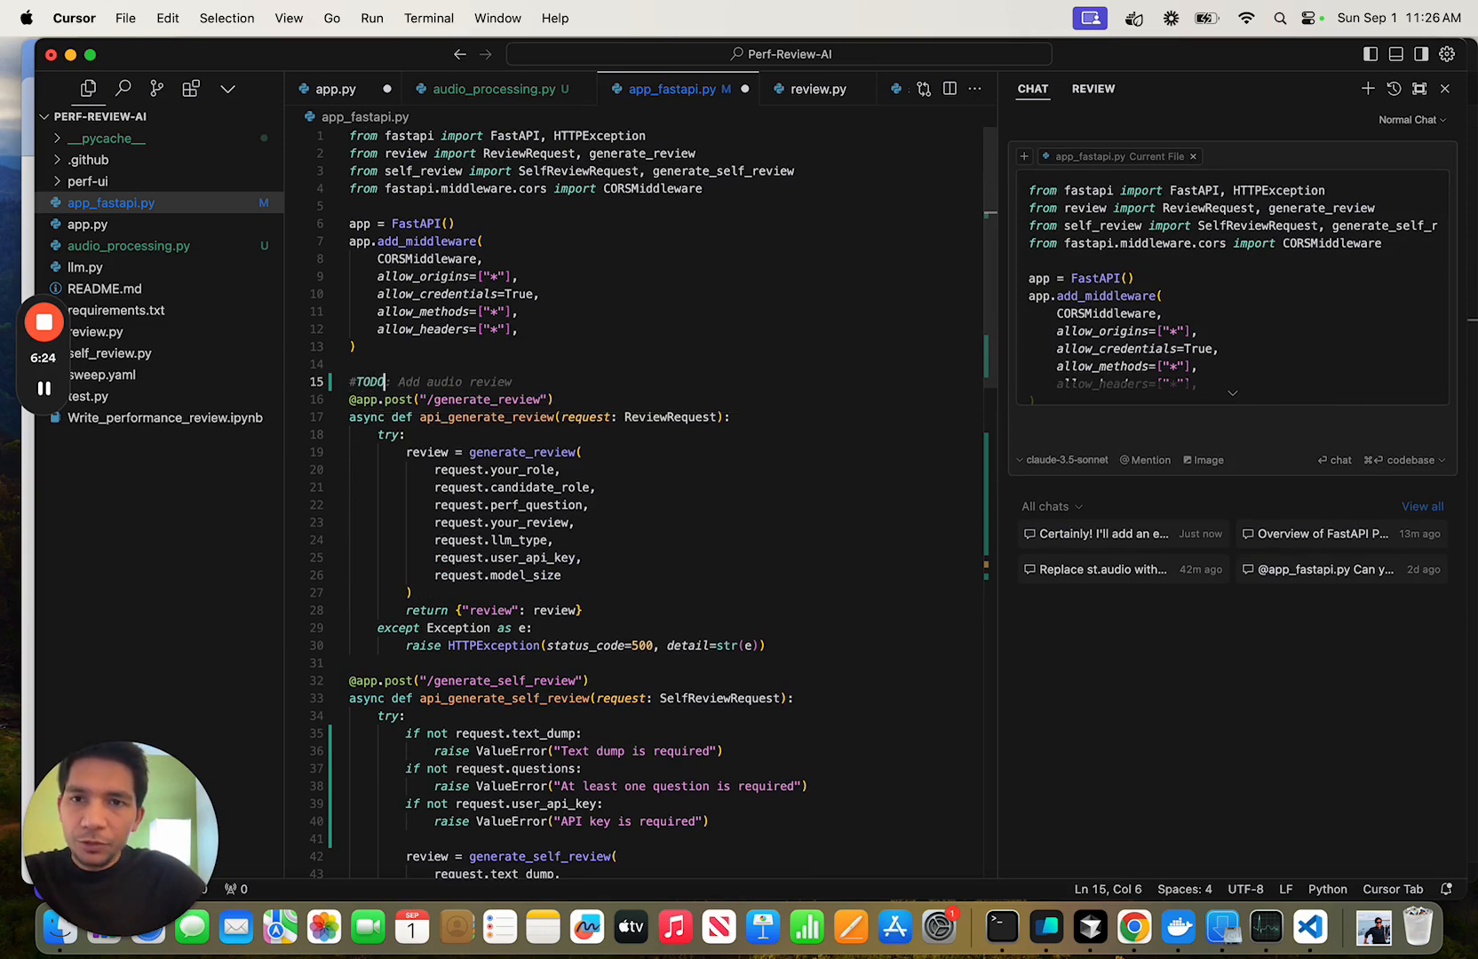
pyautogui.write('Improve error handling')
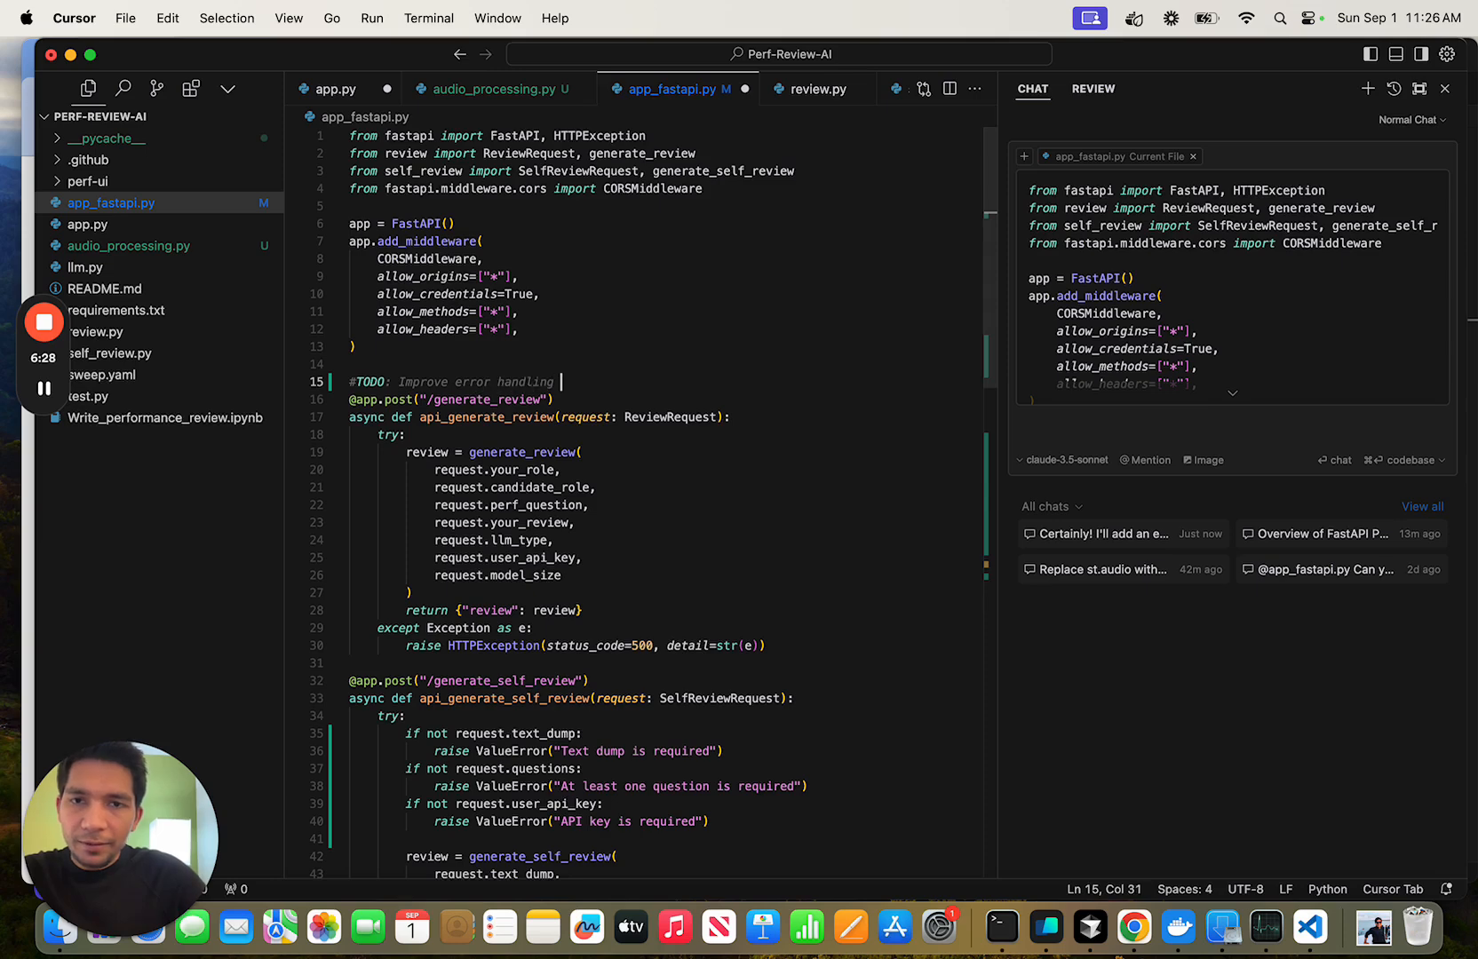
pyautogui.scroll(-3)
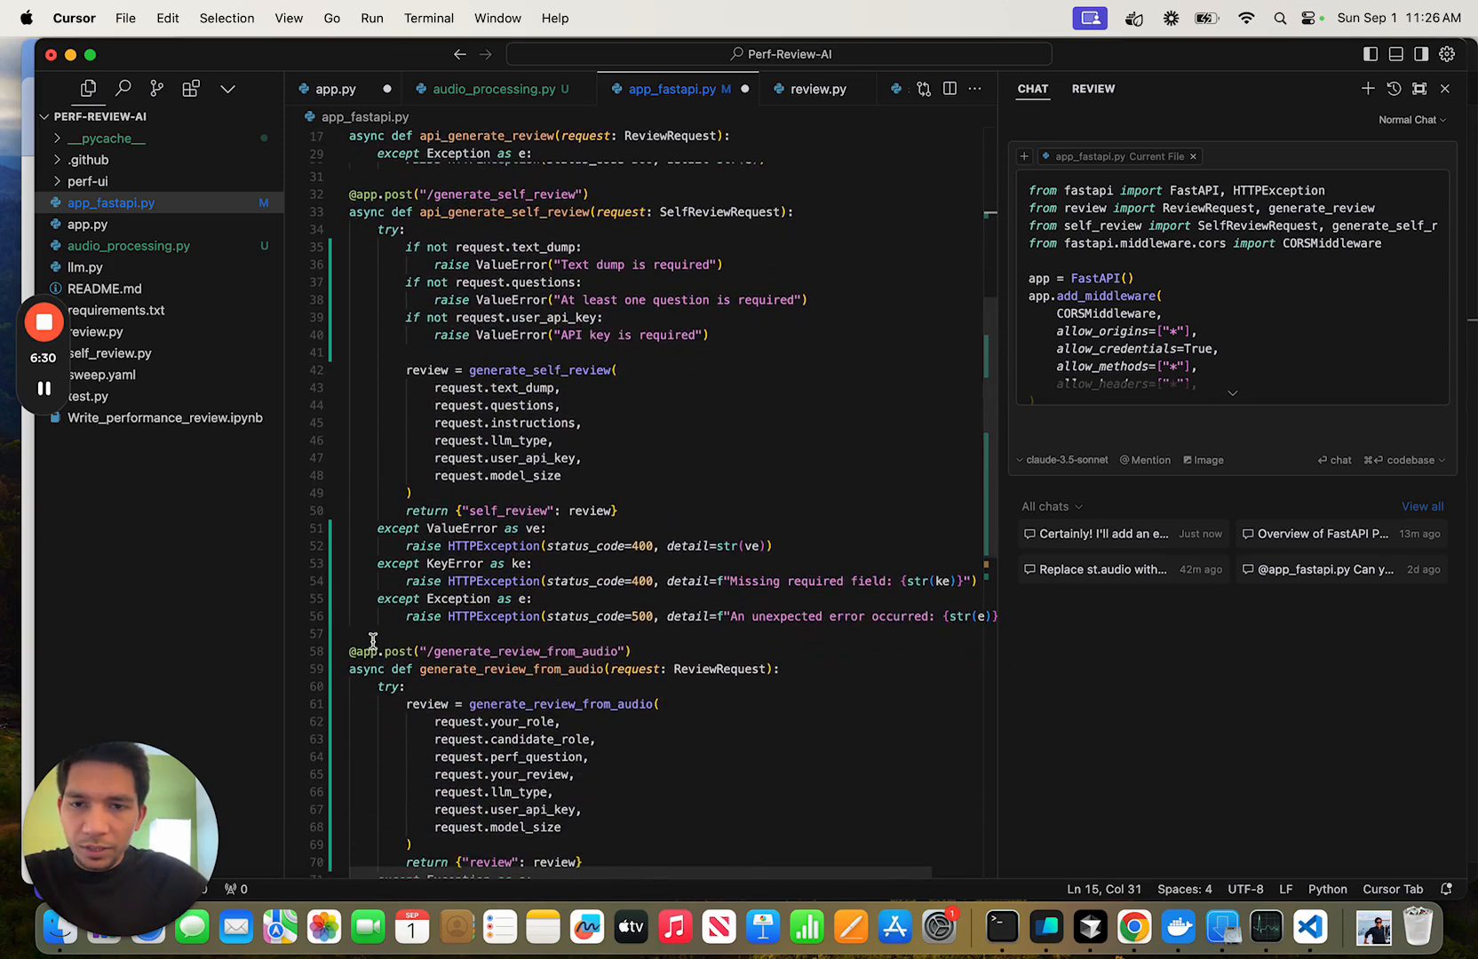
# Mark generate_review_from_audio and root with TODOs, then begin typing 'Please compl' in chat
pyautogui.write('#TODO: Add audio processing')
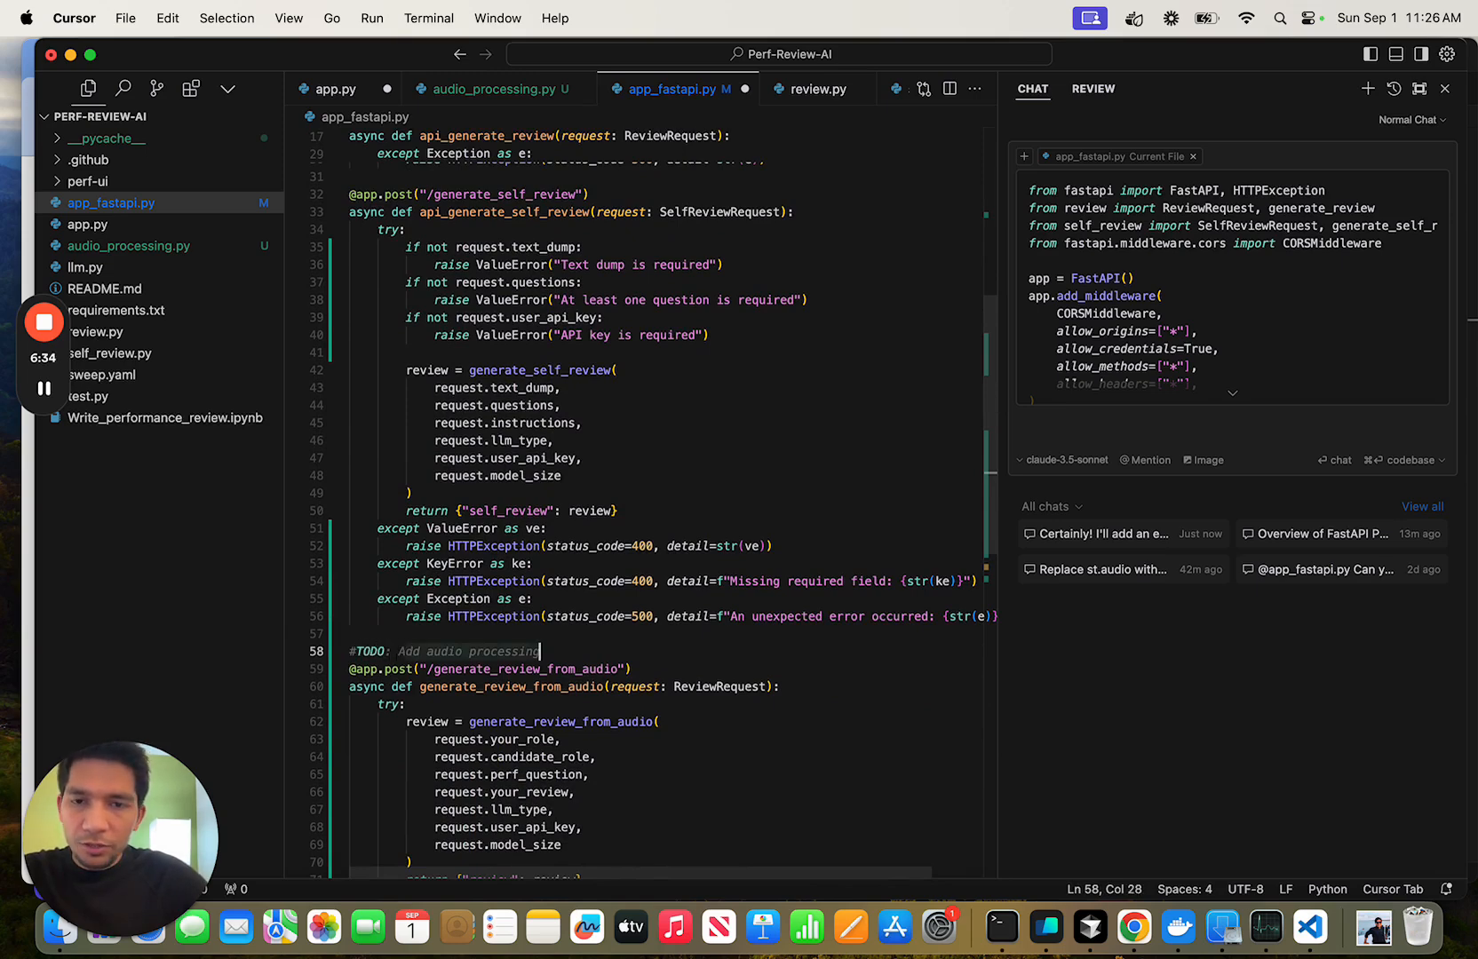
pyautogui.scroll(-3)
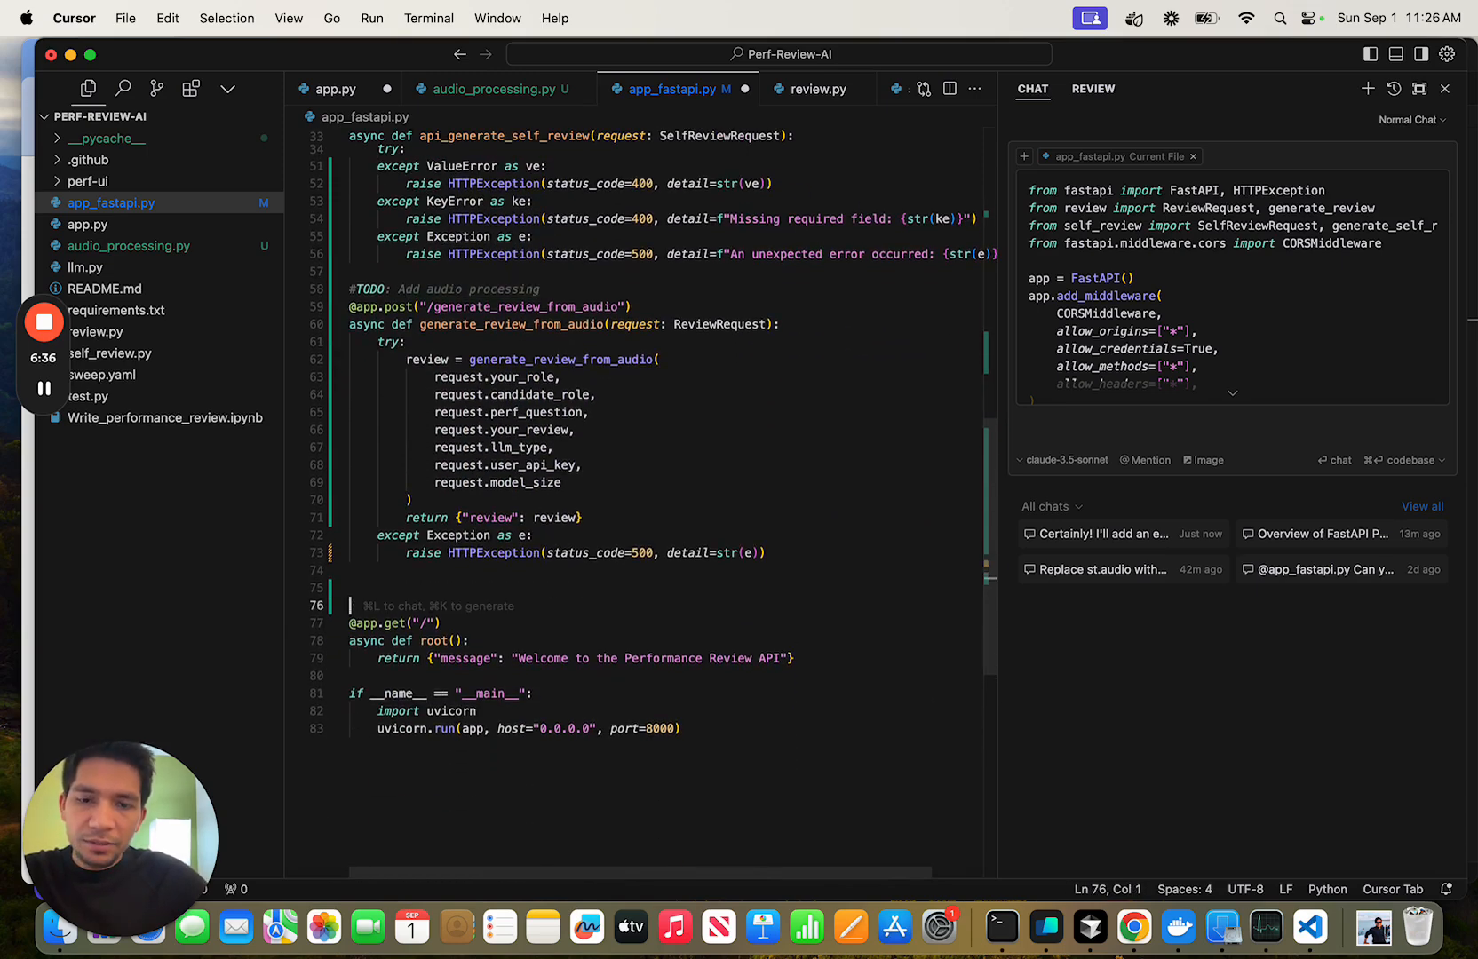
pyautogui.write('#TODO')
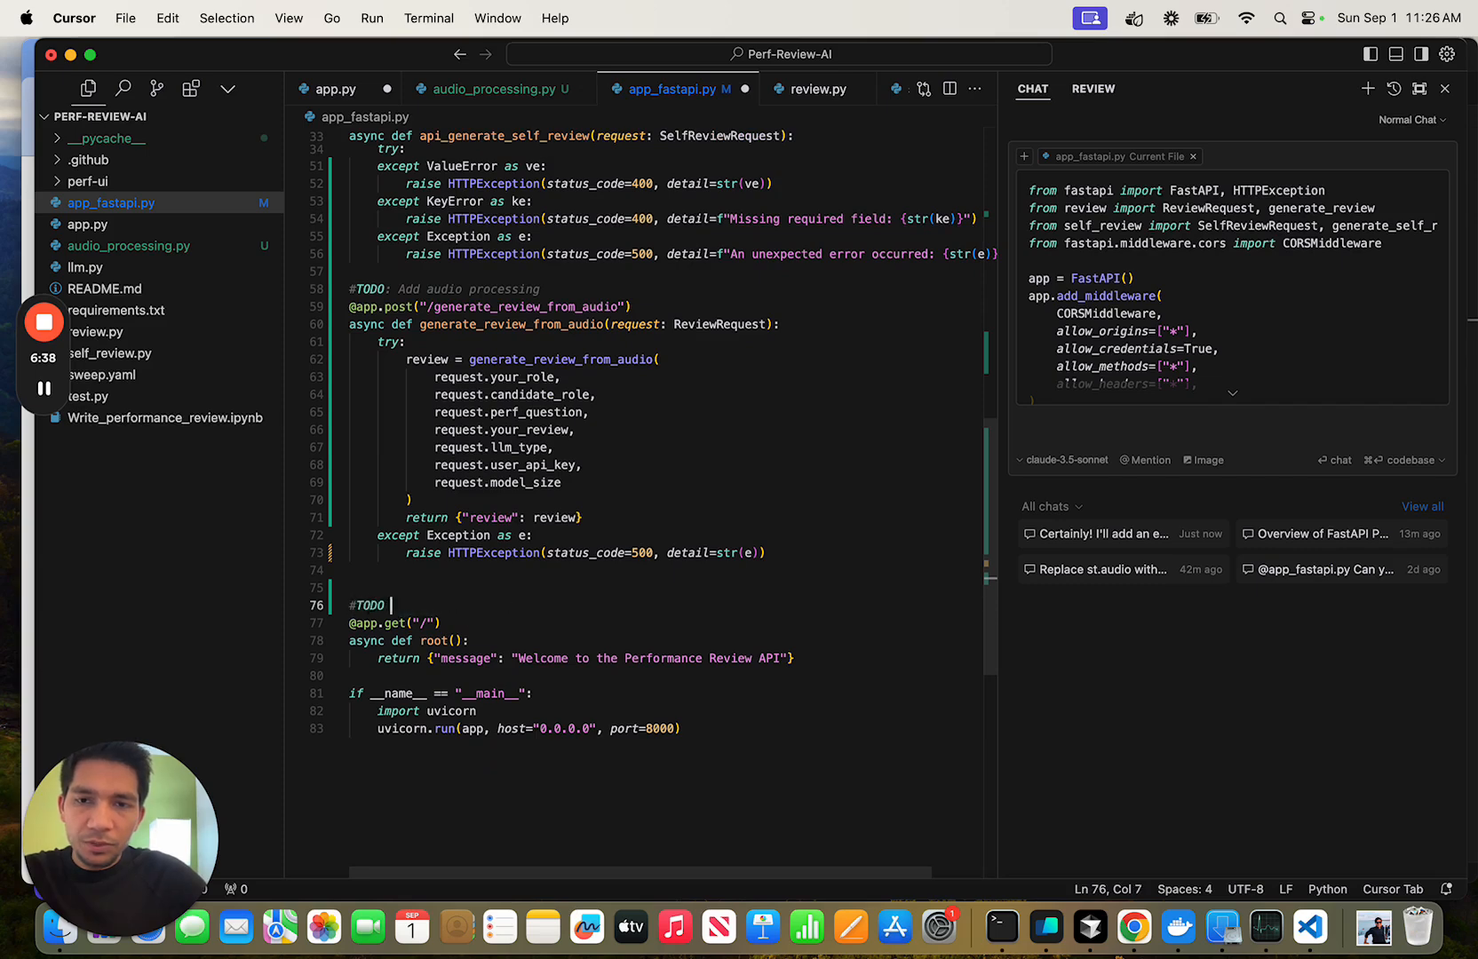
pyautogui.write('Improve error handling')
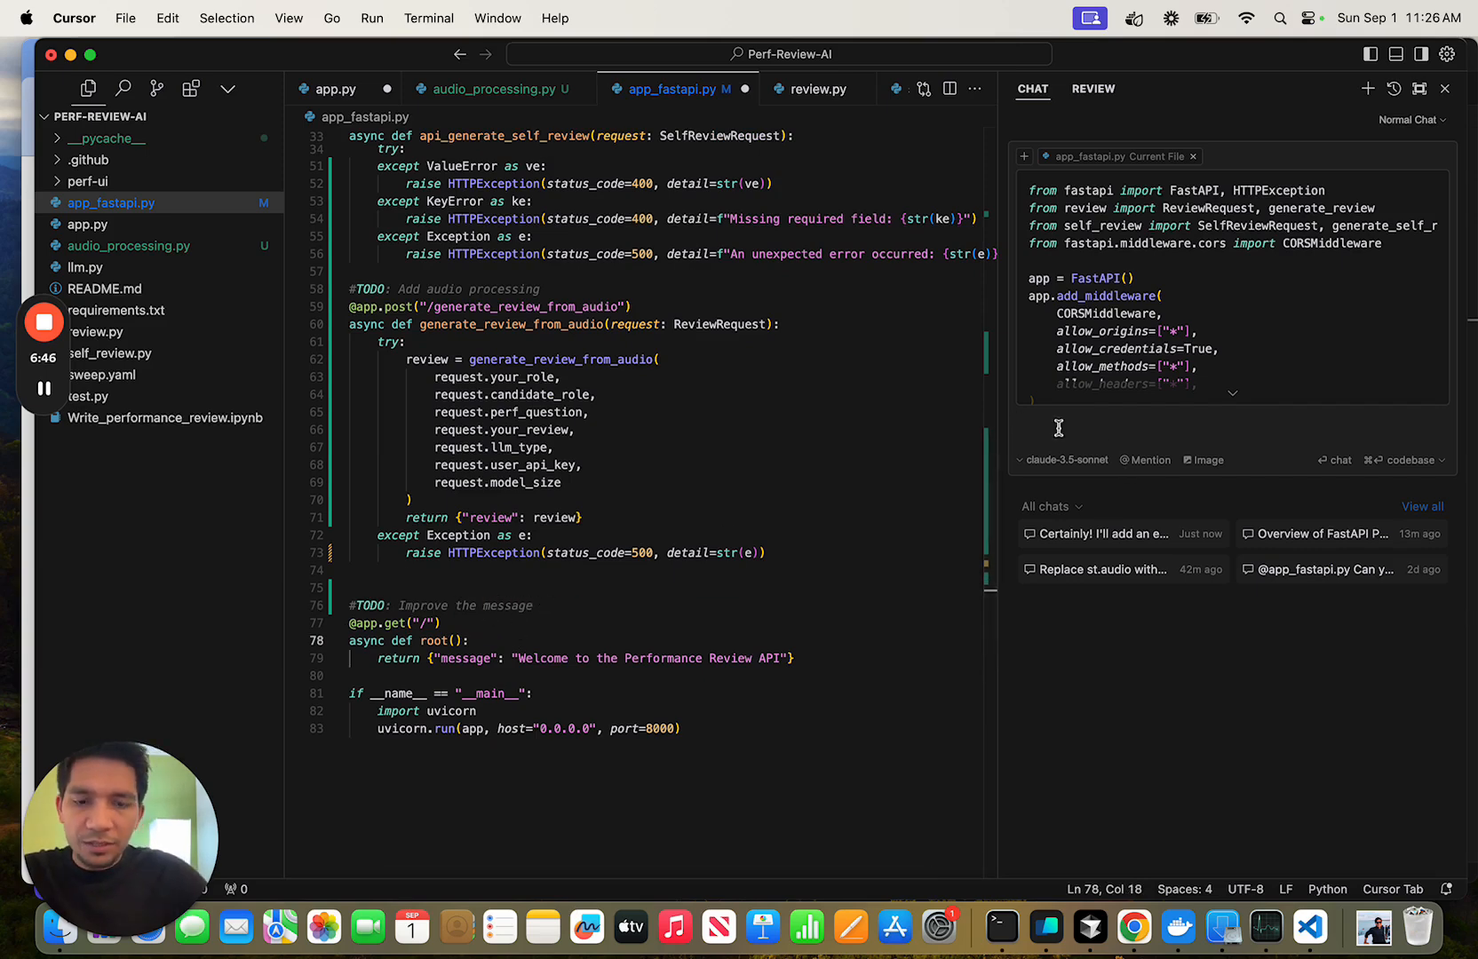
pyautogui.write('Please complete the TODO')
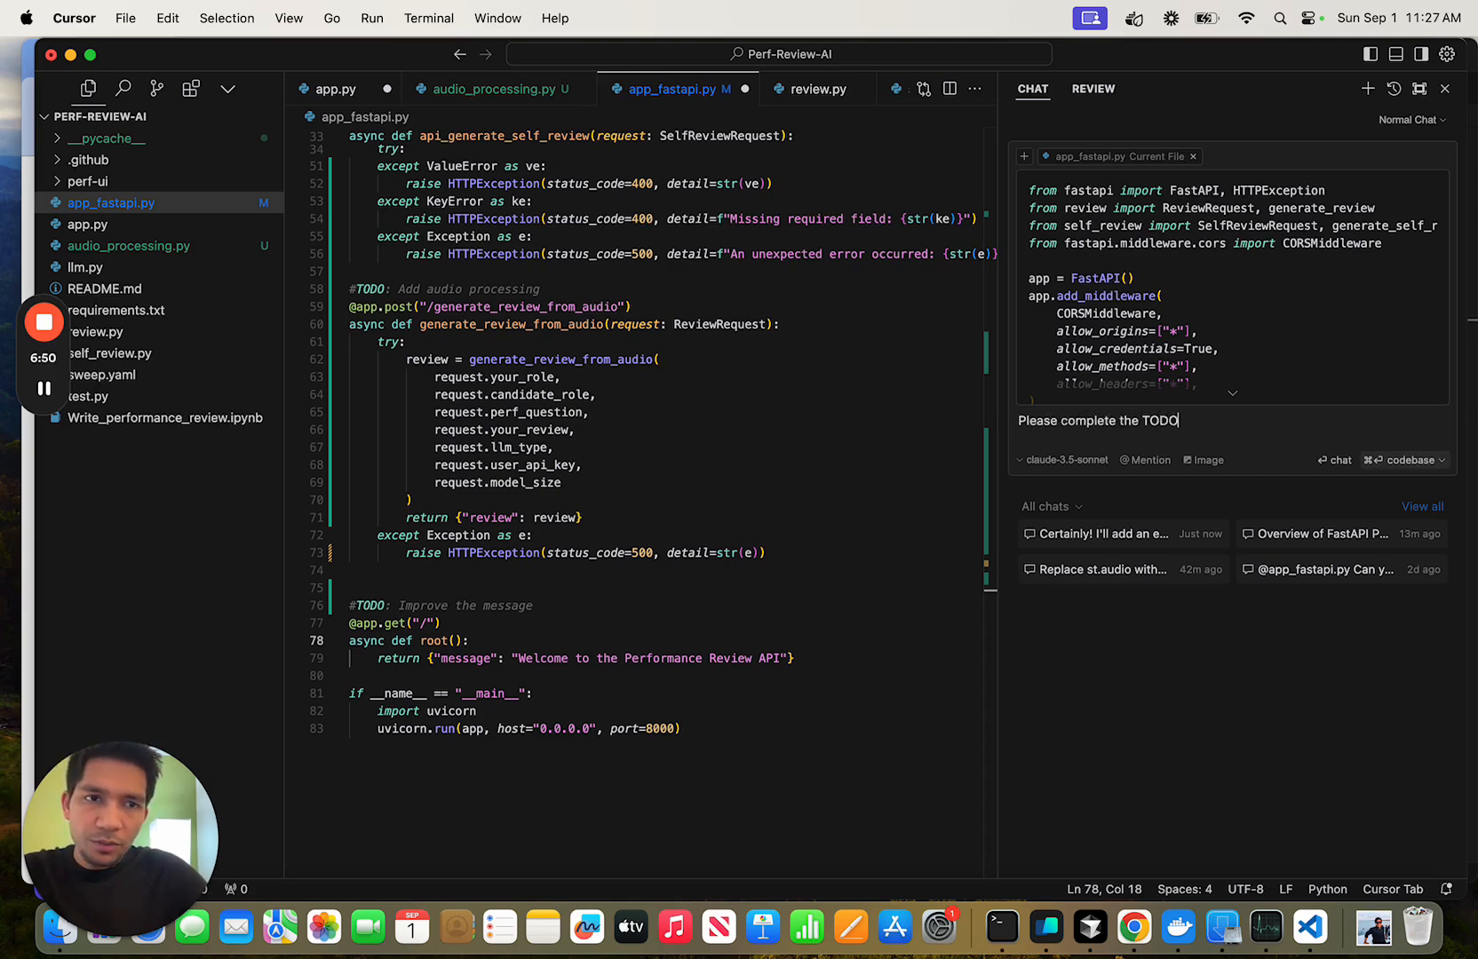
# Send the 'complete the TODO I marked in' request and scroll through the suggested code
pyautogui.write('I makrked in the file')
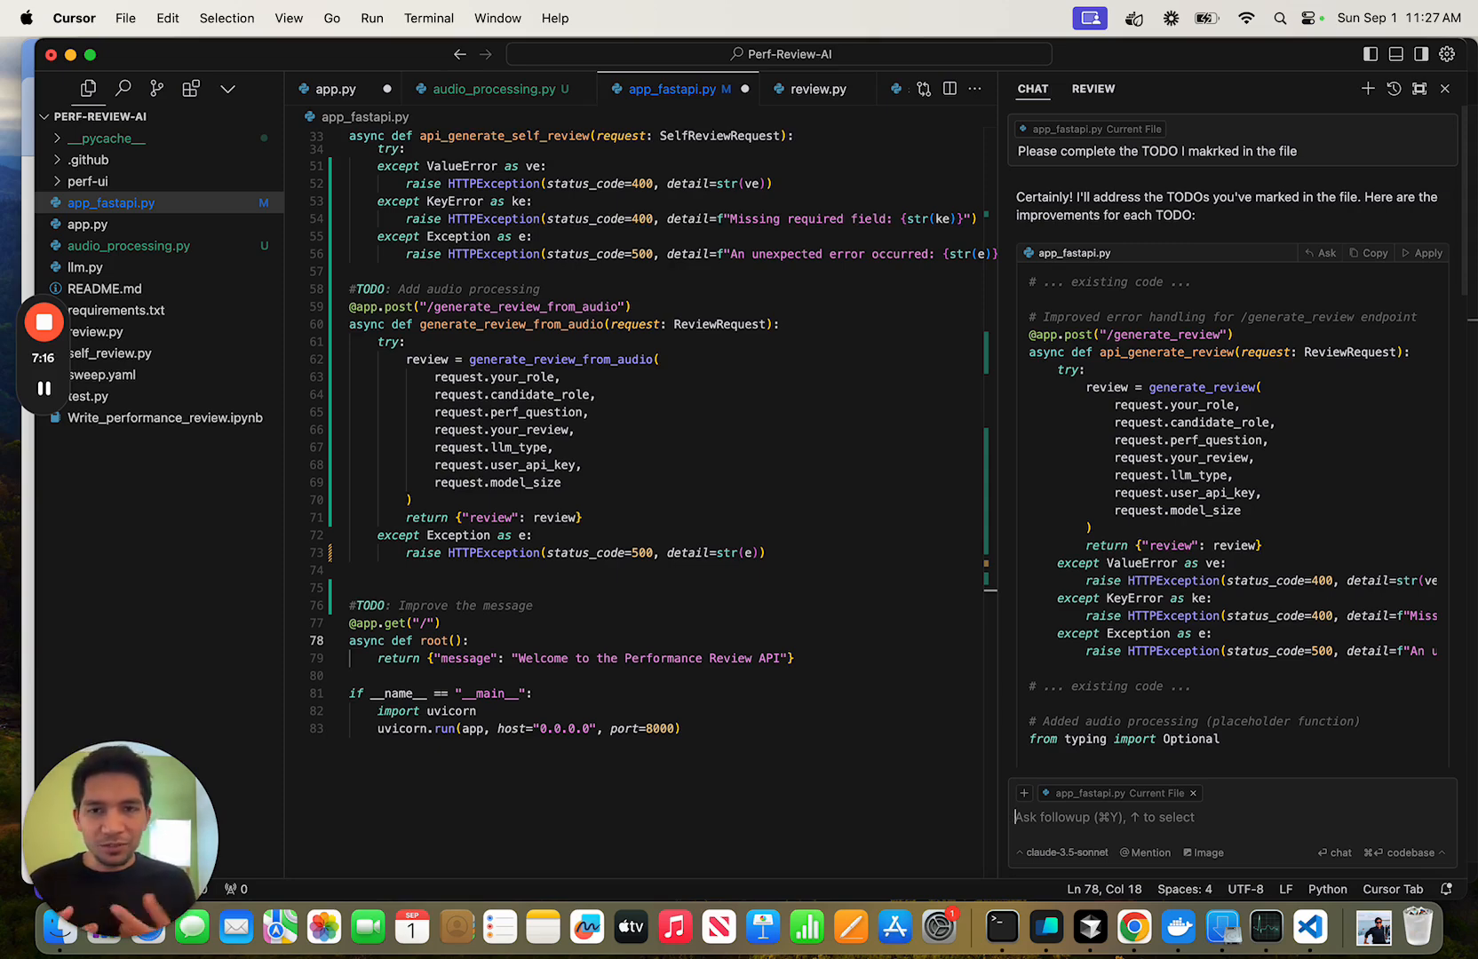
pyautogui.scroll(-3)
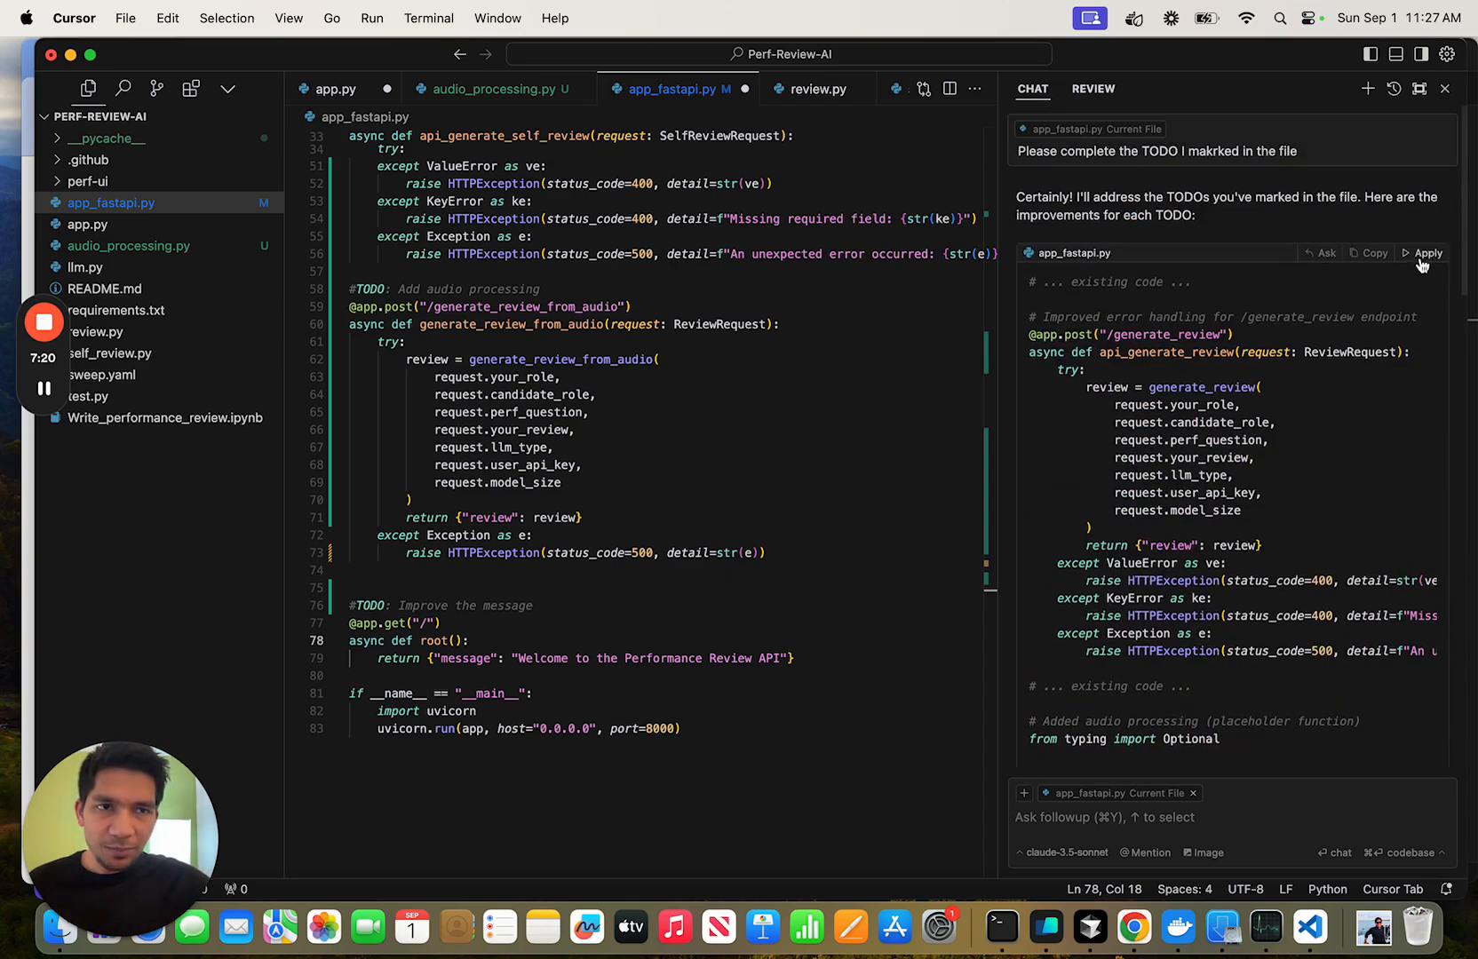
pyautogui.moveTo(1369, 417)
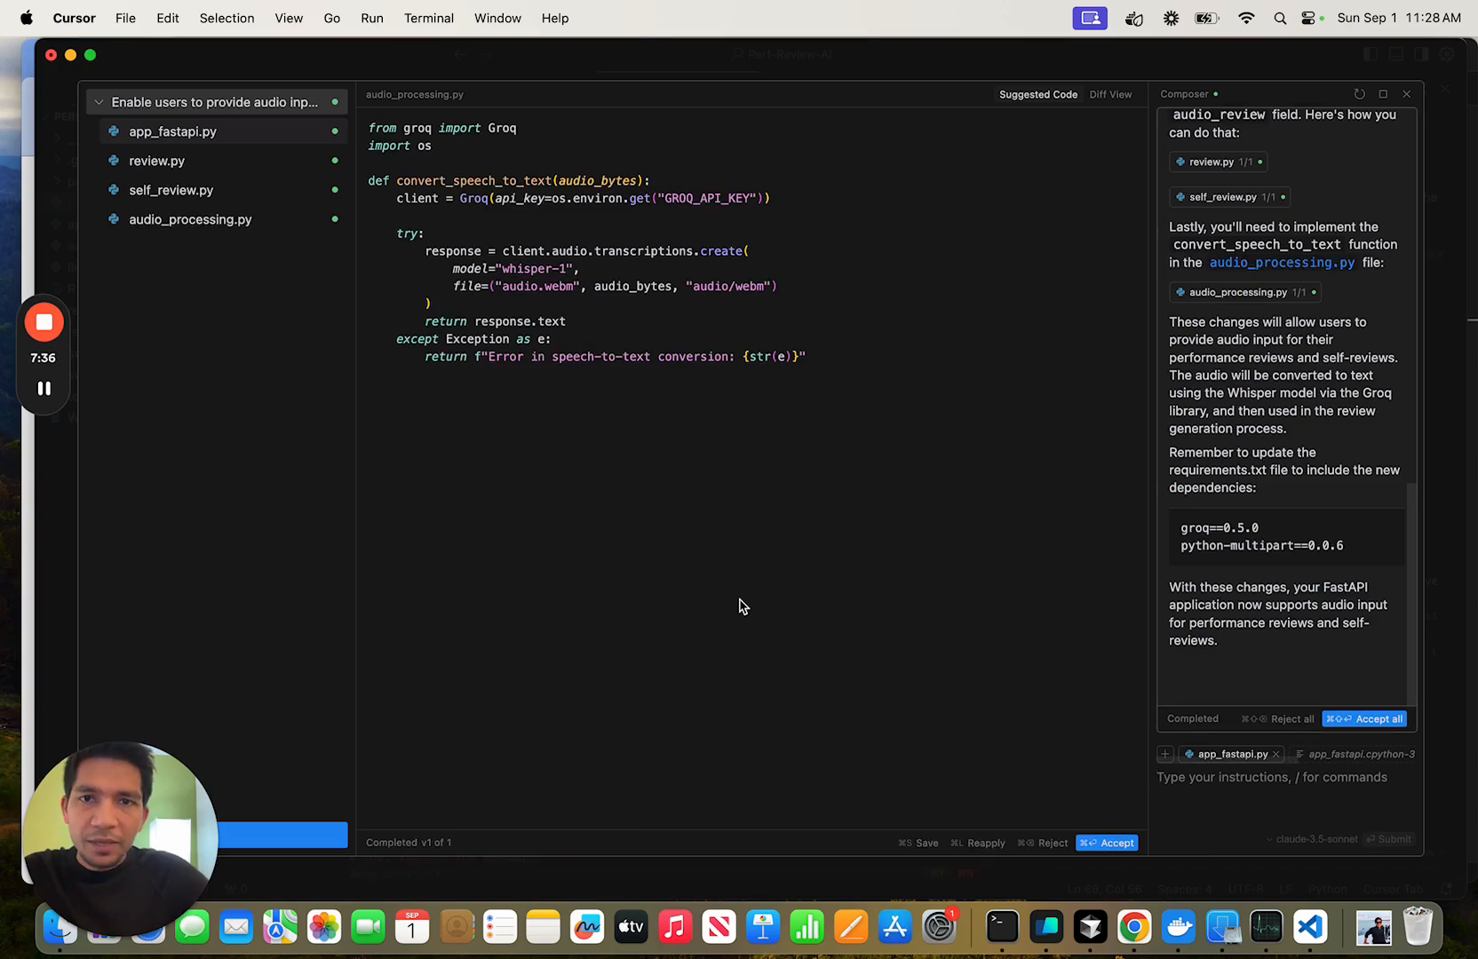
pyautogui.moveTo(784, 407)
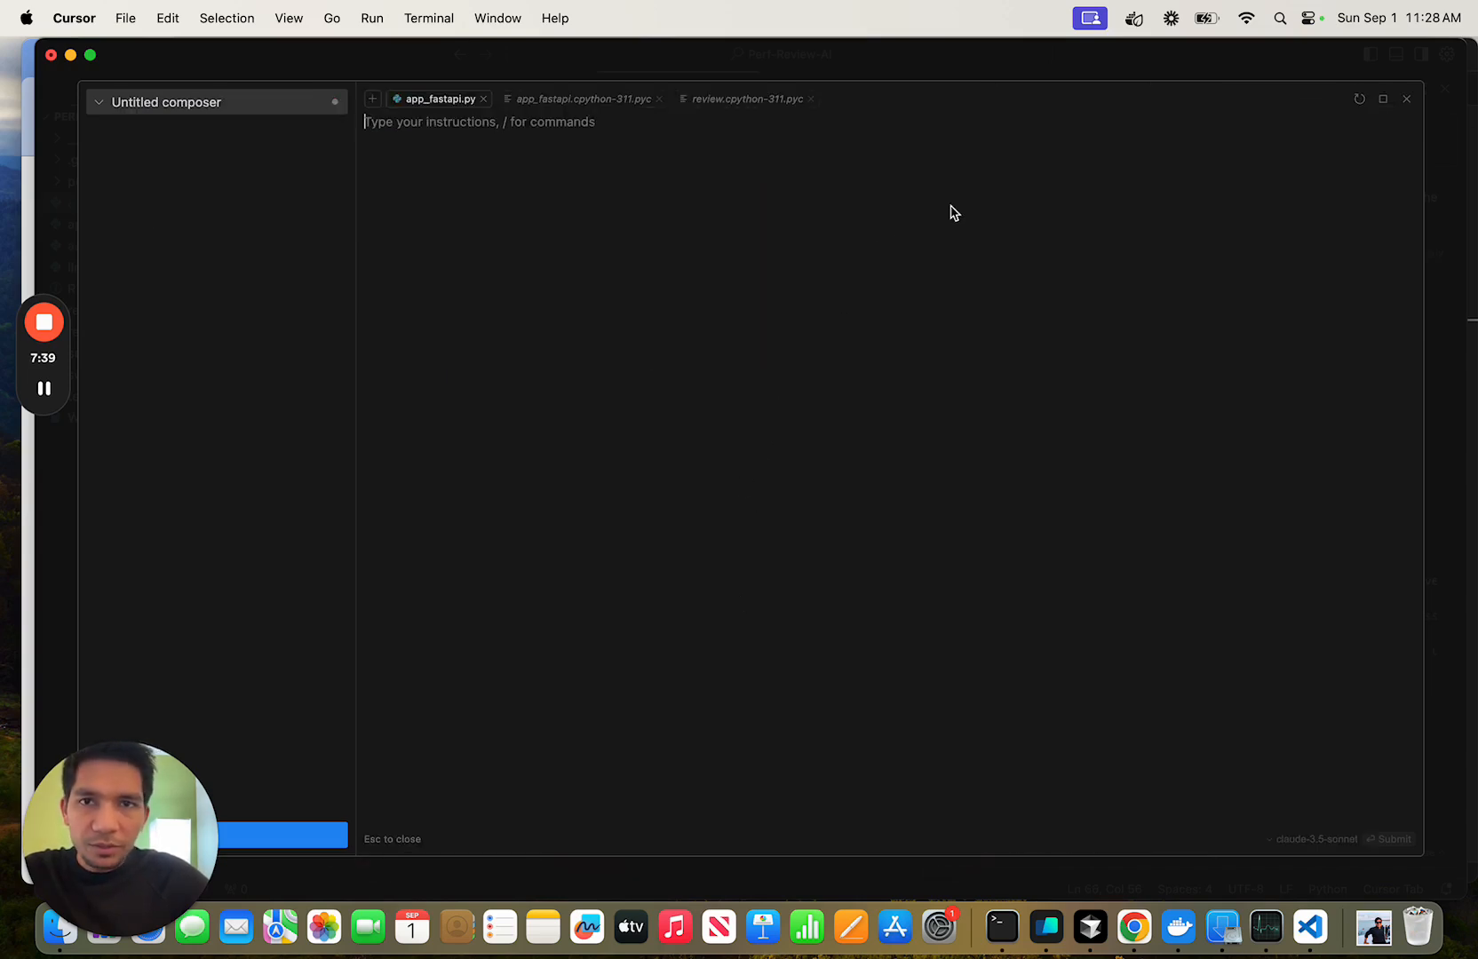
pyautogui.moveTo(810, 542)
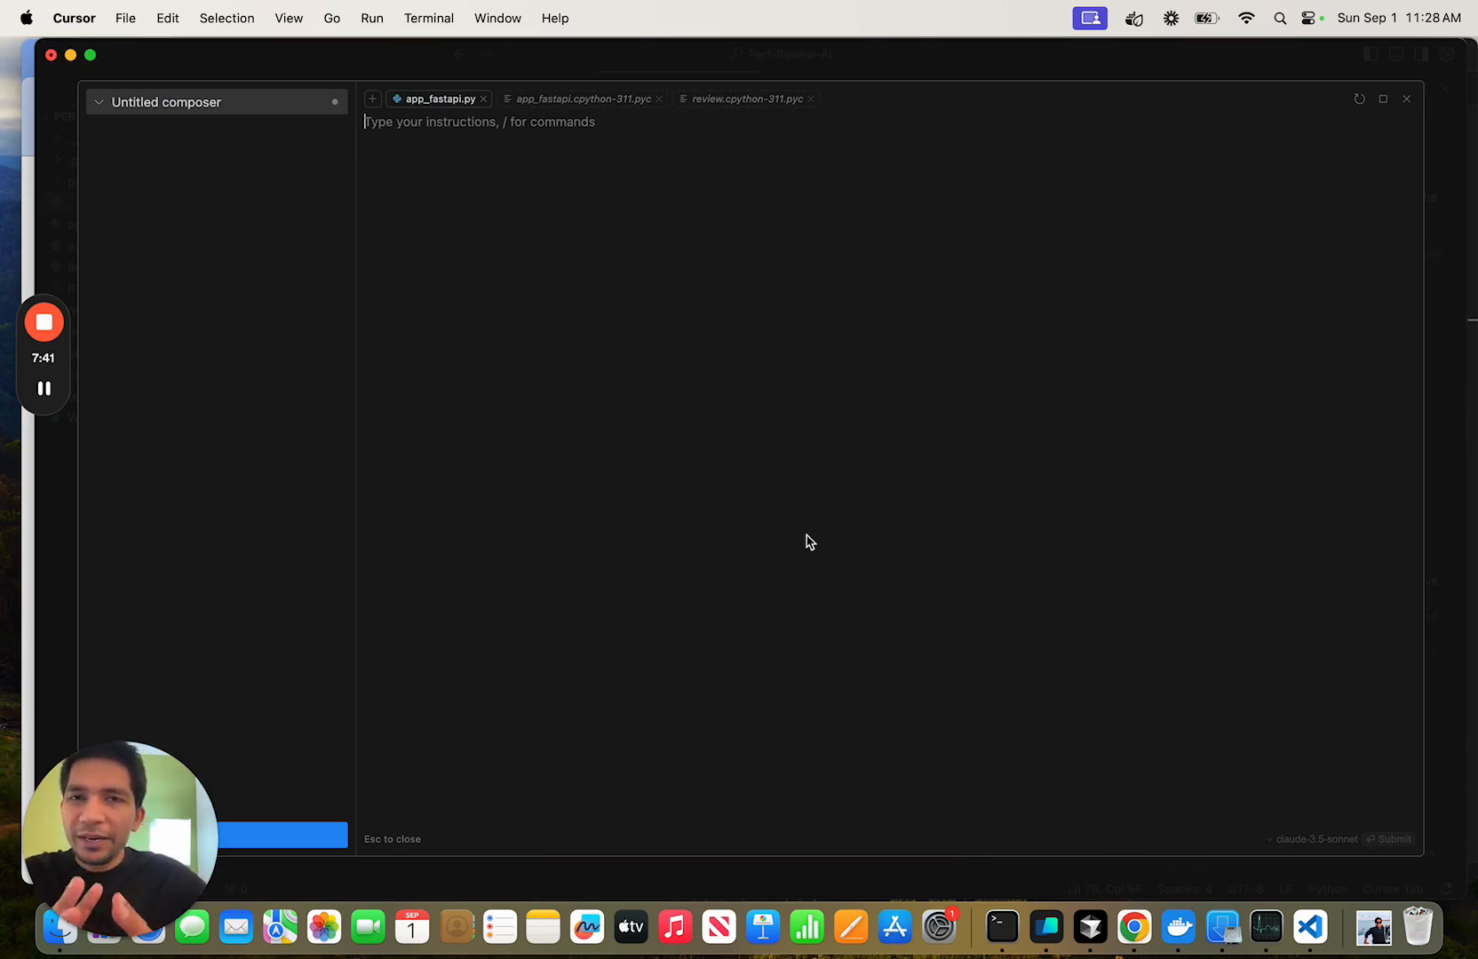
# Switch over to the browser through Mission Control
pyautogui.press('mission_control')
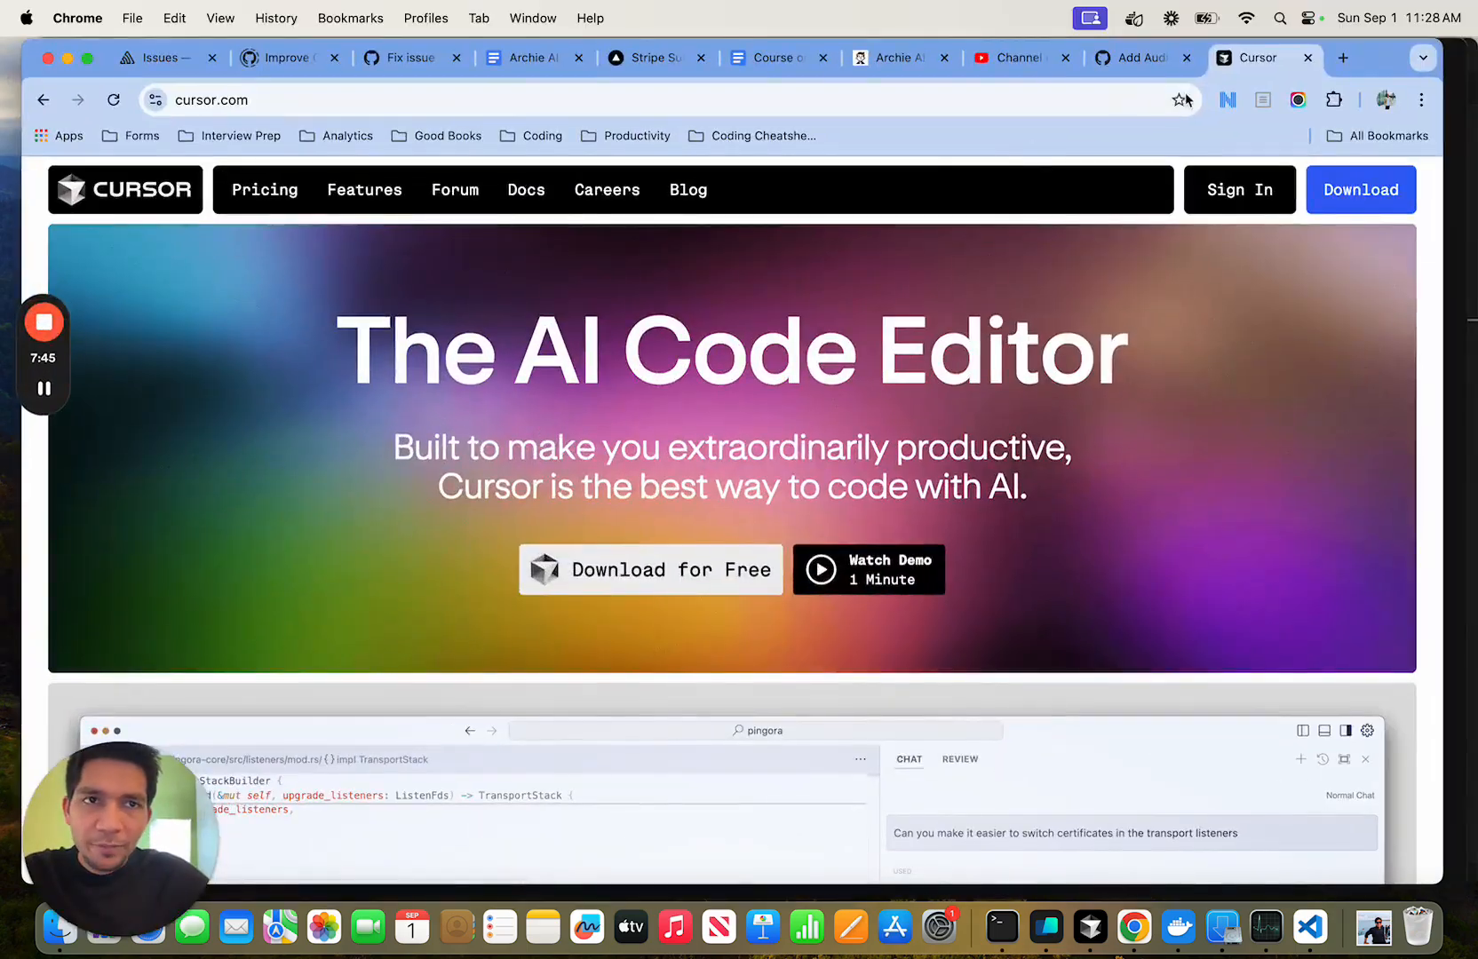
# Copy the task bullets from GitHub issue #95 and return to the Cursor window
pyautogui.click(1142, 58)
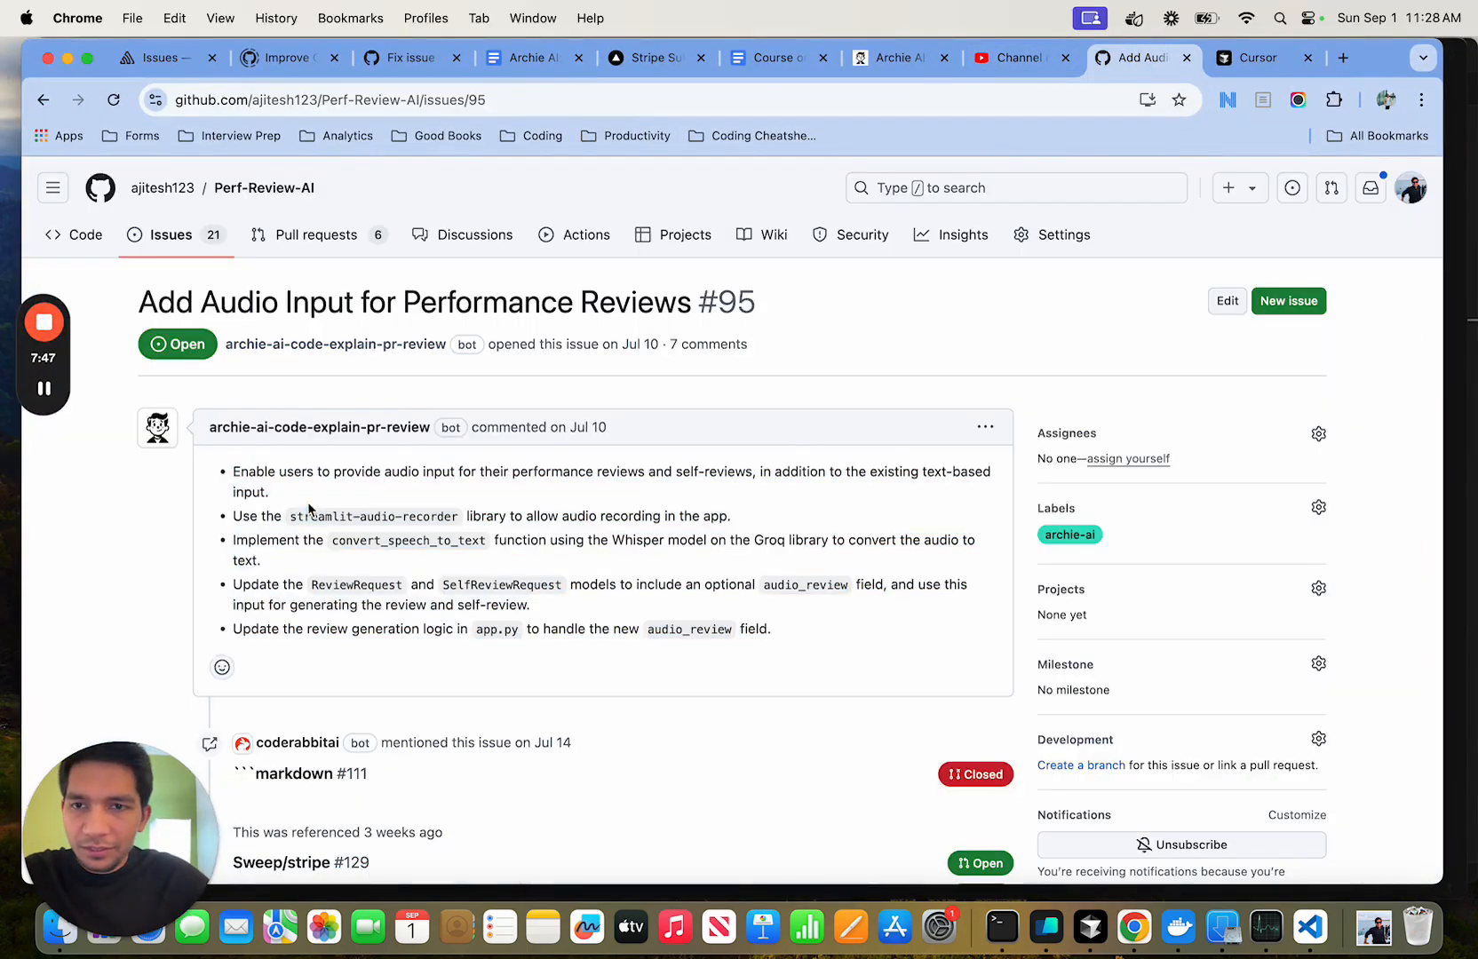
pyautogui.moveTo(233, 473); pyautogui.dragTo(772, 630)
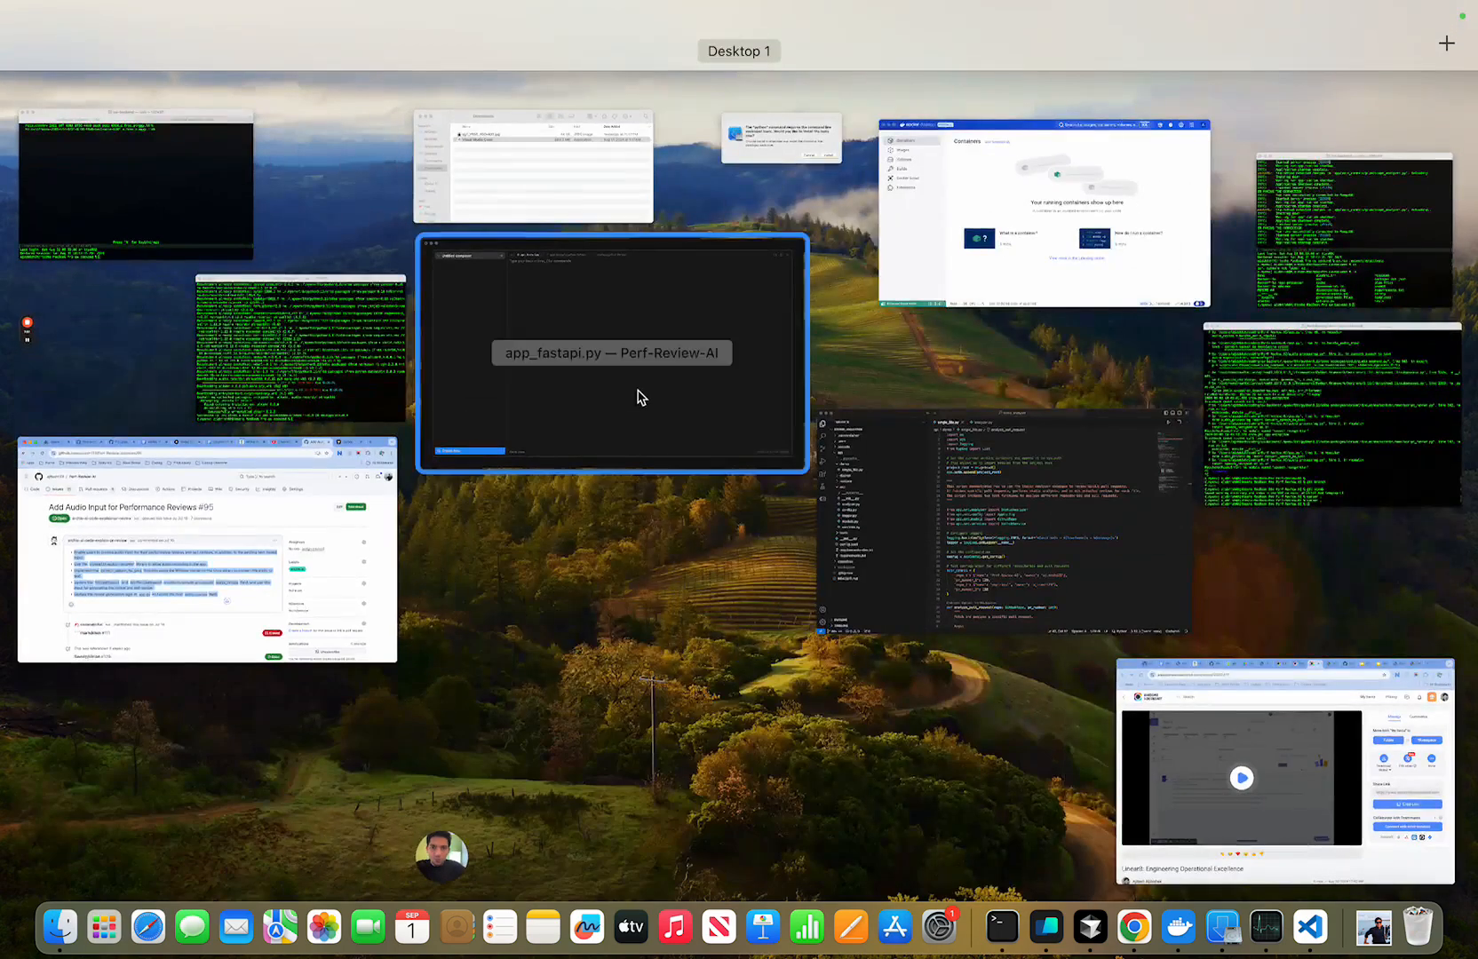
pyautogui.click(612, 353)
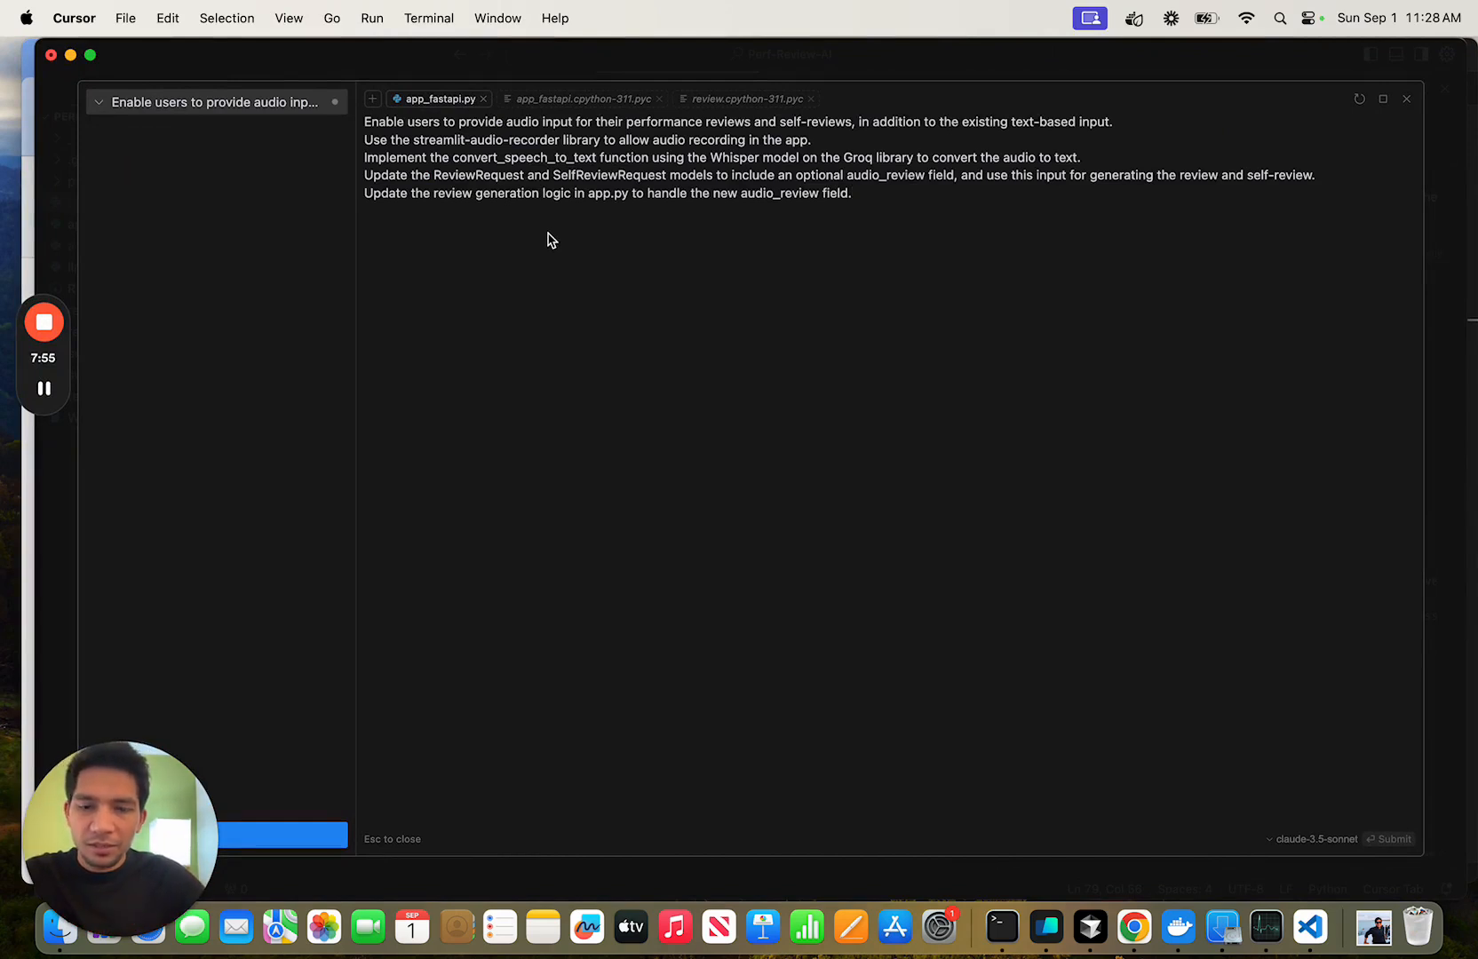
# Accept Composer's audio-input changes to app.py and app_fastapi.py
pyautogui.click(1393, 839)
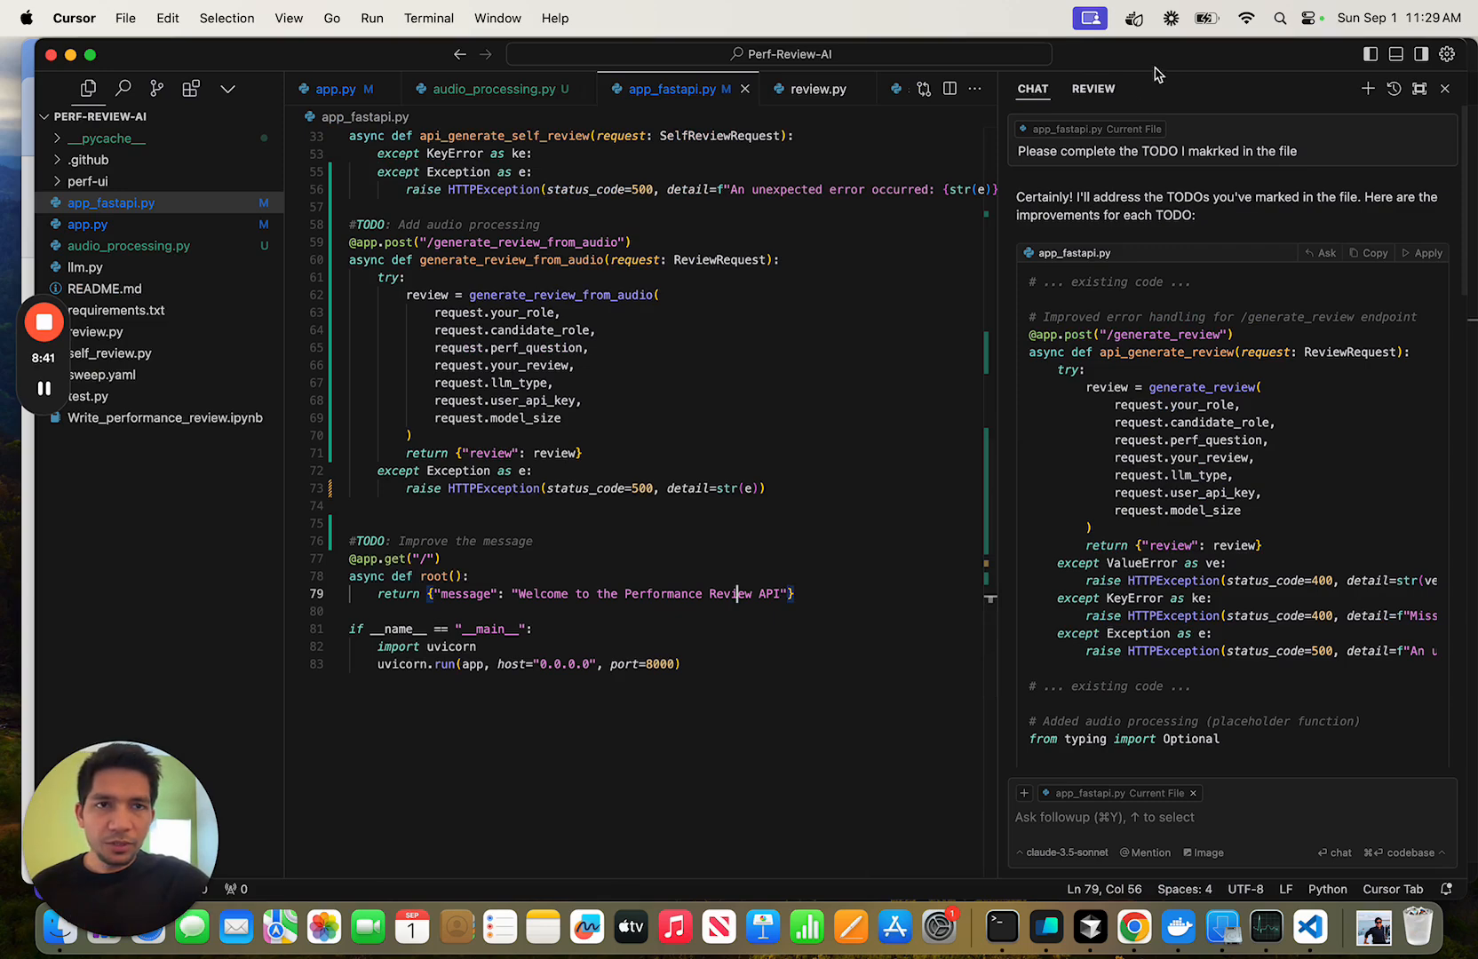
# Open the REVIEW tab to see the working-state review with no issues found
pyautogui.click(1092, 89)
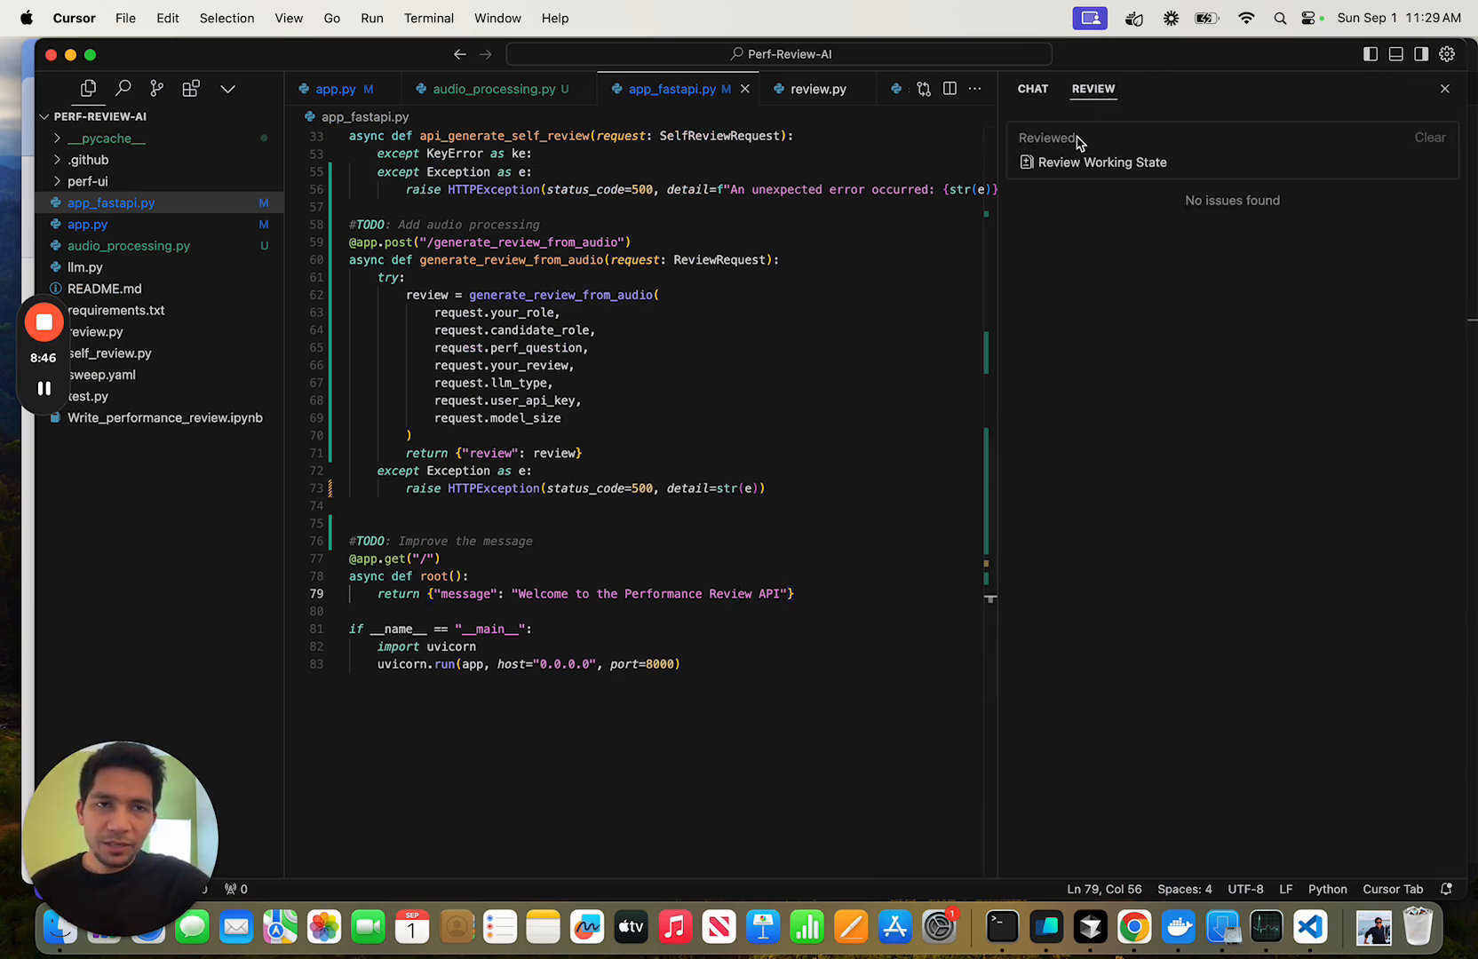
pyautogui.moveTo(1099, 162)
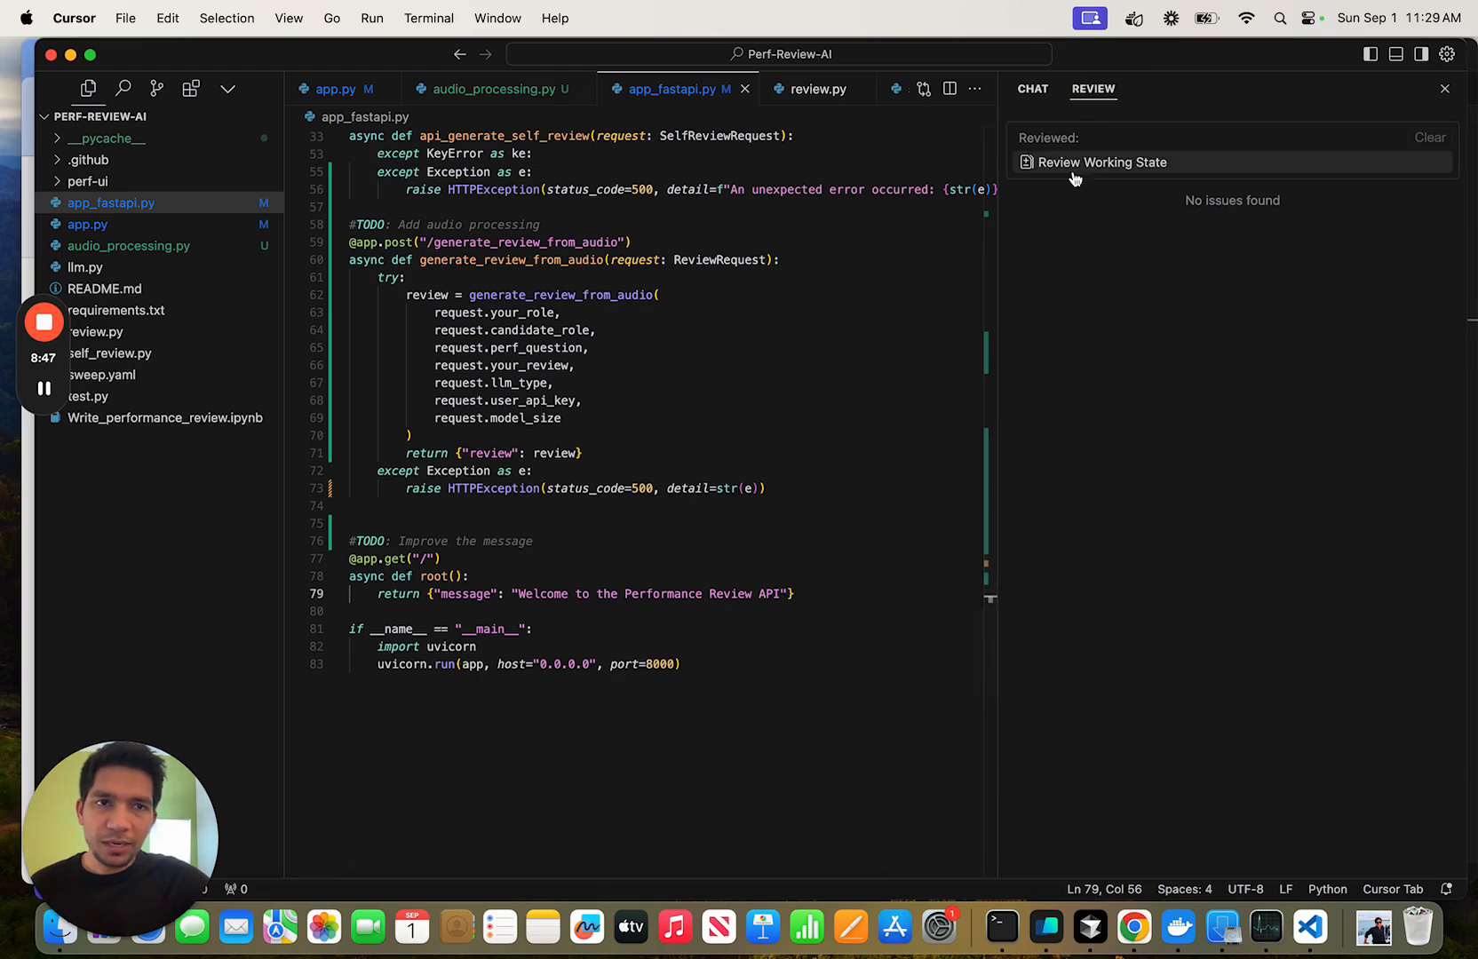